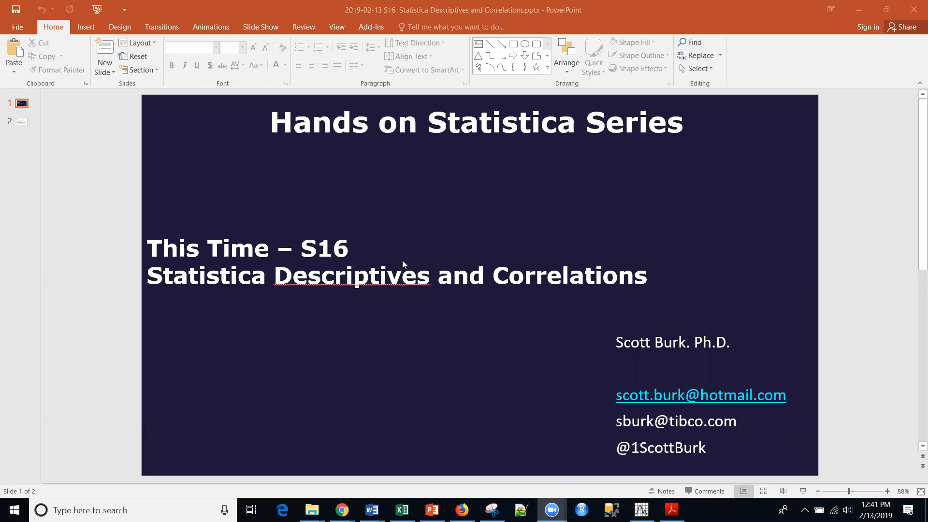
{"action": "mouse_move", "coordinate": [219, 190]}
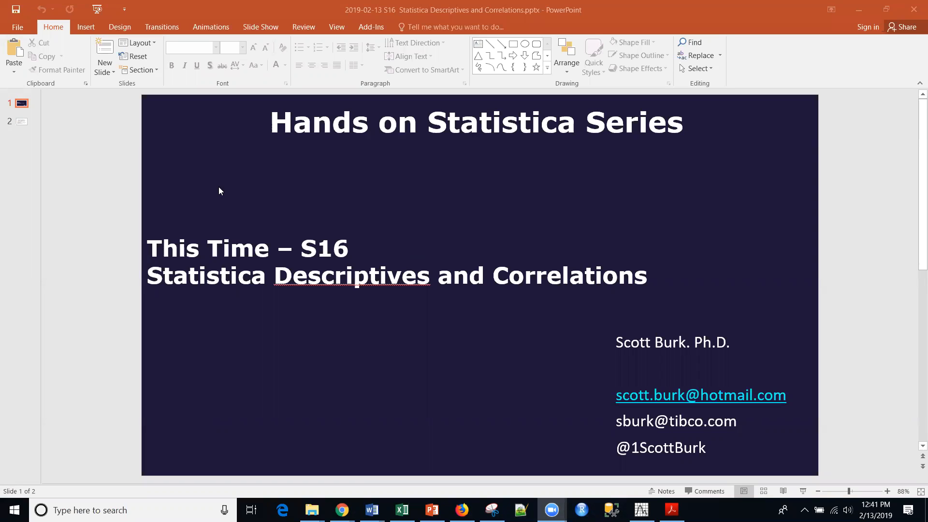
{"action": "mouse_move", "coordinate": [182, 307]}
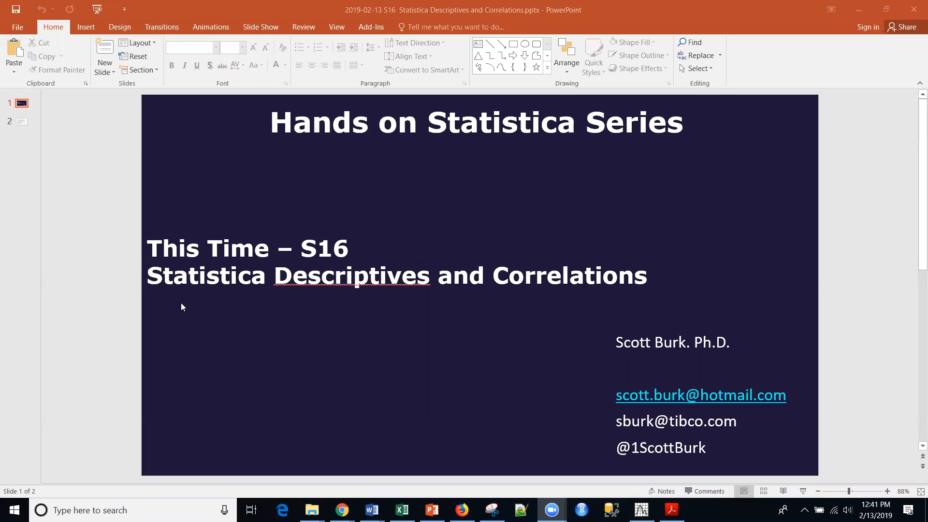
{"action": "mouse_move", "coordinate": [296, 299]}
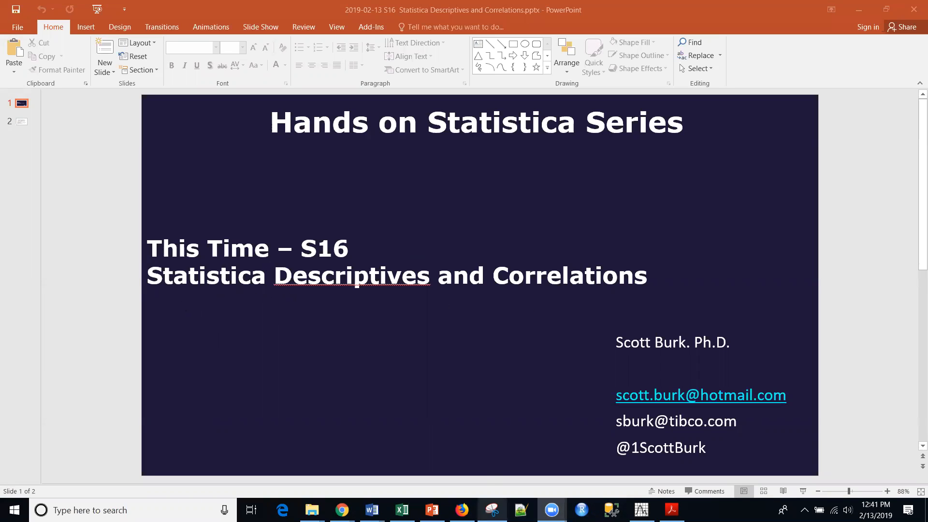
Review the Output Manager settings in Statistica's Options and cancel without changing anything
{"action": "left_click", "coordinate": [639, 509]}
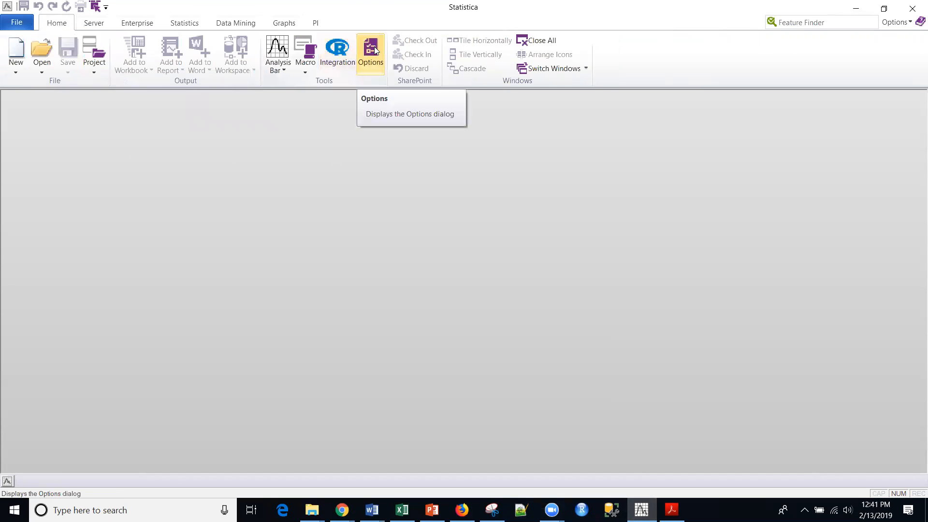
{"action": "left_click", "coordinate": [371, 48]}
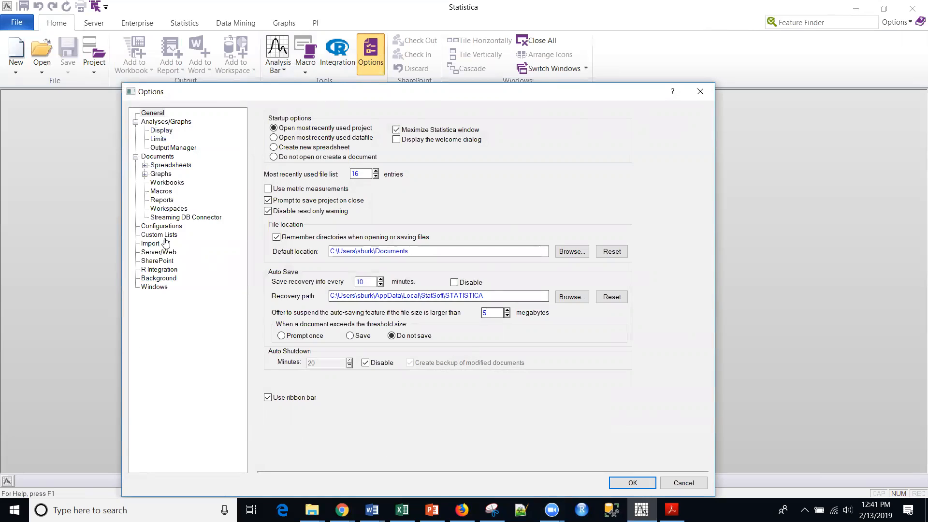
{"action": "left_click", "coordinate": [172, 147]}
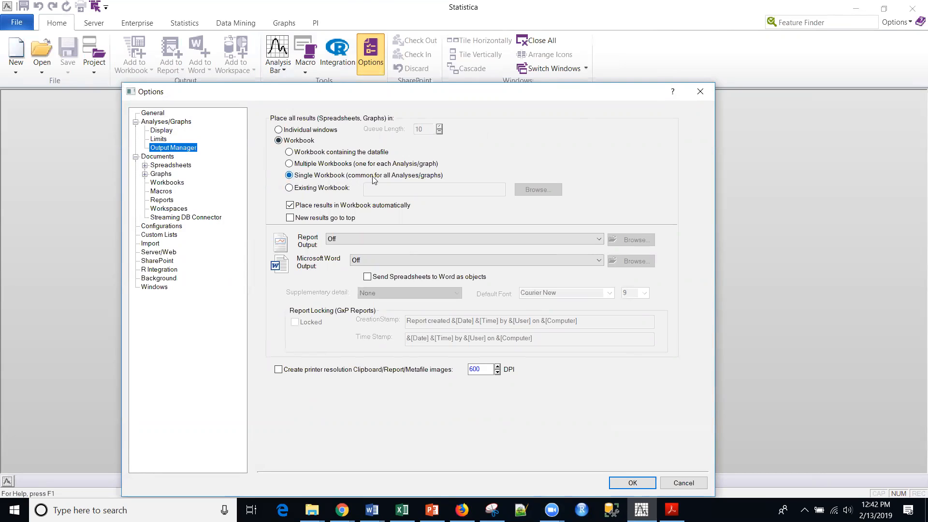
{"action": "mouse_move", "coordinate": [423, 183]}
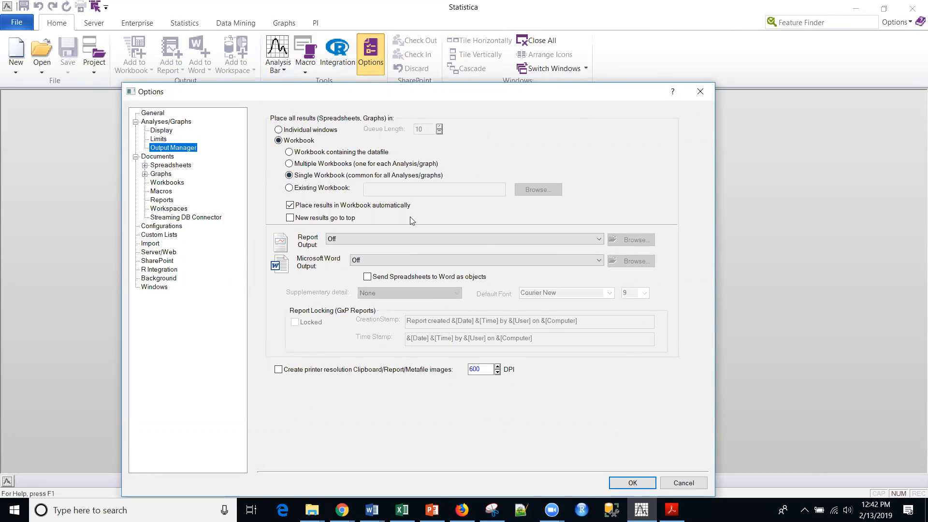
{"action": "mouse_move", "coordinate": [683, 483]}
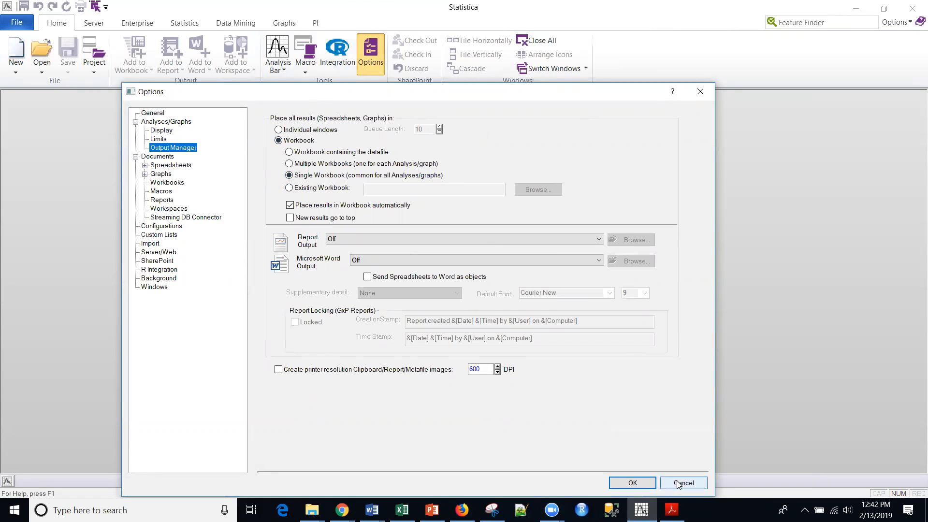
{"action": "left_click", "coordinate": [684, 483]}
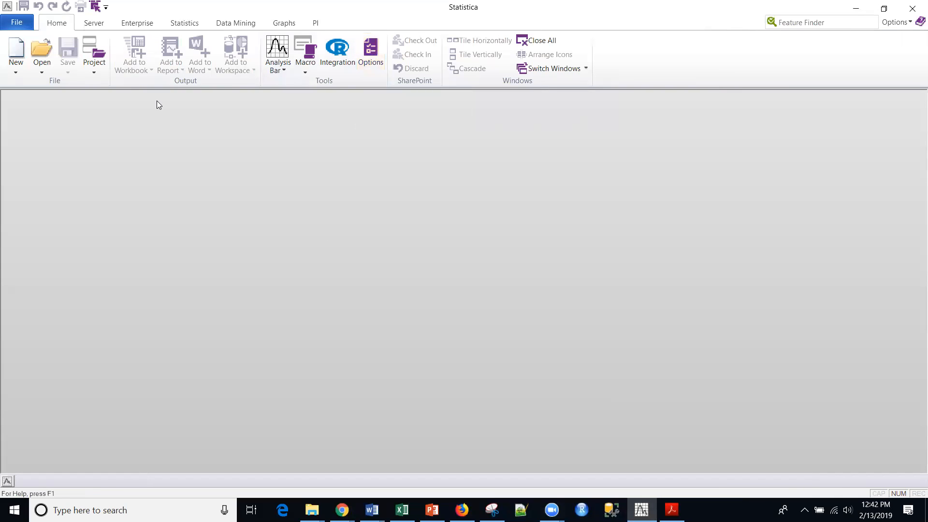
Open the Irisdat.sta sample dataset from the examples Datasets folder
{"action": "left_click", "coordinate": [17, 23]}
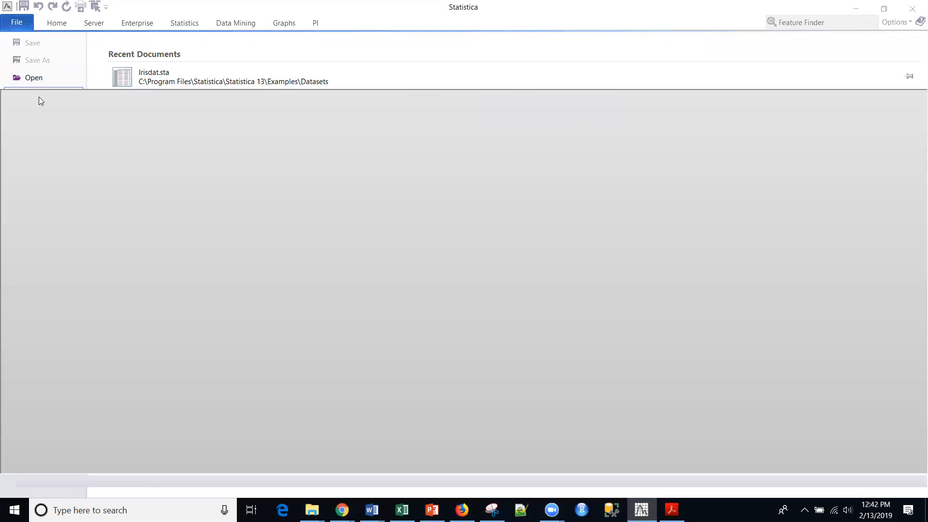
{"action": "left_click", "coordinate": [34, 77]}
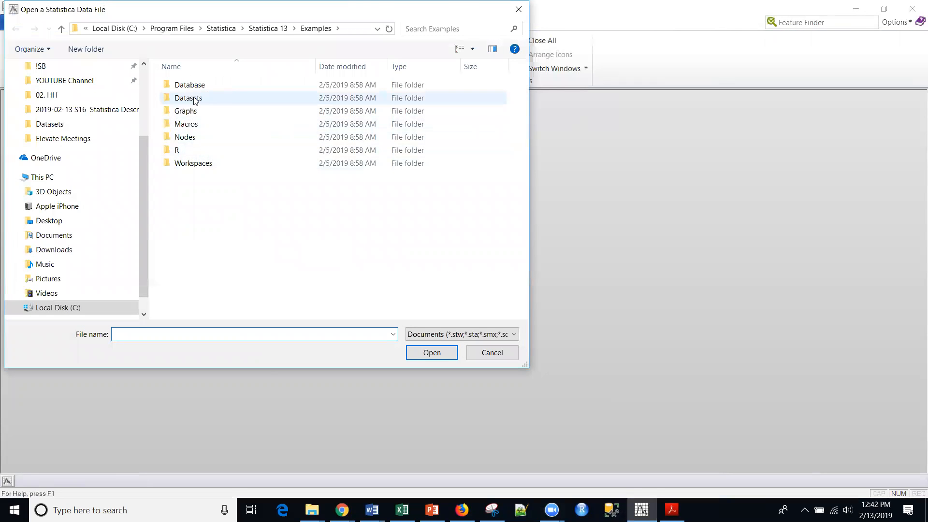
{"action": "mouse_move", "coordinate": [188, 97]}
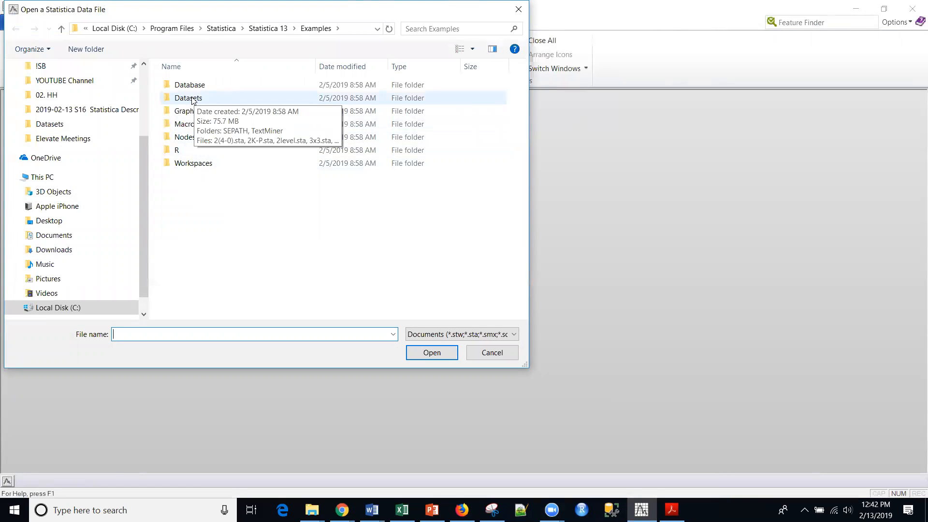
{"action": "double_click", "coordinate": [188, 98]}
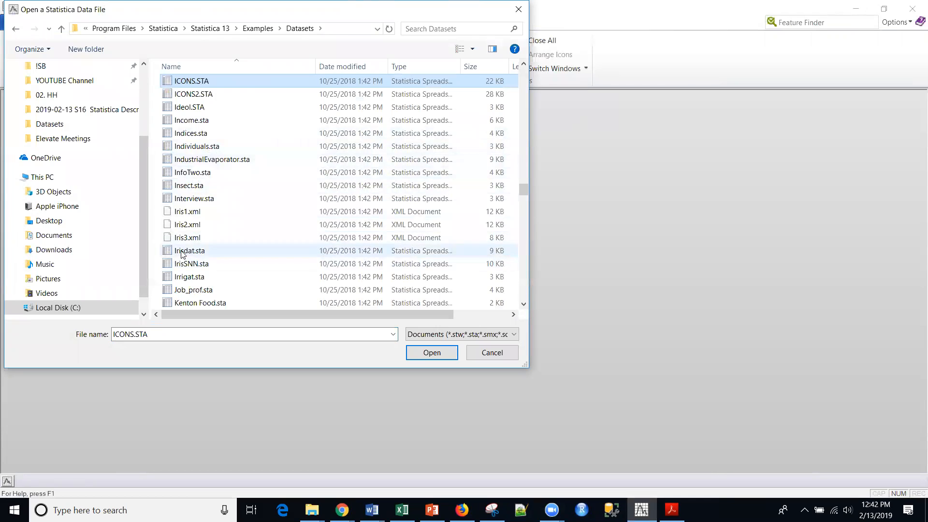
{"action": "left_click", "coordinate": [190, 250]}
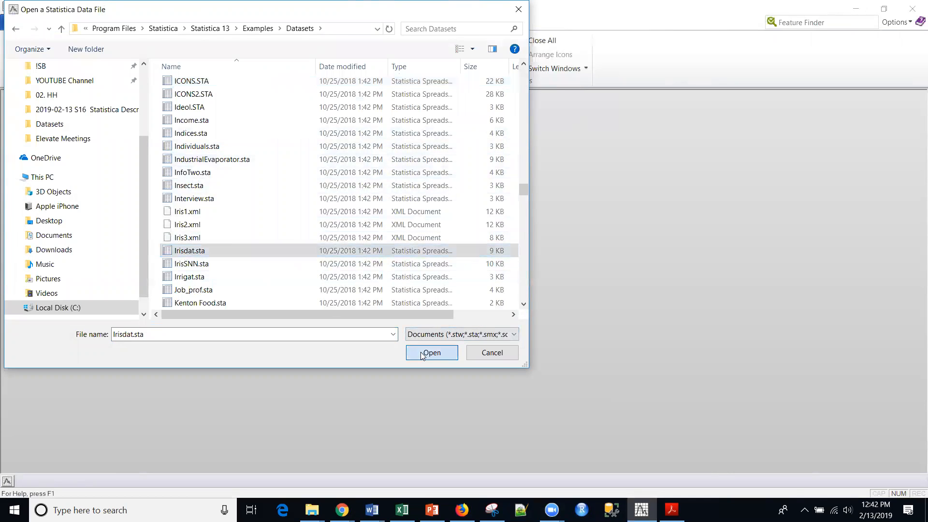
{"action": "left_click", "coordinate": [431, 353]}
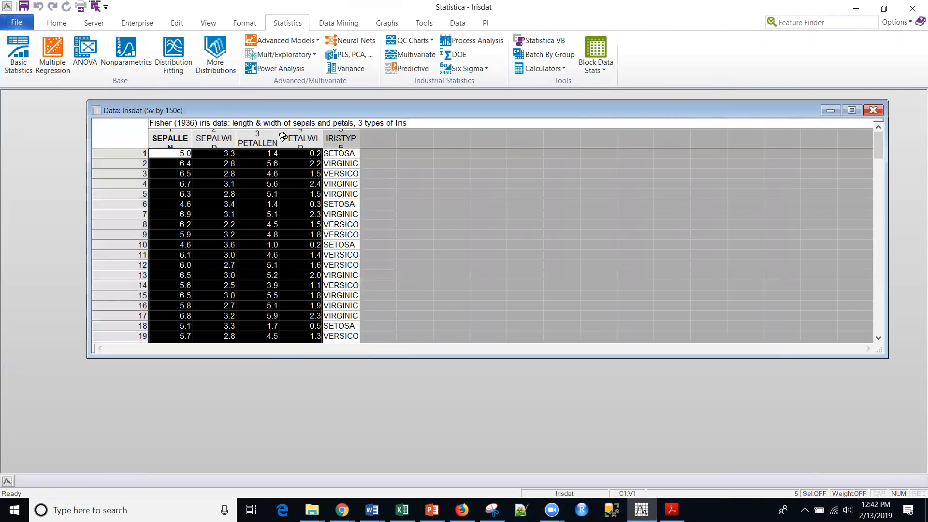
{"action": "mouse_move", "coordinate": [273, 181]}
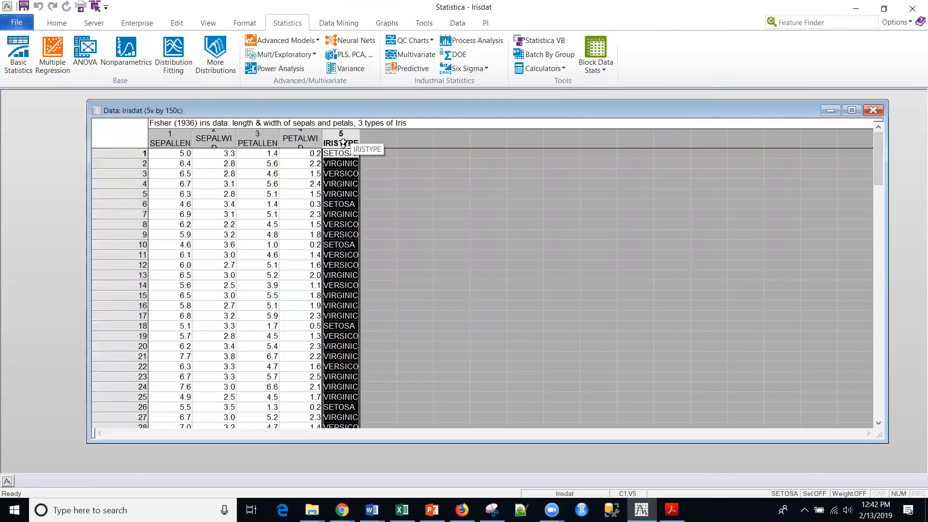
{"action": "mouse_move", "coordinate": [86, 149]}
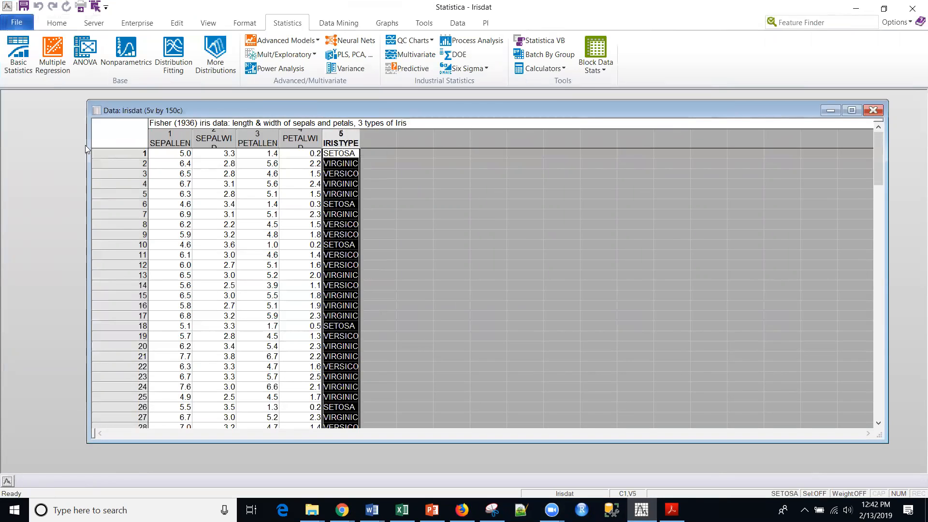
{"action": "mouse_move", "coordinate": [234, 95]}
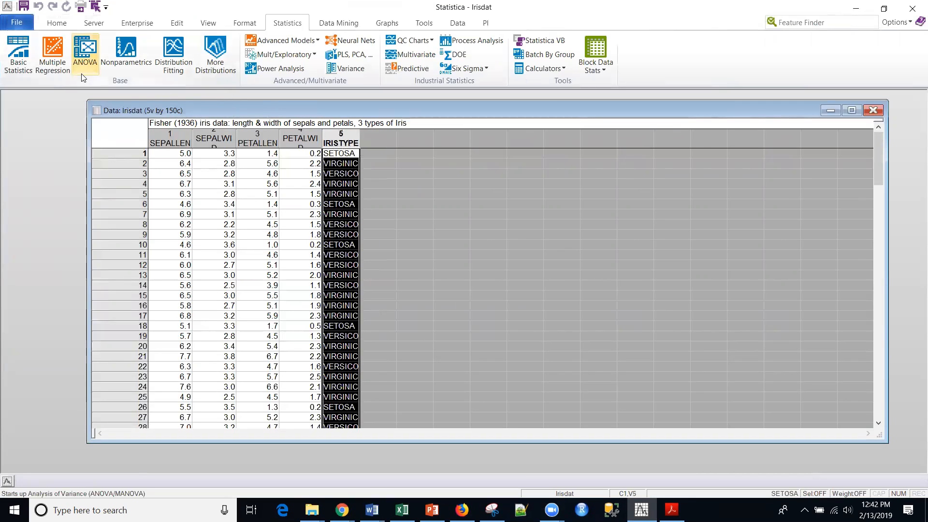
Start a Descriptive Statistics analysis and select variables 1-4, SEPALLEN through PETALWID
{"action": "left_click", "coordinate": [17, 53]}
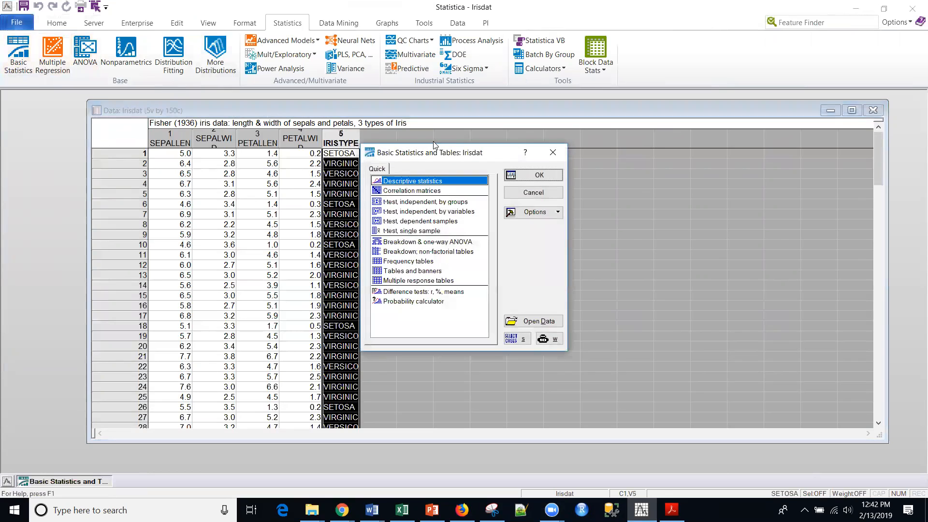
{"action": "mouse_move", "coordinate": [47, 88]}
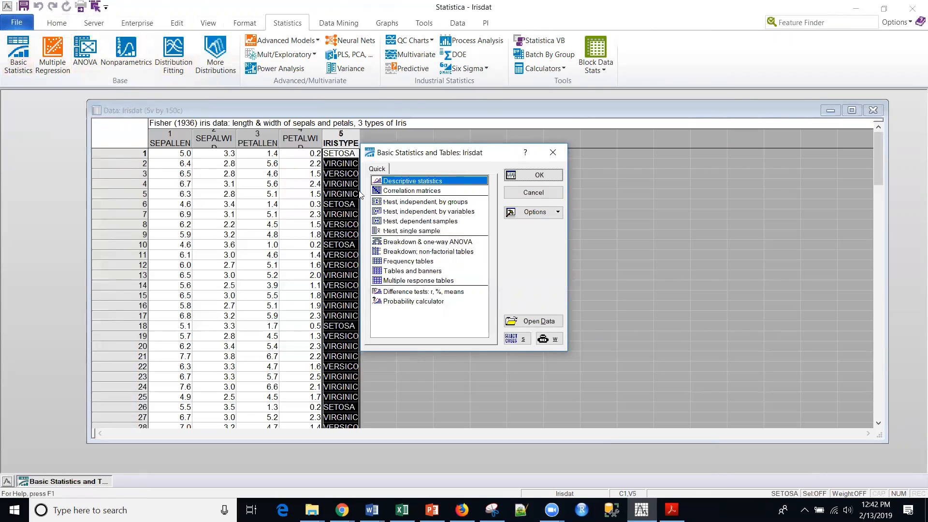
{"action": "mouse_move", "coordinate": [408, 191]}
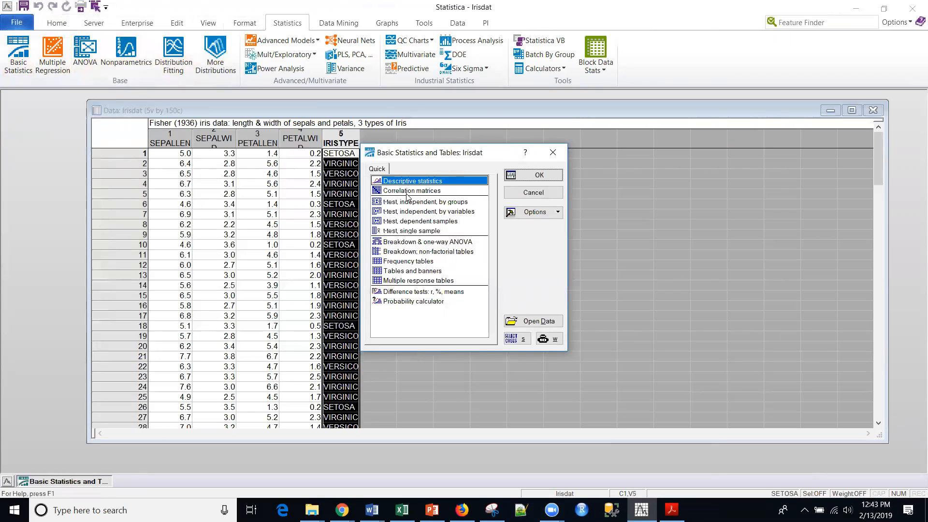
{"action": "mouse_move", "coordinate": [407, 191]}
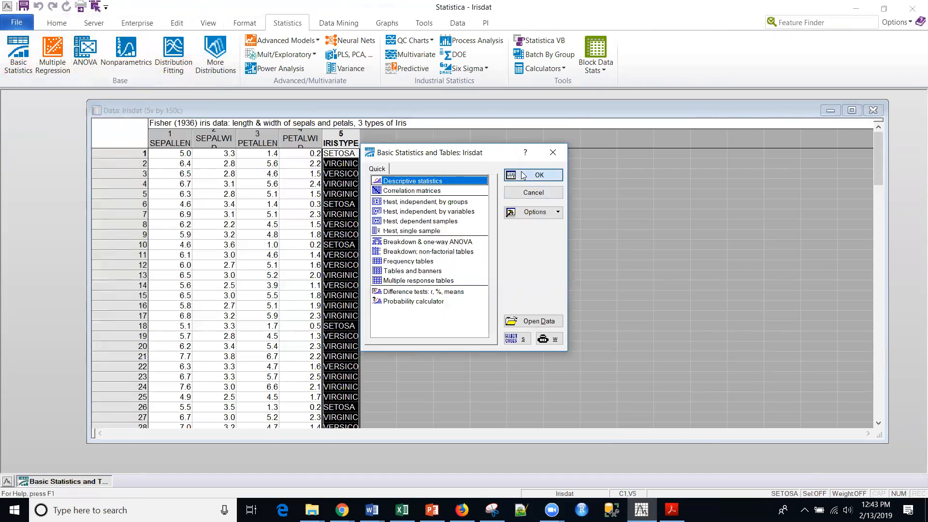
{"action": "left_click", "coordinate": [531, 175]}
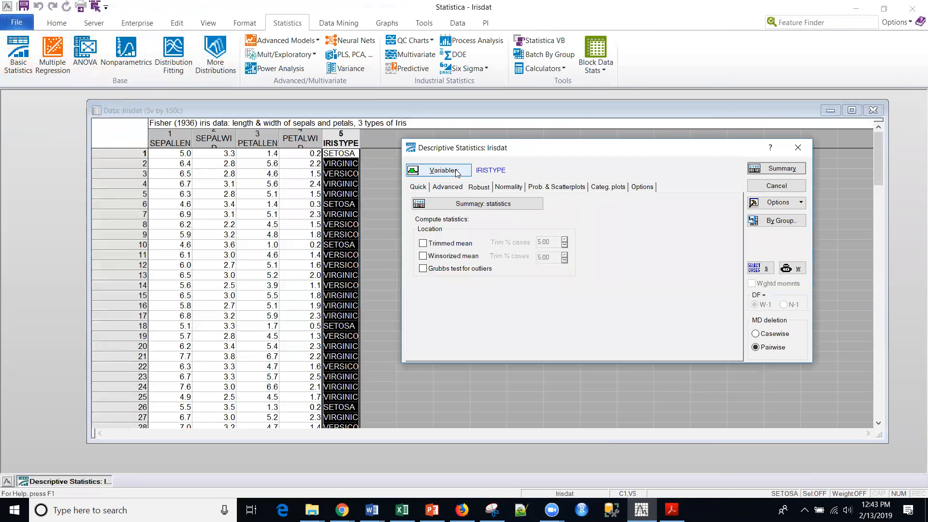
{"action": "left_click", "coordinate": [441, 170]}
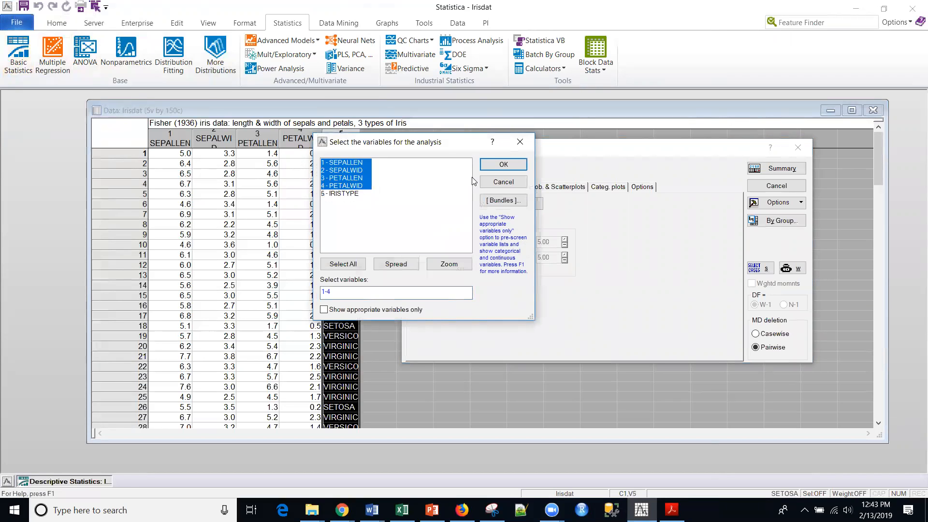
{"action": "left_click", "coordinate": [502, 164]}
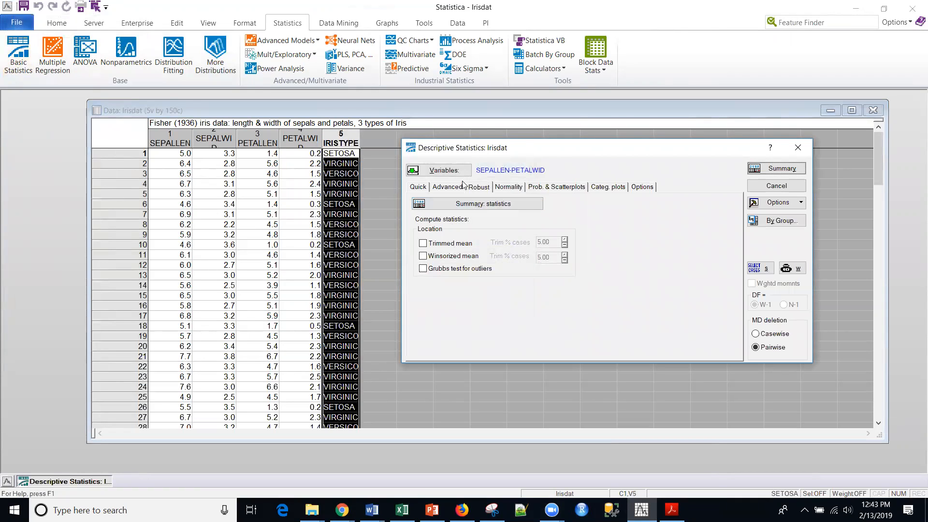
{"action": "left_click", "coordinate": [417, 186]}
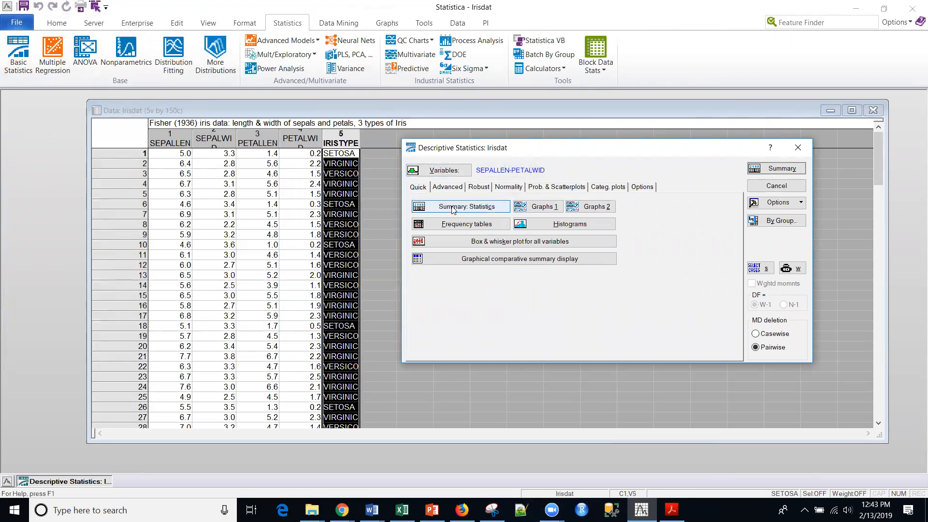
Produce the summary table of N, mean, min, max and SD, widening the window to show all columns
{"action": "left_click", "coordinate": [460, 206]}
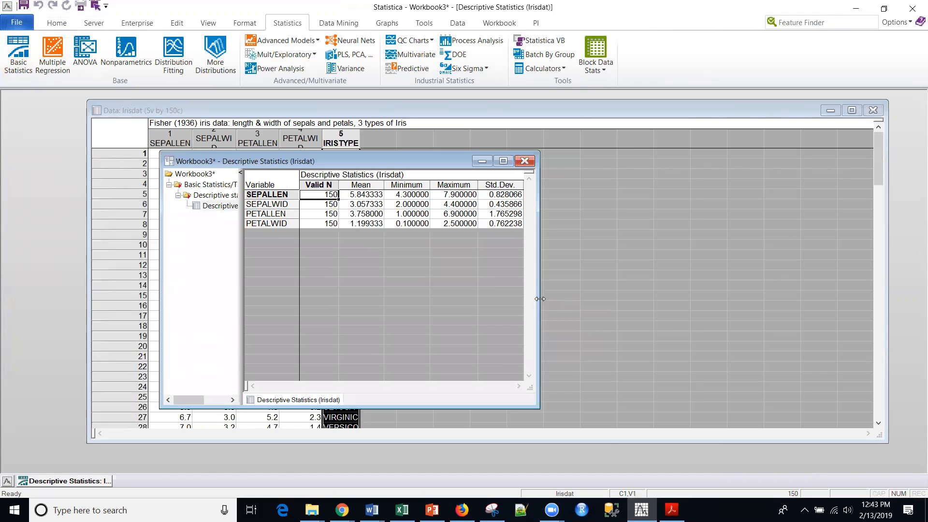
{"action": "left_click_drag", "start_coordinate": [538, 299], "coordinate": [686, 298]}
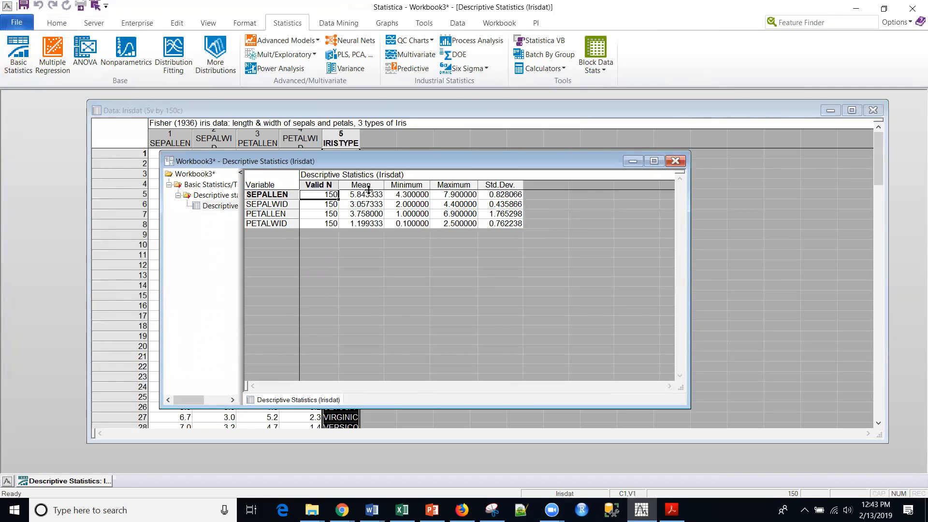
{"action": "mouse_move", "coordinate": [324, 215]}
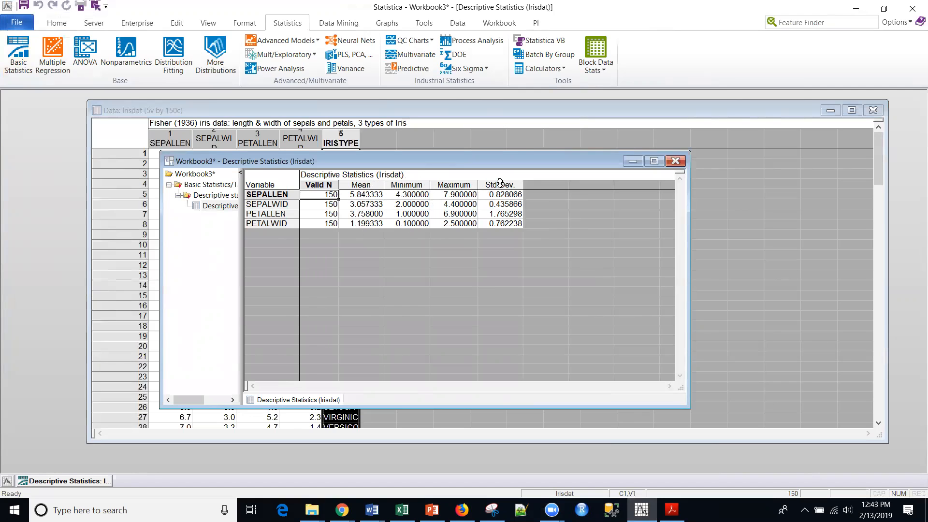
{"action": "mouse_move", "coordinate": [420, 173]}
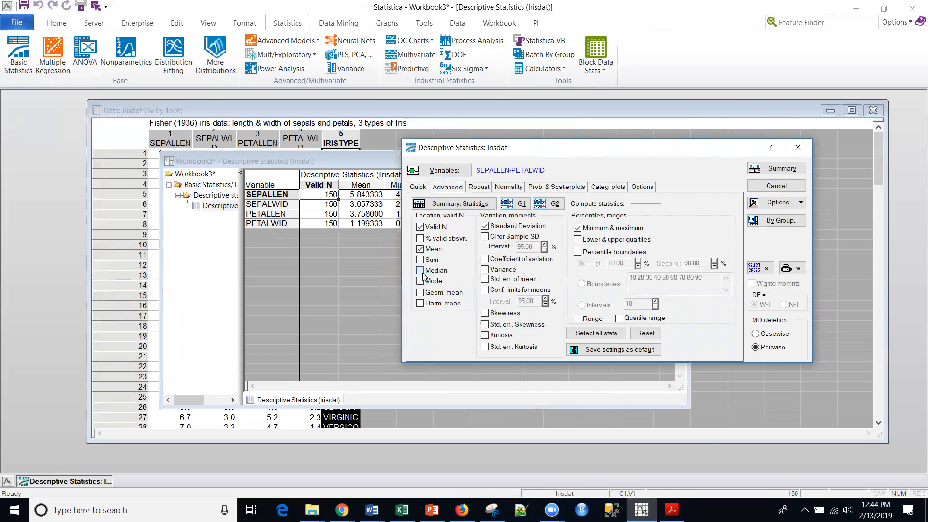
Add the median and 10%/90% percentile boundaries to the descriptive statistics
{"action": "left_click", "coordinate": [420, 270]}
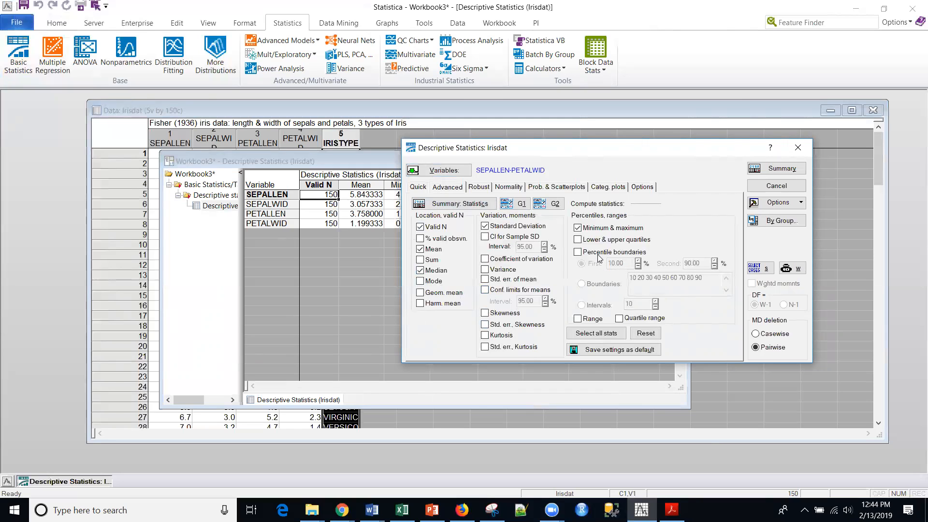
{"action": "left_click", "coordinate": [578, 251]}
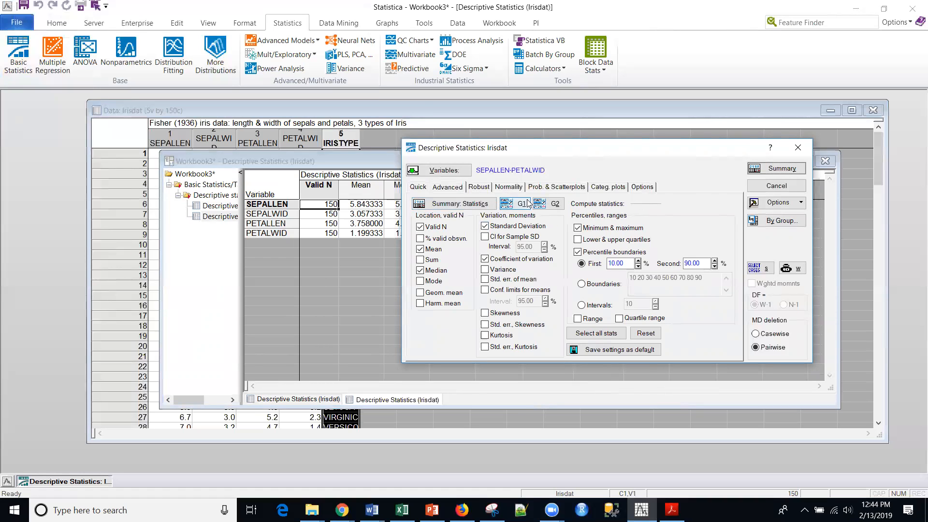
Produce summary graphs (histogram, normal probability plot, box plot) for all four variables
{"action": "left_click", "coordinate": [418, 186]}
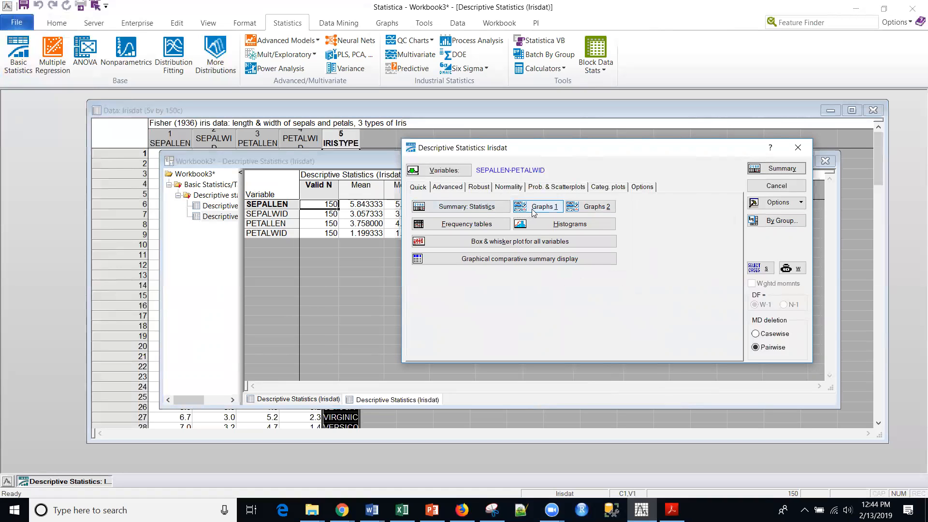
{"action": "mouse_move", "coordinate": [543, 209]}
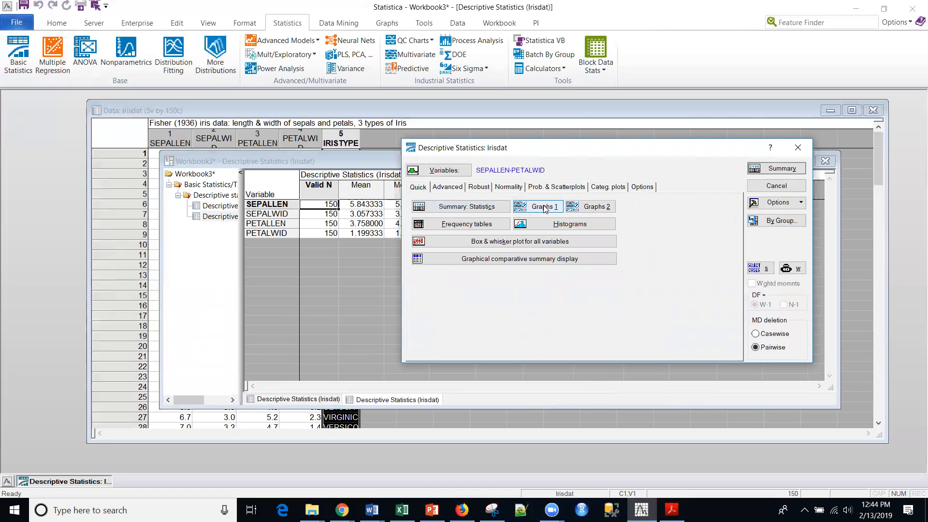
{"action": "left_click", "coordinate": [466, 207]}
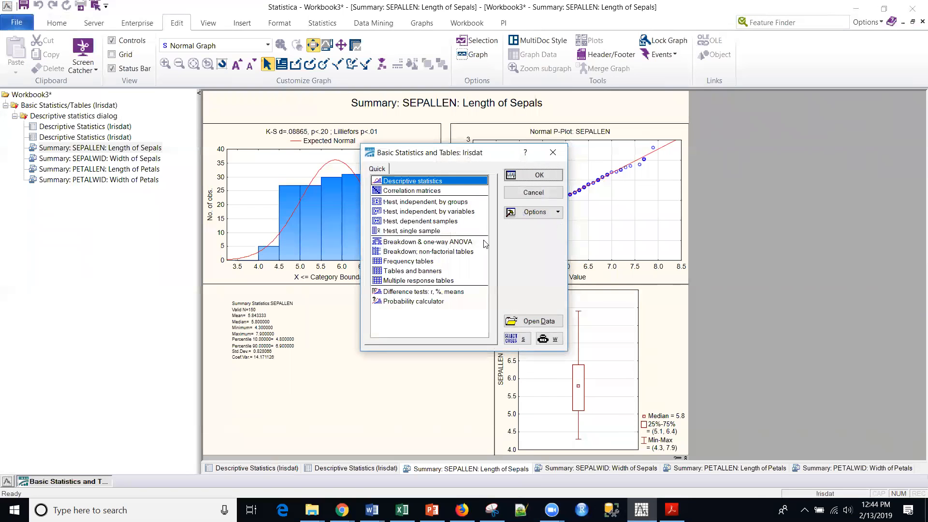
{"action": "mouse_move", "coordinate": [142, 466]}
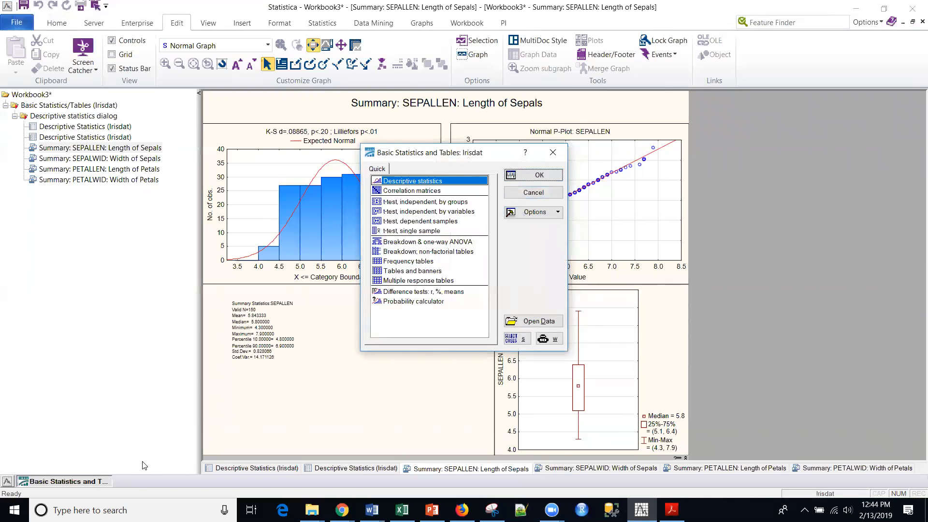
{"action": "mouse_move", "coordinate": [564, 202]}
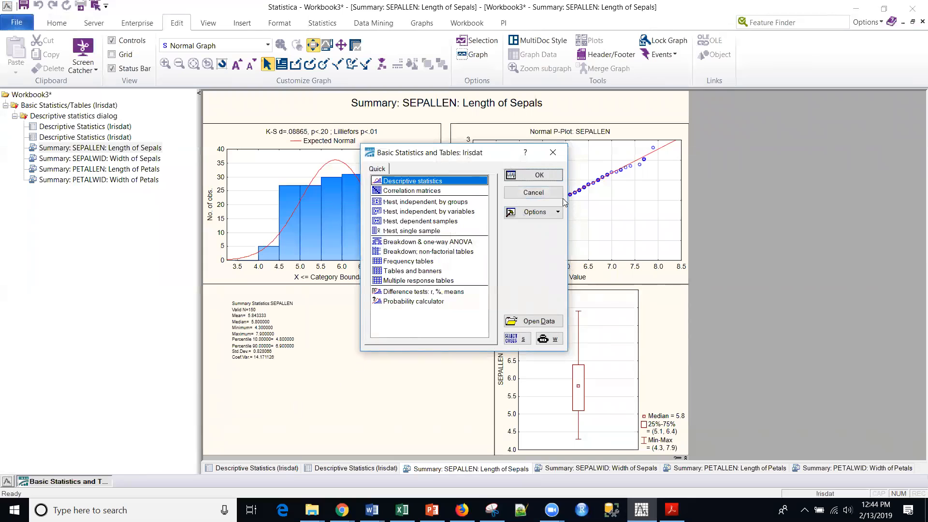
Close the analysis dialog, view the SEPALWID summary graphs, then return to SEPALLEN's
{"action": "left_click", "coordinate": [532, 192]}
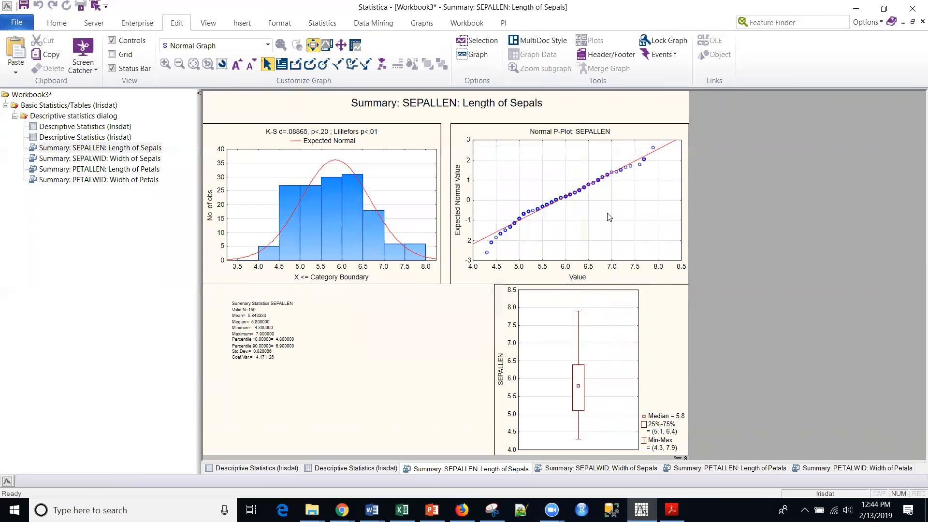
{"action": "mouse_move", "coordinate": [307, 222]}
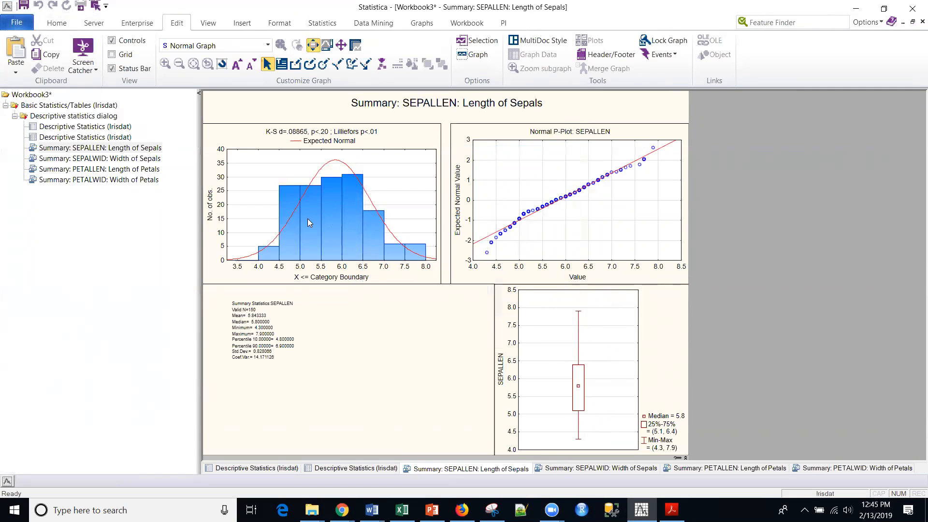
{"action": "mouse_move", "coordinate": [271, 240]}
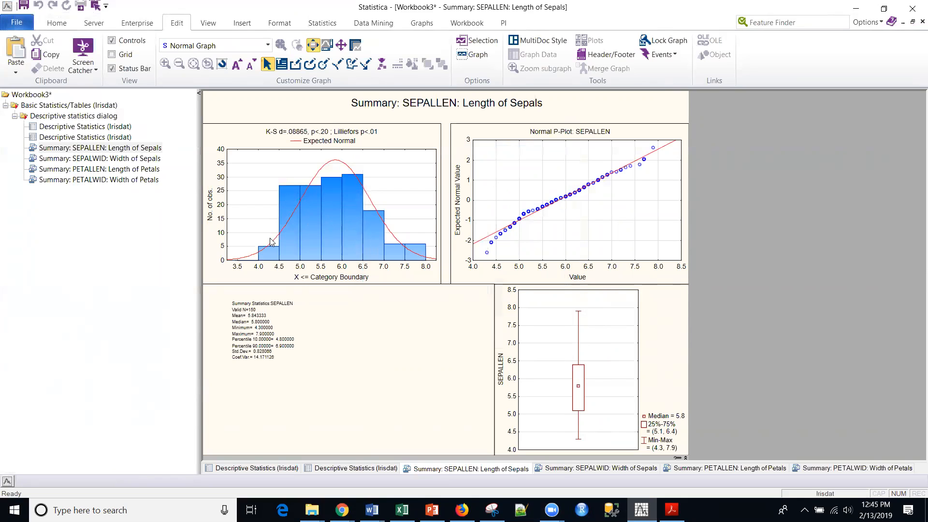
{"action": "mouse_move", "coordinate": [348, 180]}
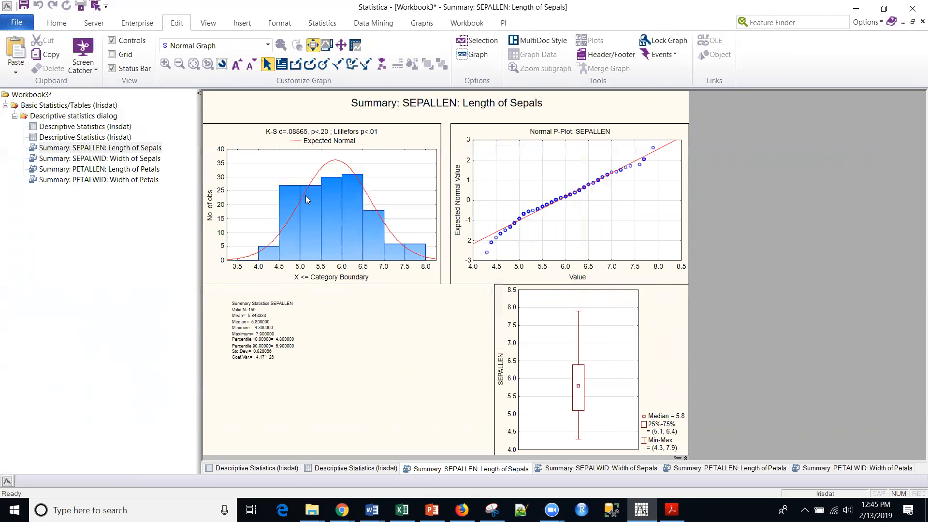
{"action": "mouse_move", "coordinate": [313, 173]}
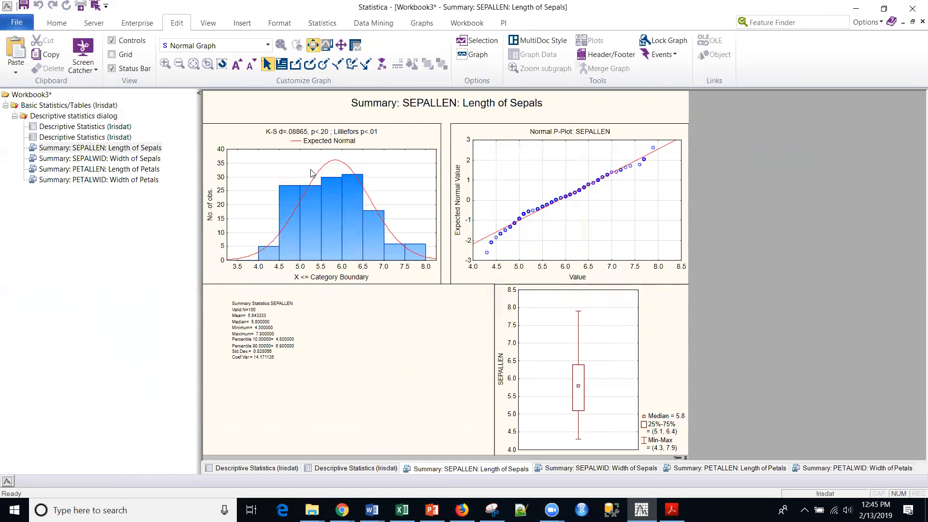
{"action": "mouse_move", "coordinate": [425, 113]}
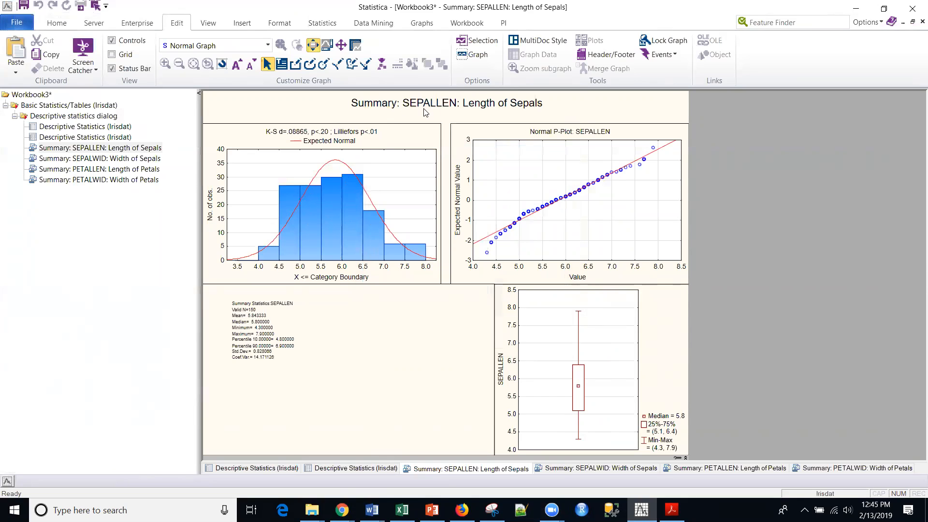
{"action": "mouse_move", "coordinate": [457, 116]}
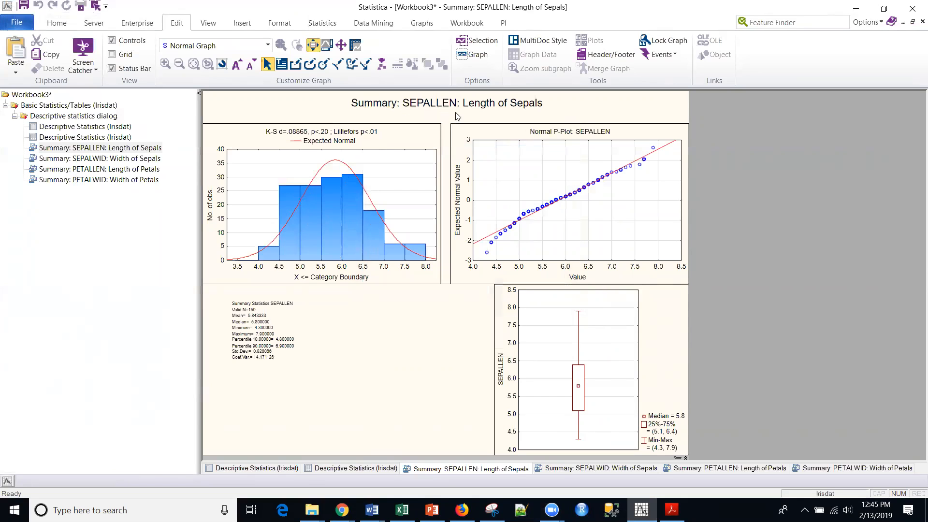
{"action": "mouse_move", "coordinate": [276, 238]}
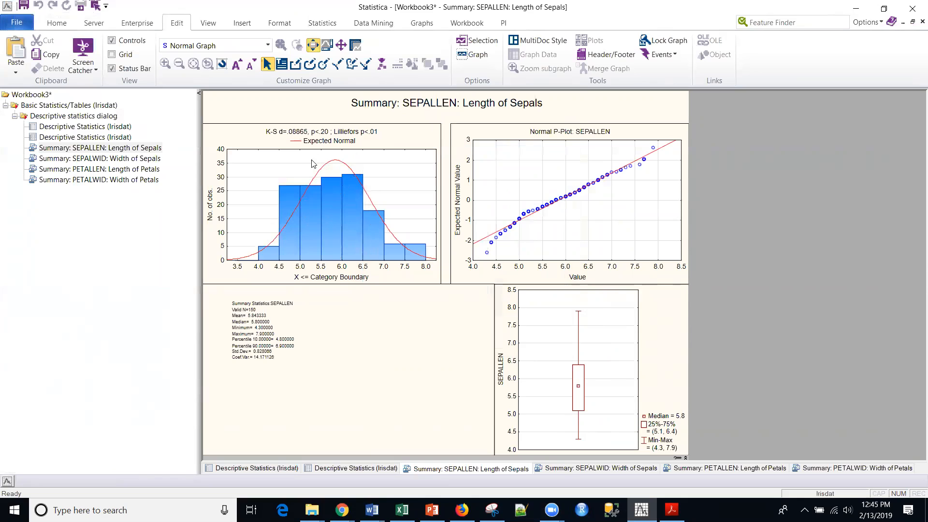
{"action": "mouse_move", "coordinate": [296, 141]}
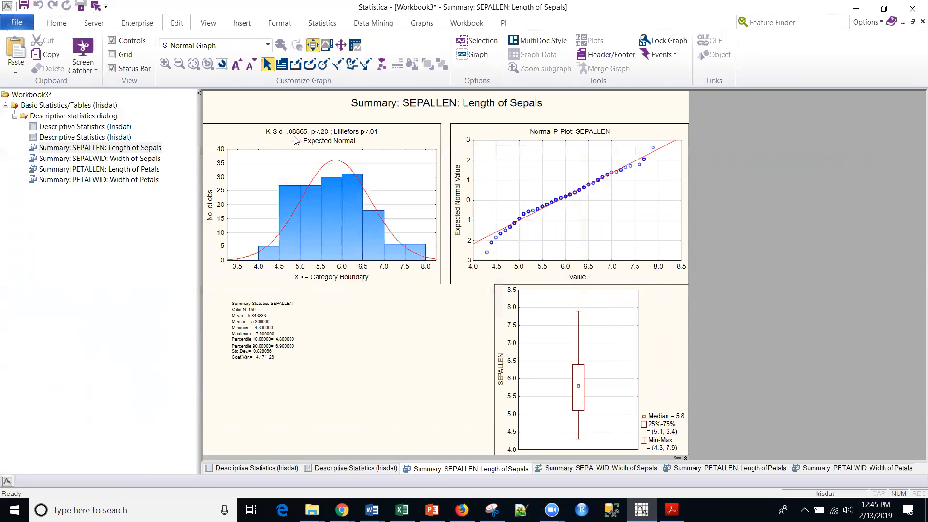
{"action": "mouse_move", "coordinate": [370, 151]}
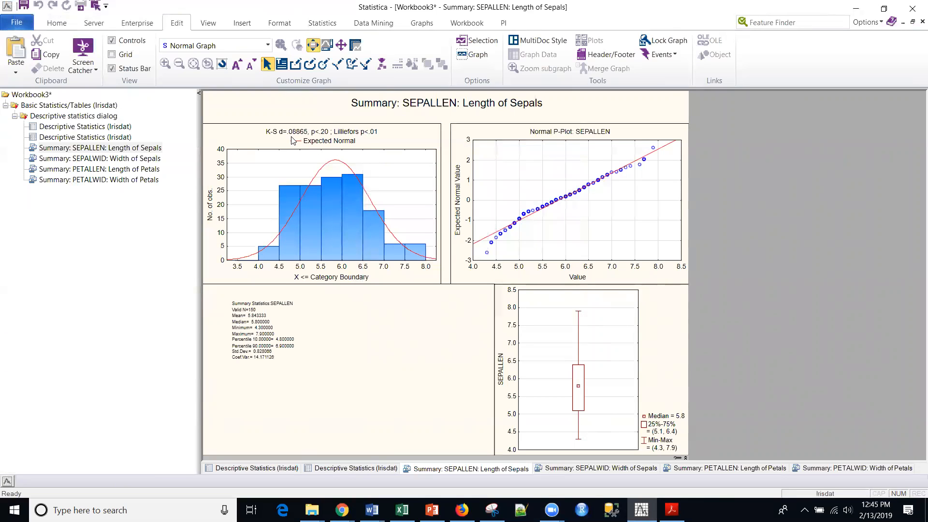
{"action": "mouse_move", "coordinate": [350, 143]}
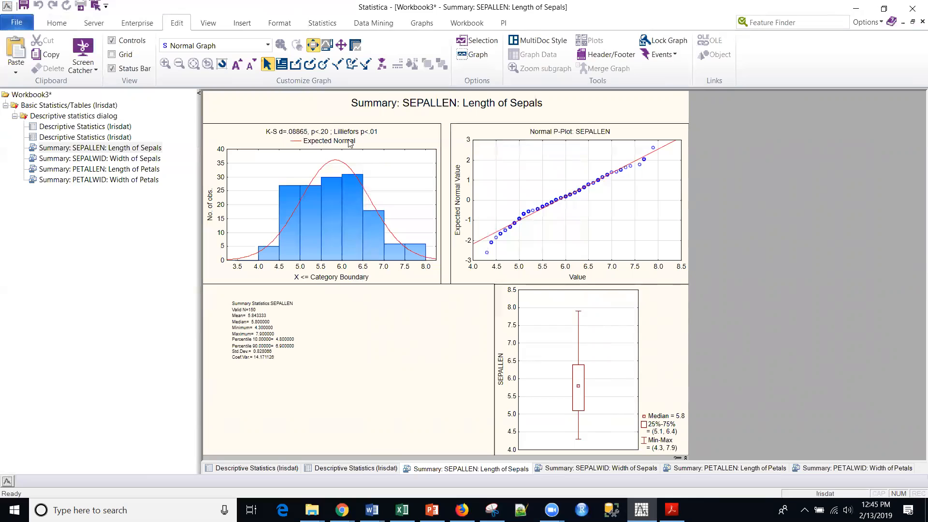
{"action": "mouse_move", "coordinate": [376, 140]}
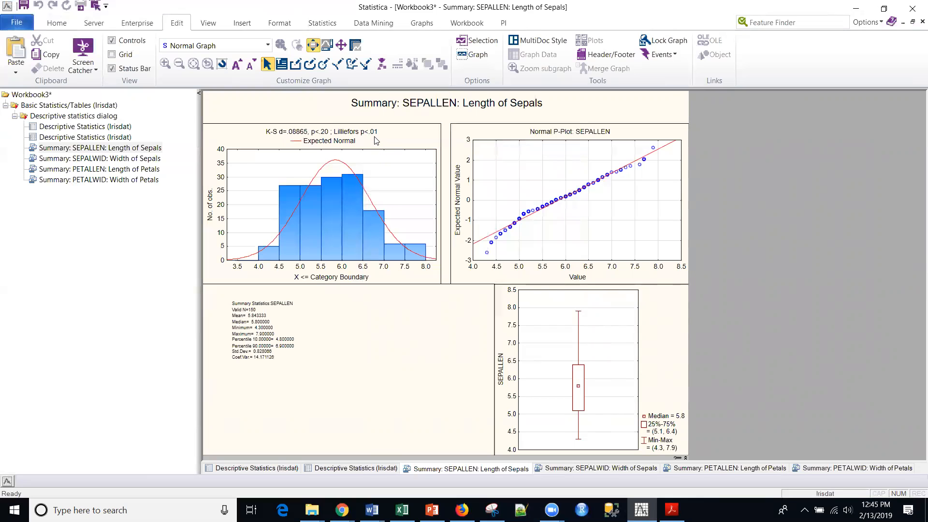
{"action": "mouse_move", "coordinate": [376, 142]}
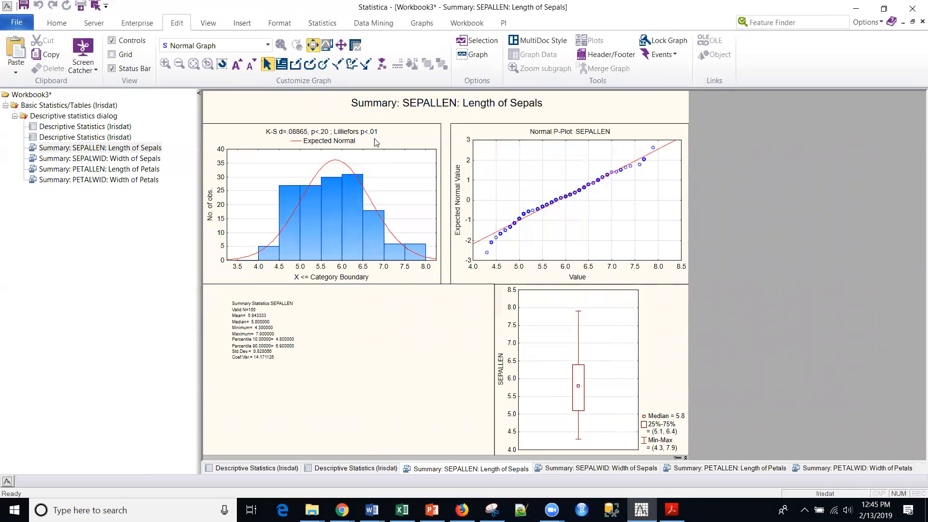
{"action": "mouse_move", "coordinate": [77, 164]}
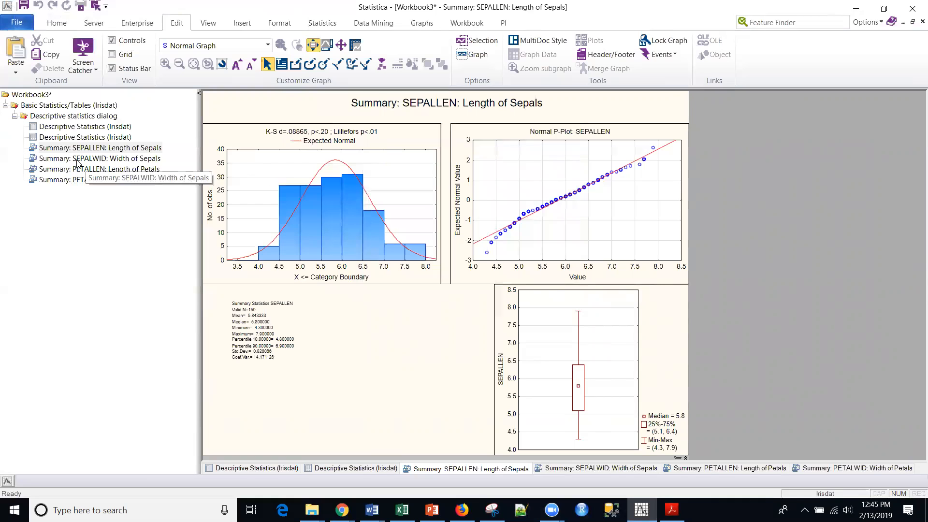
{"action": "left_click", "coordinate": [98, 158]}
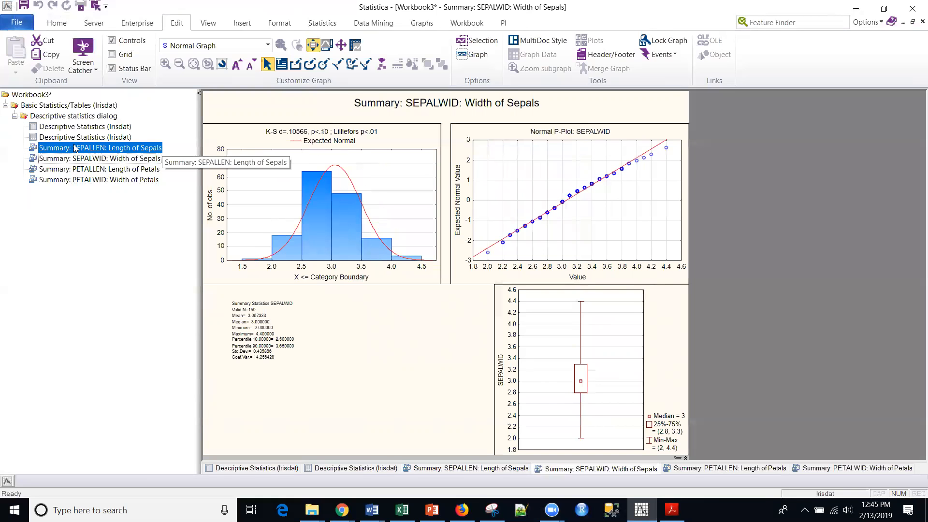
{"action": "left_click", "coordinate": [99, 147]}
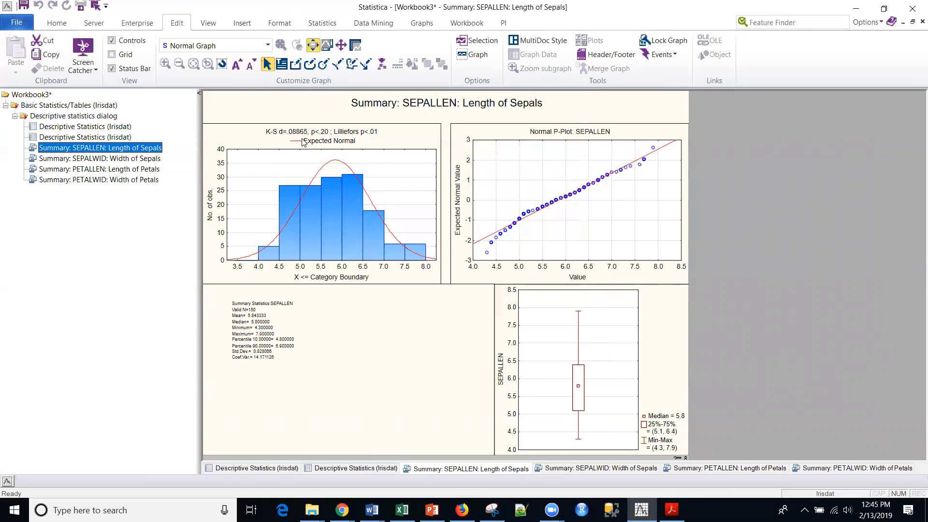
{"action": "mouse_move", "coordinate": [332, 189]}
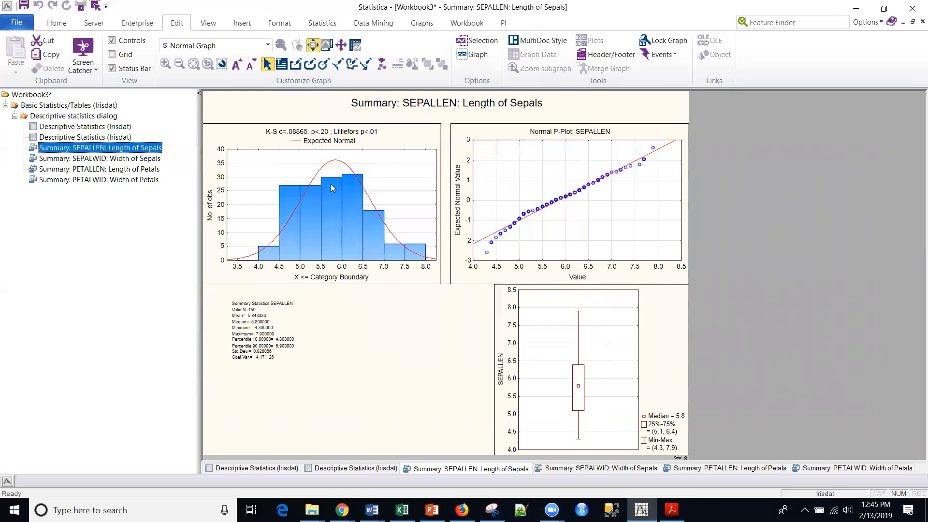
{"action": "mouse_move", "coordinate": [274, 139]}
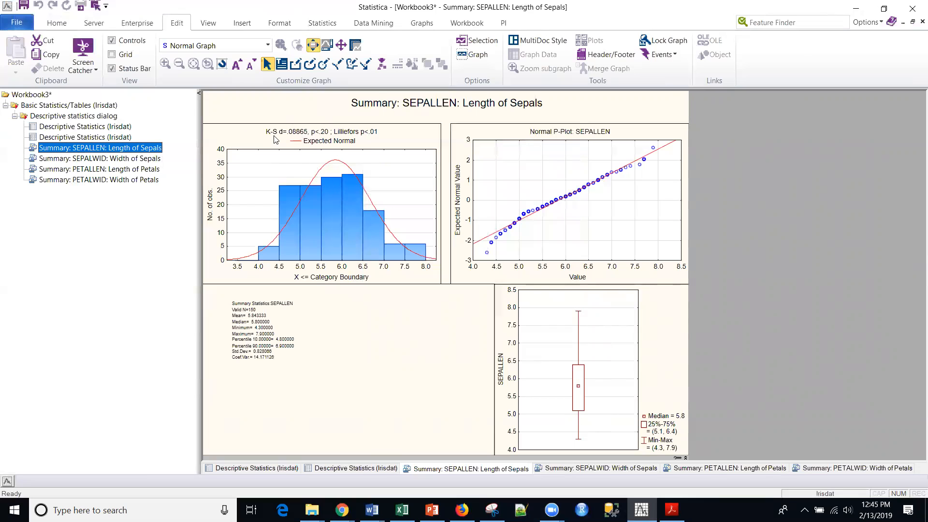
{"action": "mouse_move", "coordinate": [365, 141]}
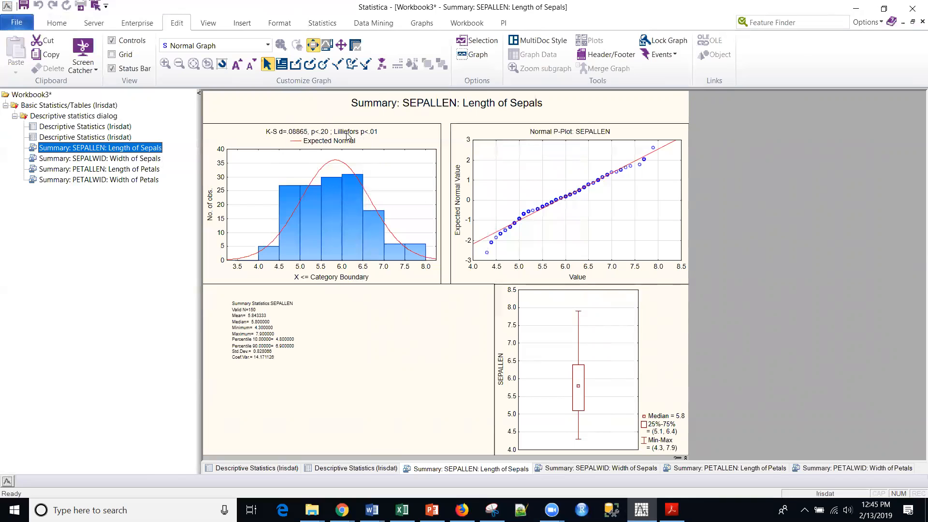
{"action": "left_click", "coordinate": [98, 157]}
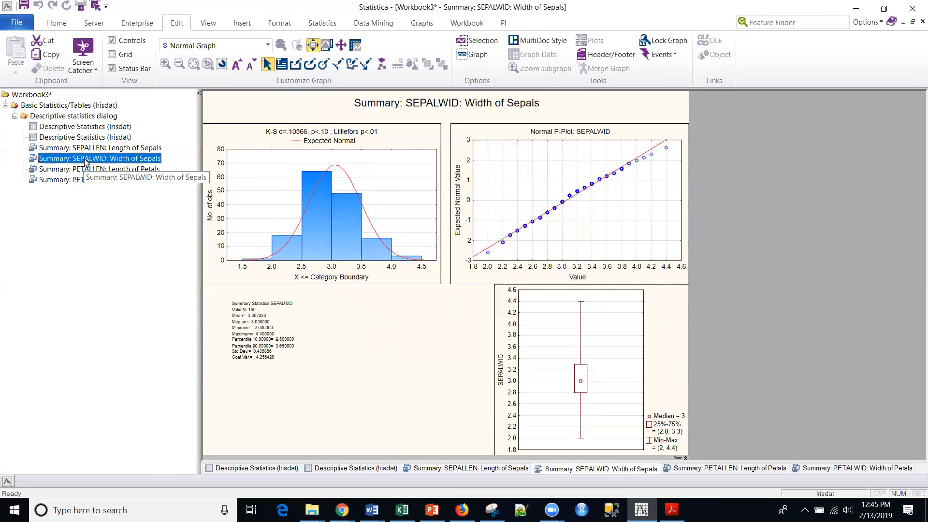
{"action": "mouse_move", "coordinate": [81, 164]}
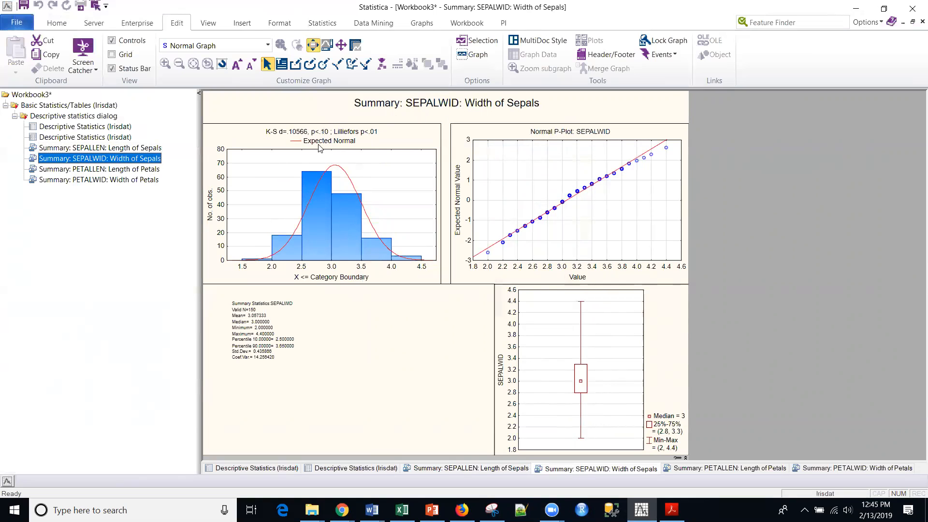
{"action": "mouse_move", "coordinate": [318, 172]}
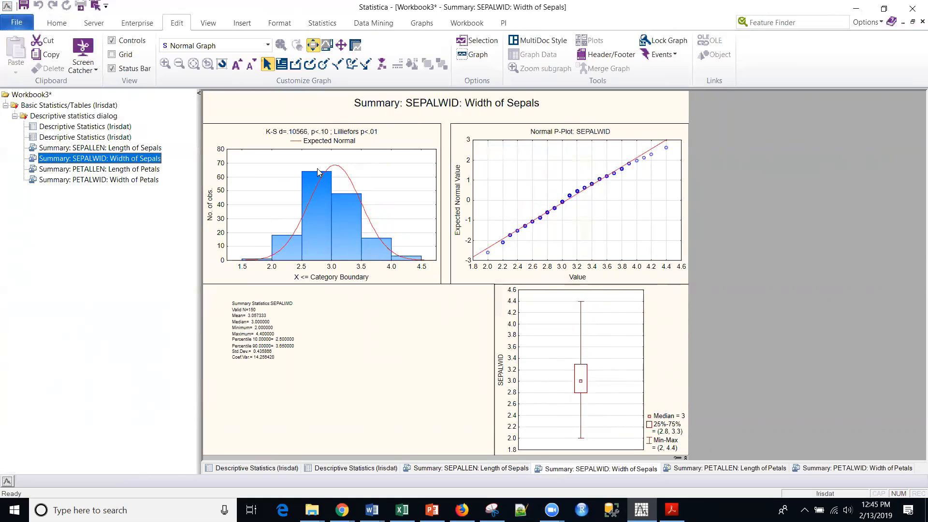
{"action": "mouse_move", "coordinate": [313, 212]}
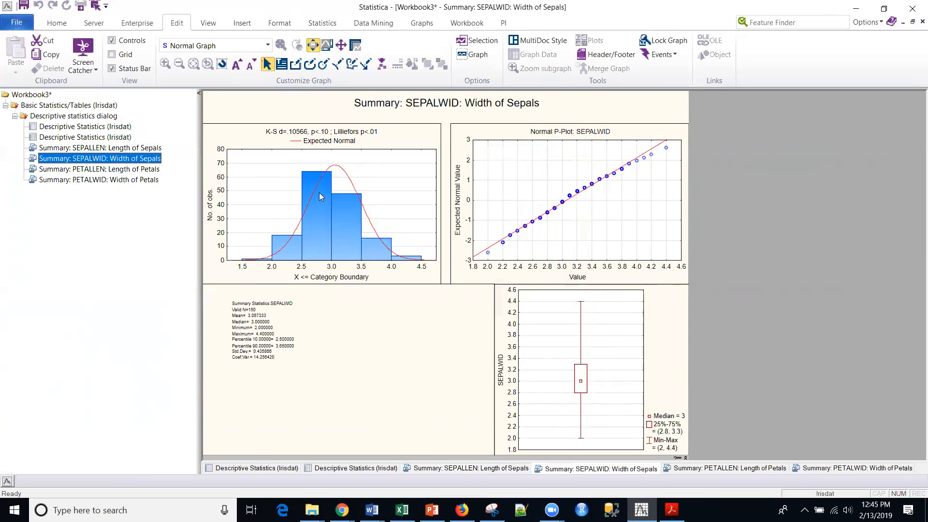
{"action": "mouse_move", "coordinate": [393, 245]}
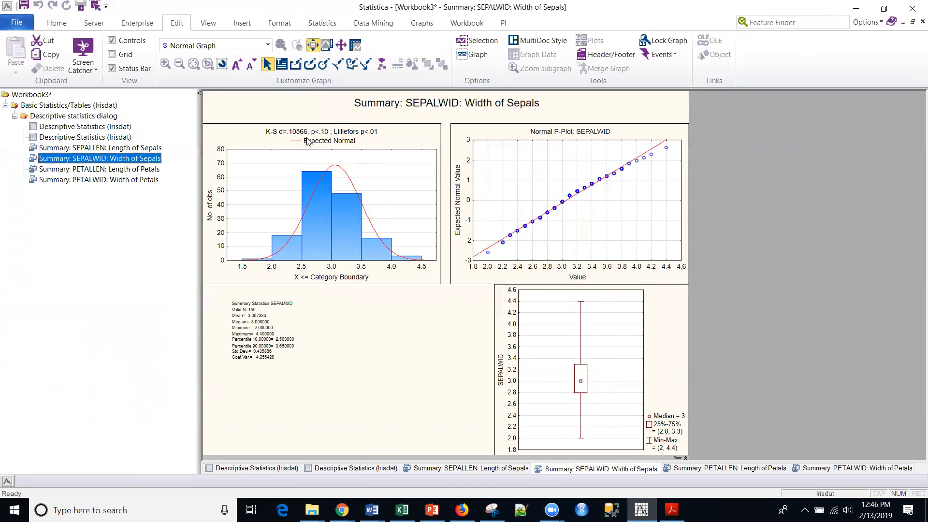
{"action": "mouse_move", "coordinate": [327, 152]}
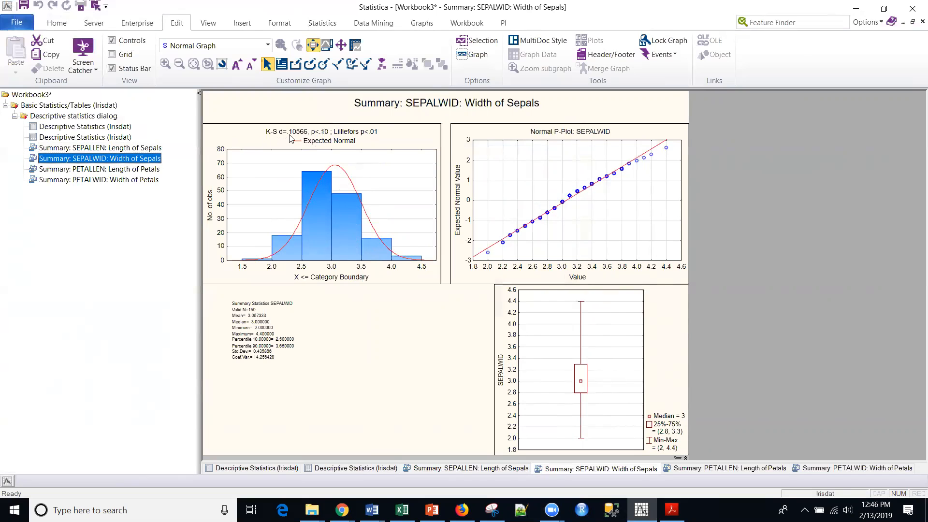
{"action": "mouse_move", "coordinate": [371, 140]}
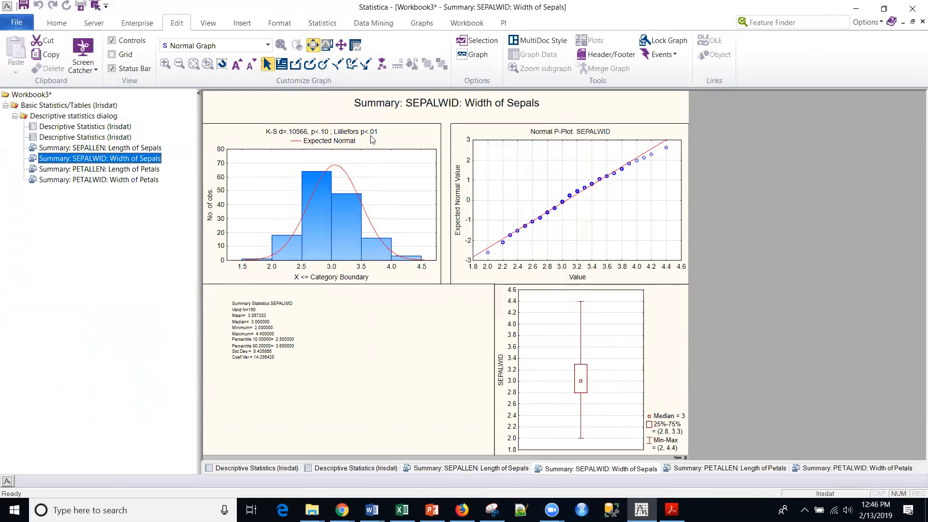
{"action": "mouse_move", "coordinate": [274, 386]}
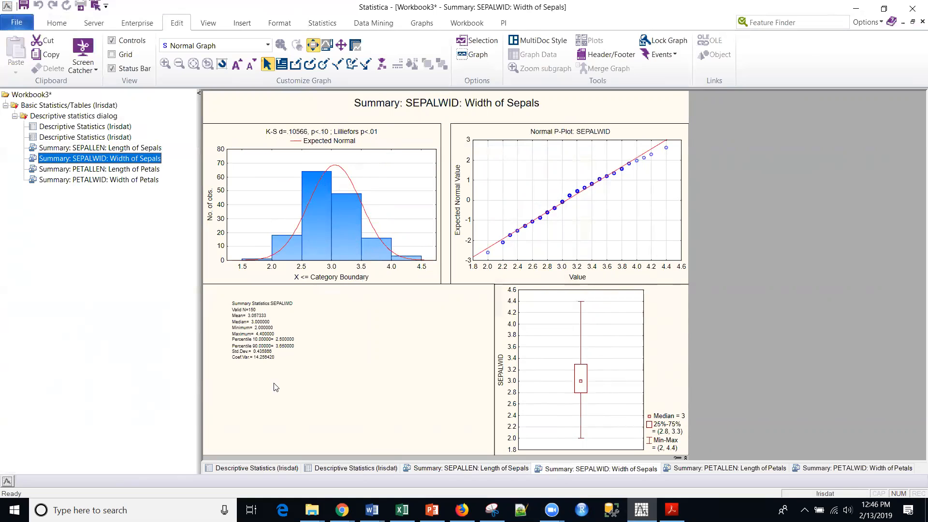
{"action": "left_click", "coordinate": [298, 374]}
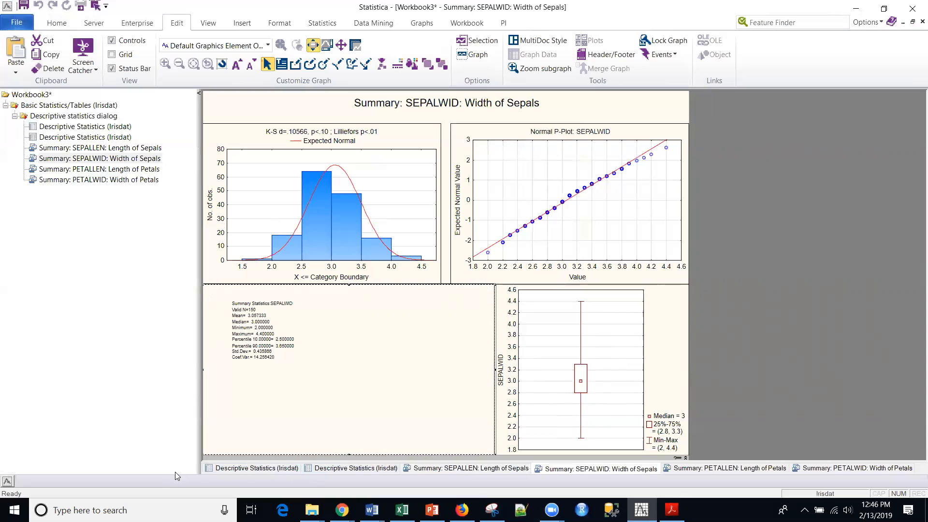
Start a new Descriptive Statistics analysis on Irisdat and bring up its variable list
{"action": "left_click", "coordinate": [100, 158]}
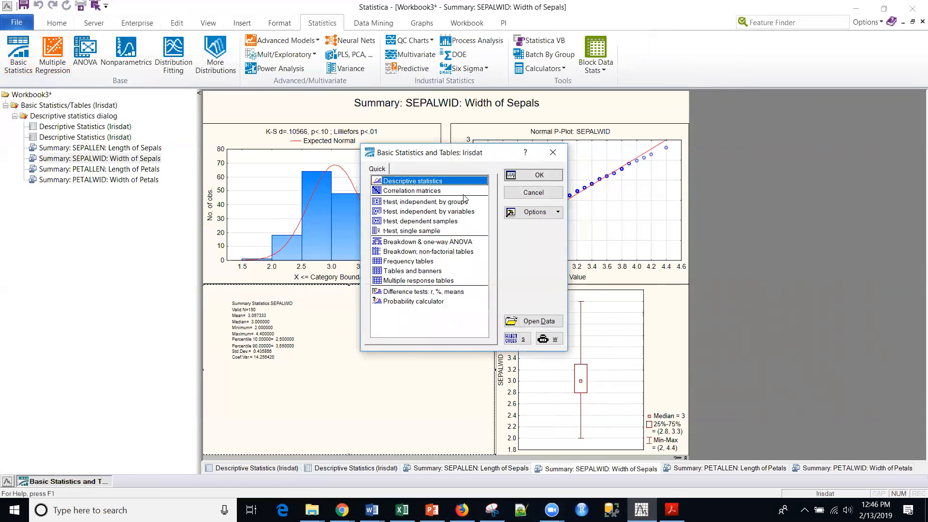
{"action": "left_click", "coordinate": [532, 193]}
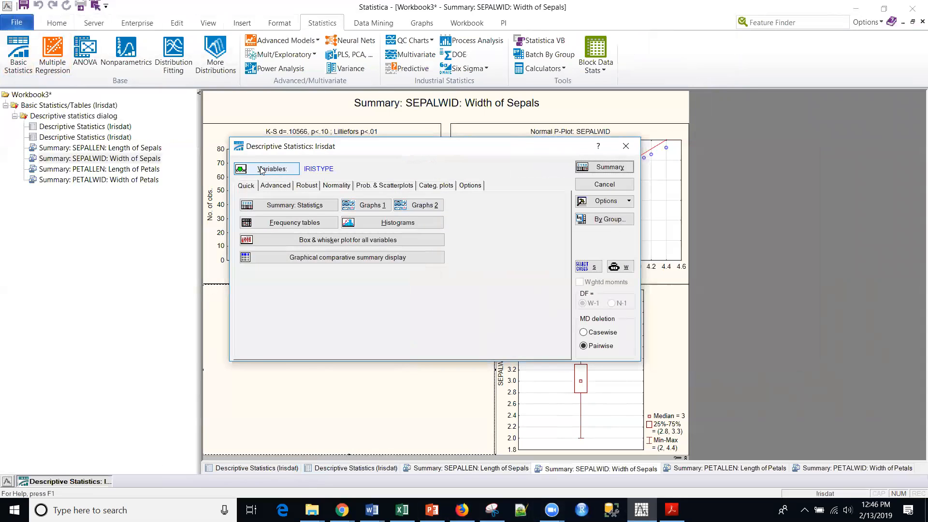
{"action": "left_click", "coordinate": [265, 168]}
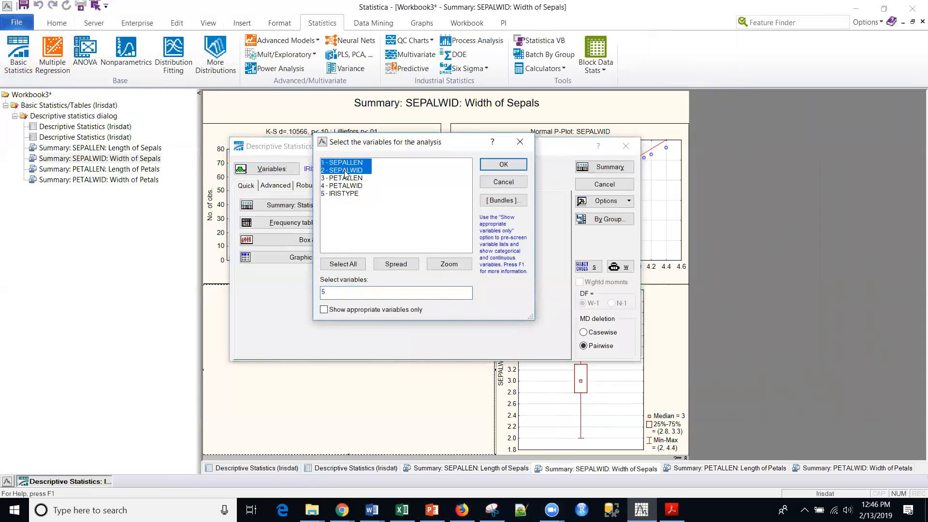
Confirm SEPALLEN and SEPALWID, then enable 5% trimmed and winsorized means as robust statistics
{"action": "left_click", "coordinate": [502, 164]}
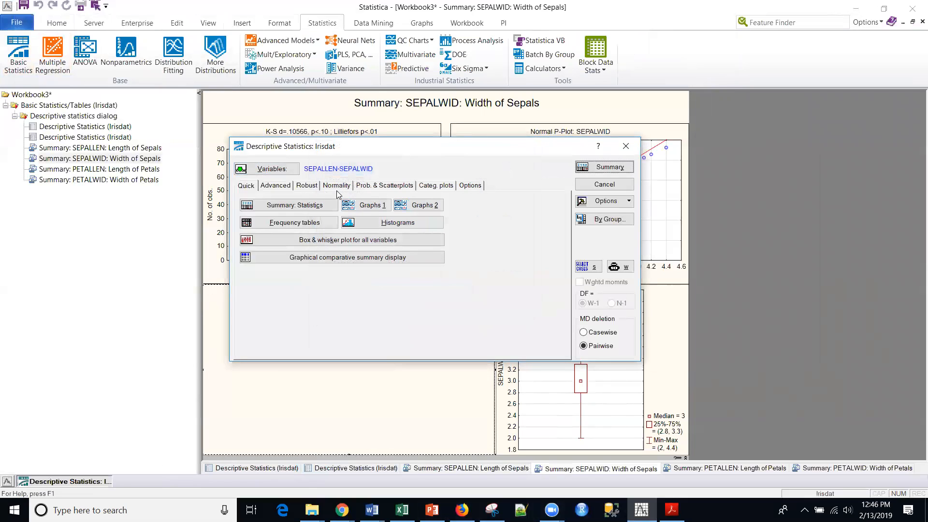
{"action": "left_click", "coordinate": [307, 186]}
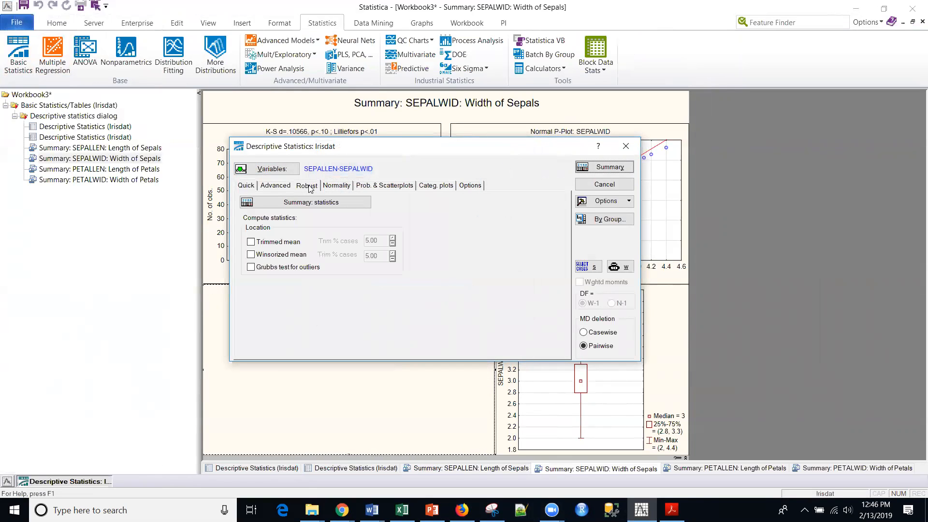
{"action": "mouse_move", "coordinate": [259, 189]}
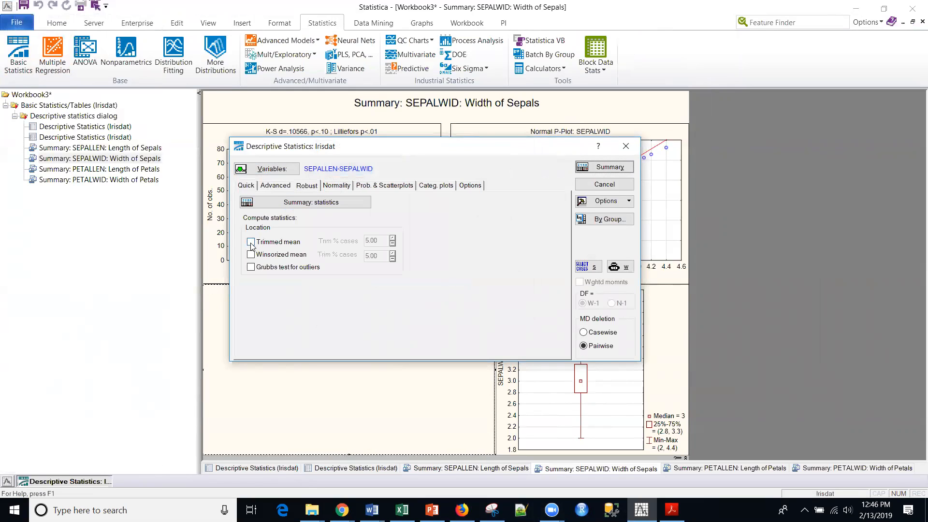
{"action": "left_click", "coordinate": [250, 242]}
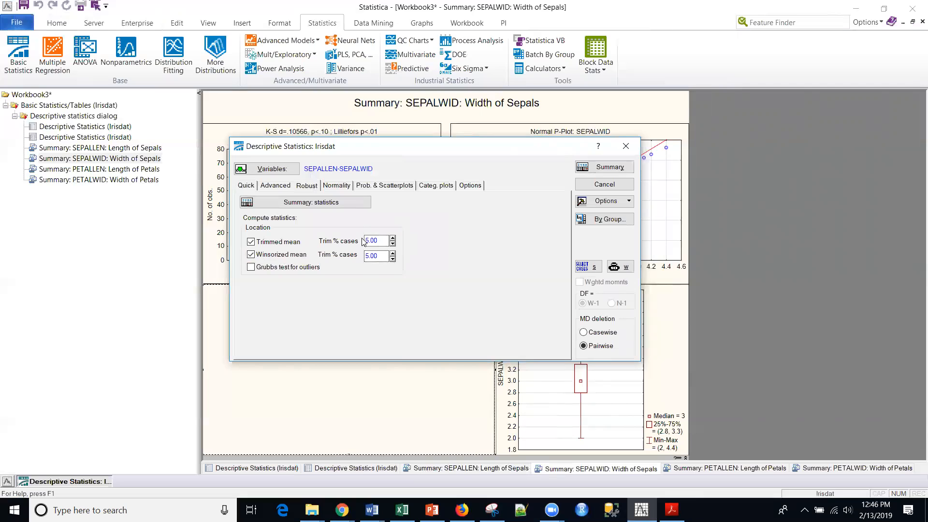
{"action": "left_click", "coordinate": [373, 240]}
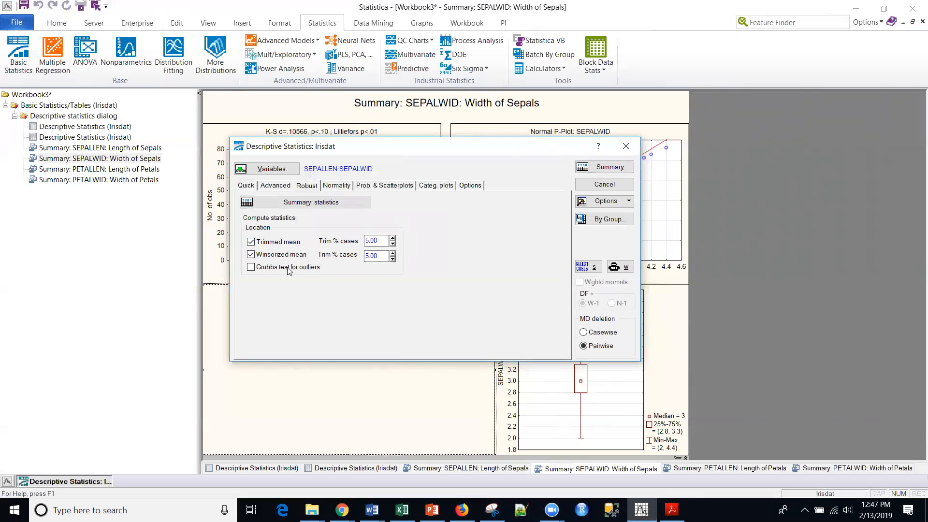
{"action": "left_click", "coordinate": [376, 255]}
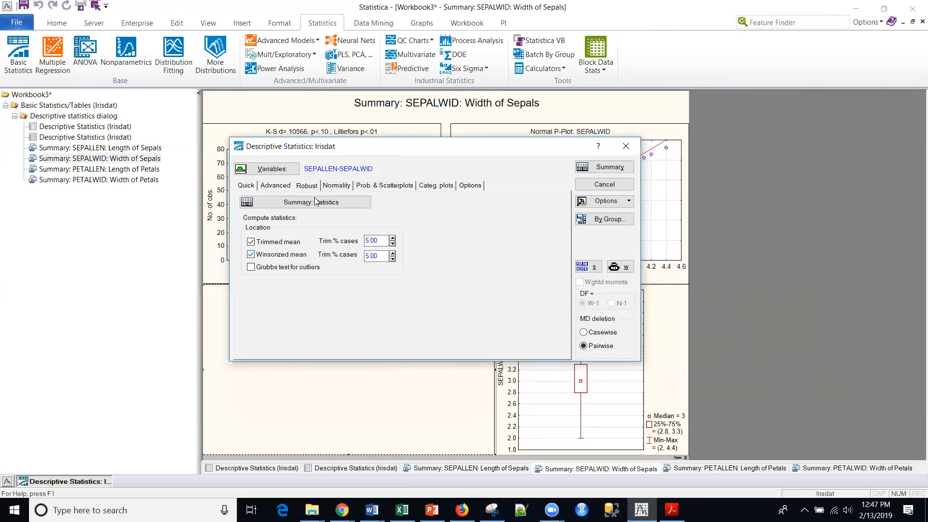
{"action": "left_click", "coordinate": [336, 186]}
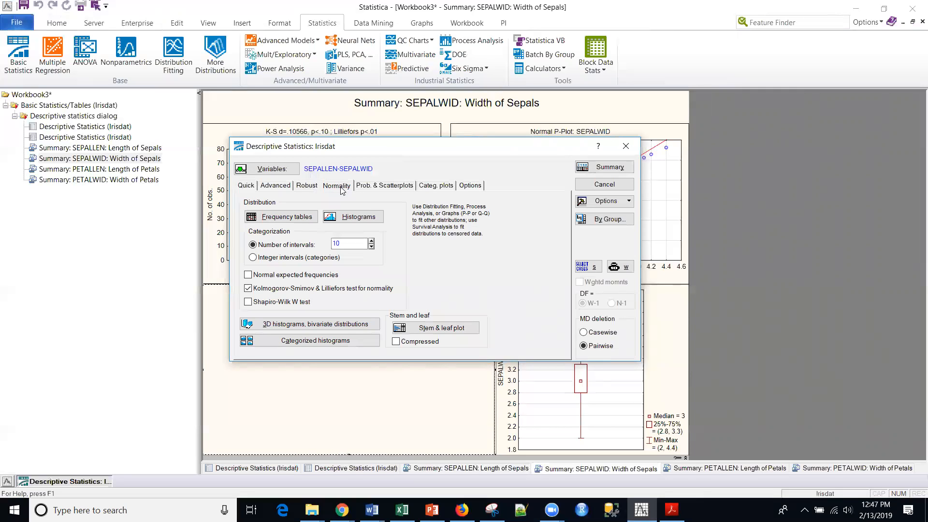
{"action": "mouse_move", "coordinate": [383, 194]}
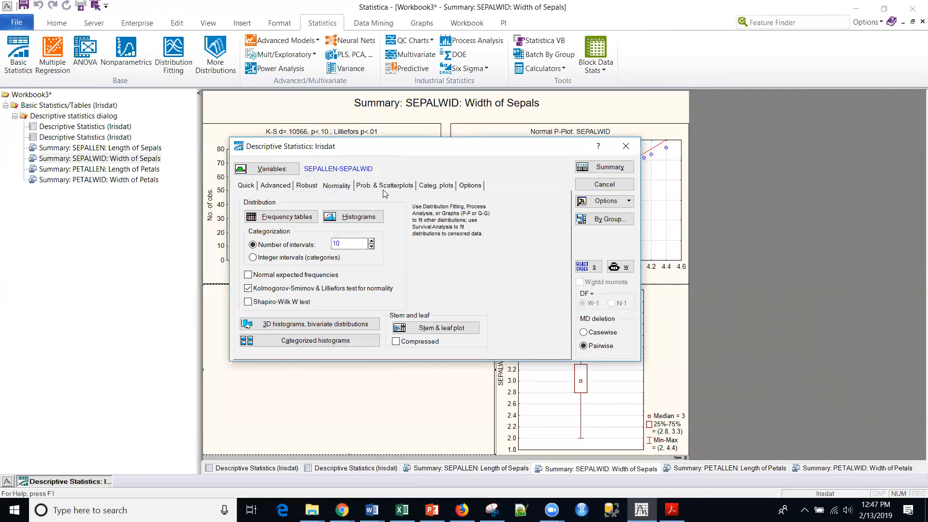
{"action": "left_click", "coordinate": [384, 185]}
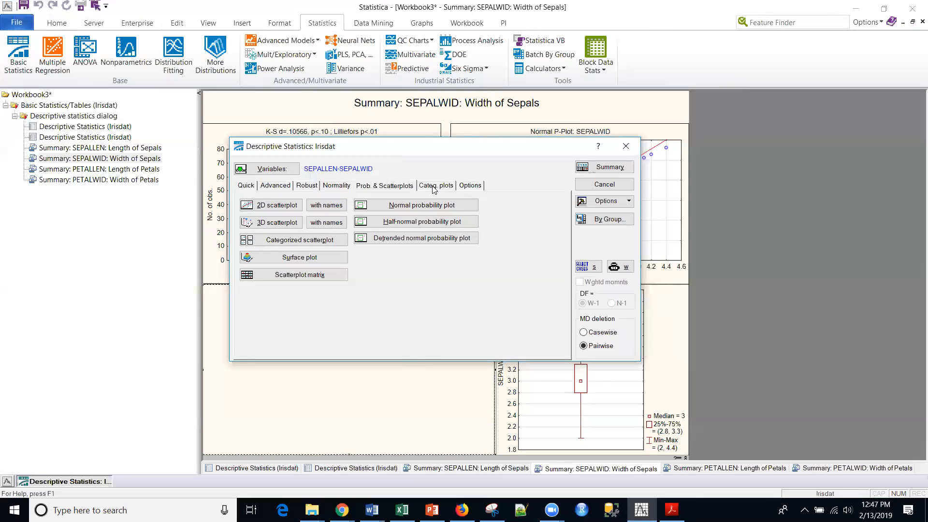
{"action": "left_click", "coordinate": [435, 186]}
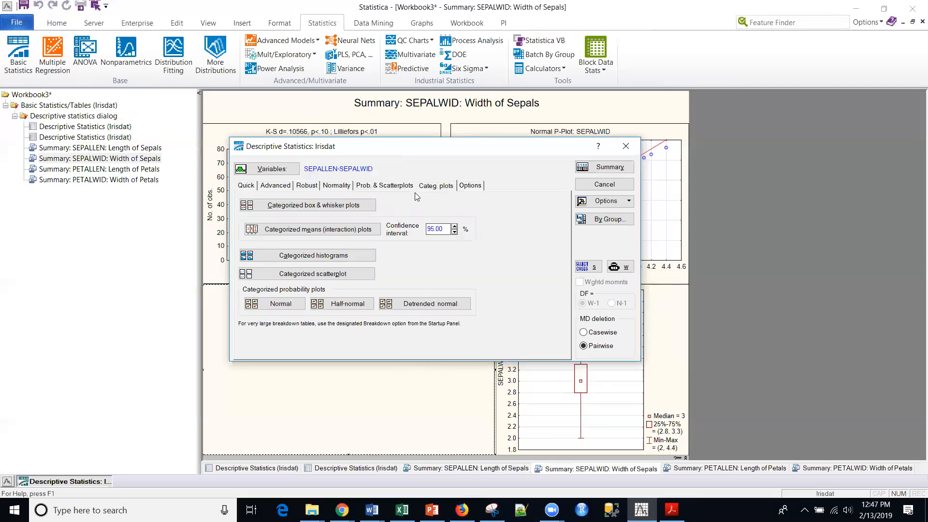
{"action": "mouse_move", "coordinate": [495, 281]}
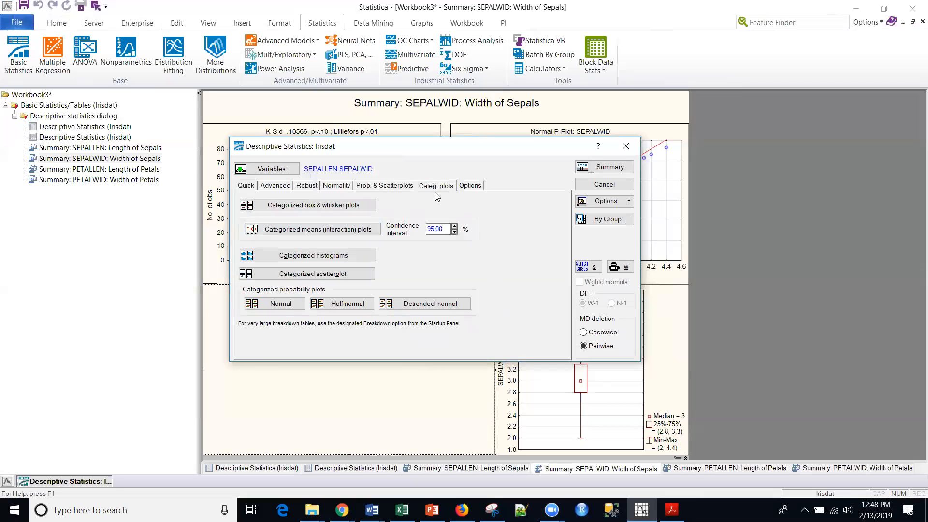
{"action": "mouse_move", "coordinate": [391, 195]}
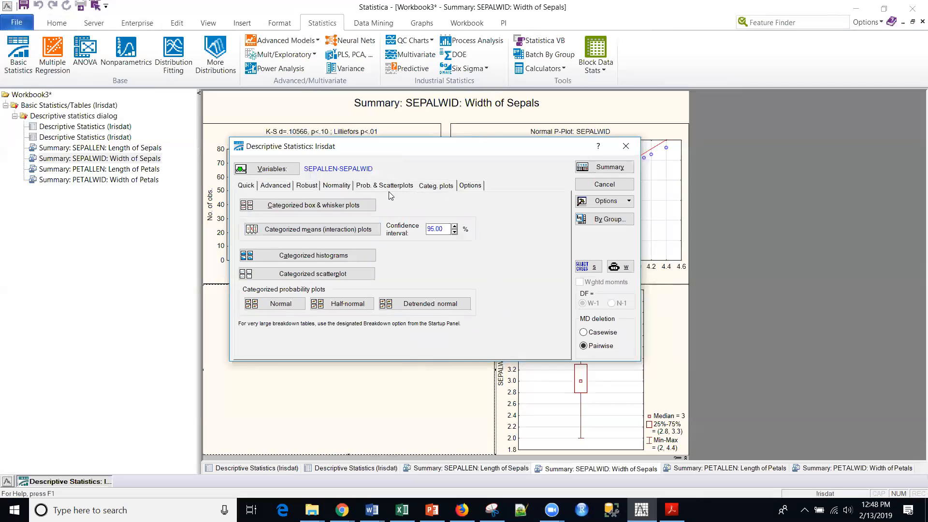
{"action": "mouse_move", "coordinate": [390, 196]}
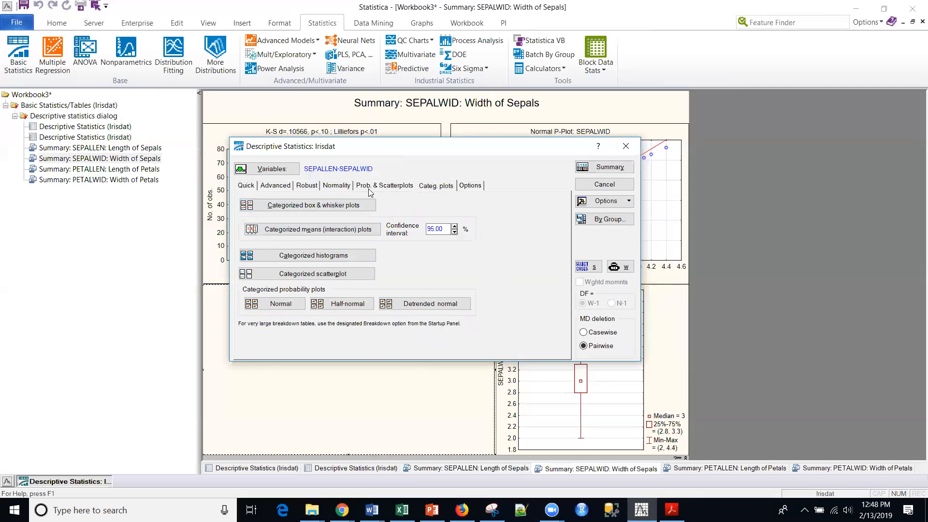
{"action": "mouse_move", "coordinate": [290, 189]}
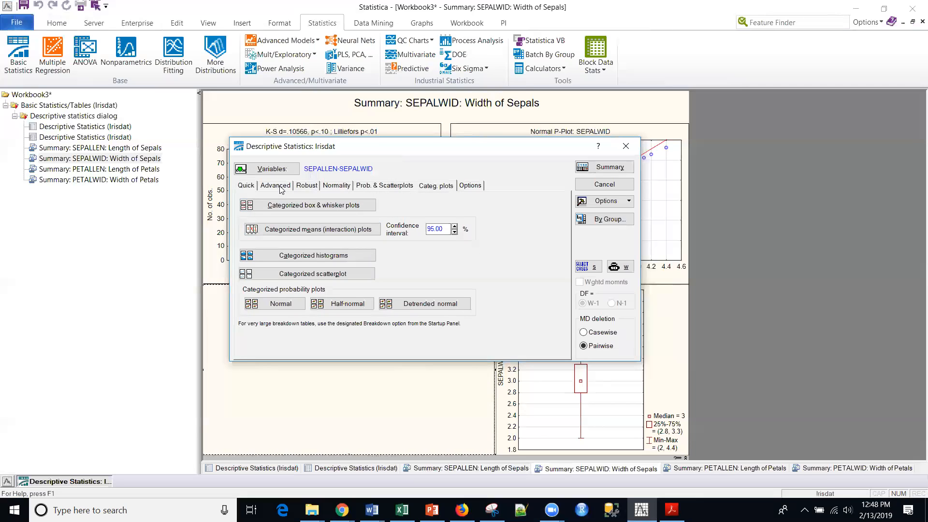
{"action": "left_click", "coordinate": [307, 186]}
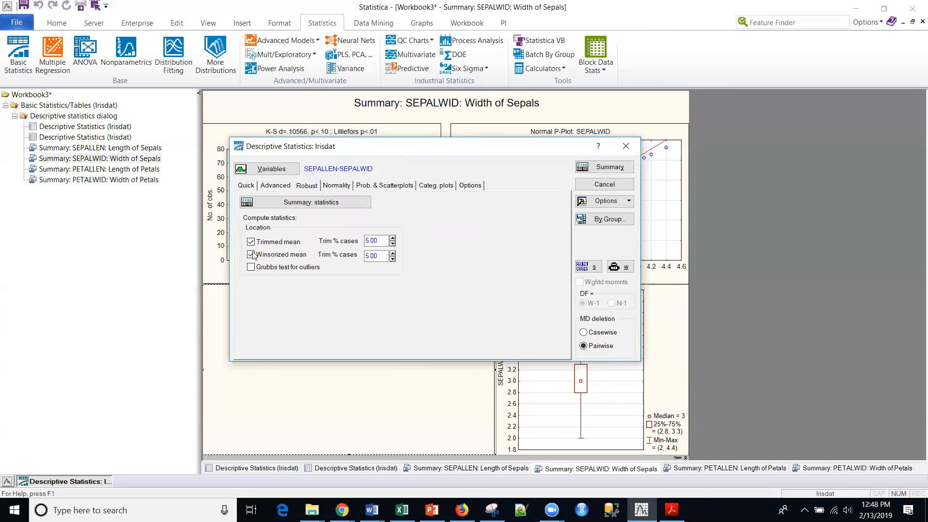
Produce the summary table for SEPALLEN and SEPALWID including trimmed and winsorized means
{"action": "left_click", "coordinate": [609, 167]}
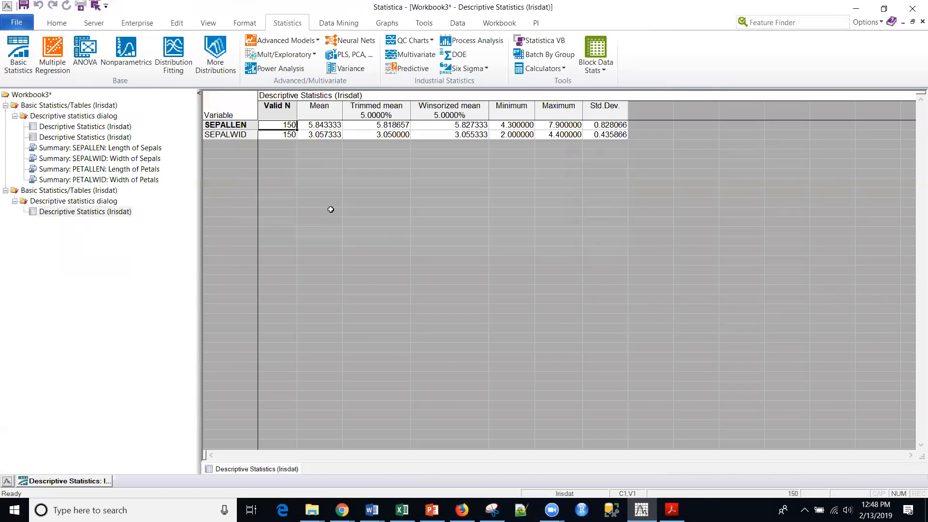
{"action": "mouse_move", "coordinate": [387, 154]}
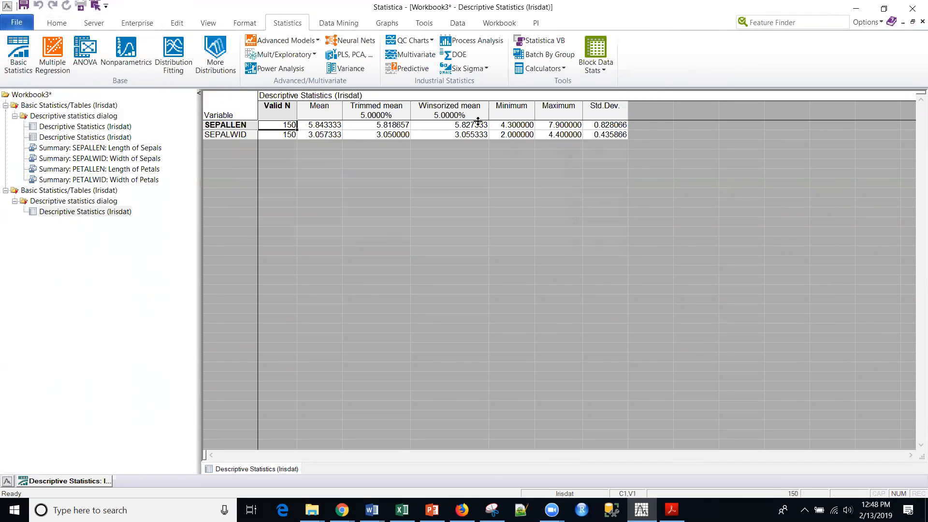
{"action": "mouse_move", "coordinate": [433, 133]}
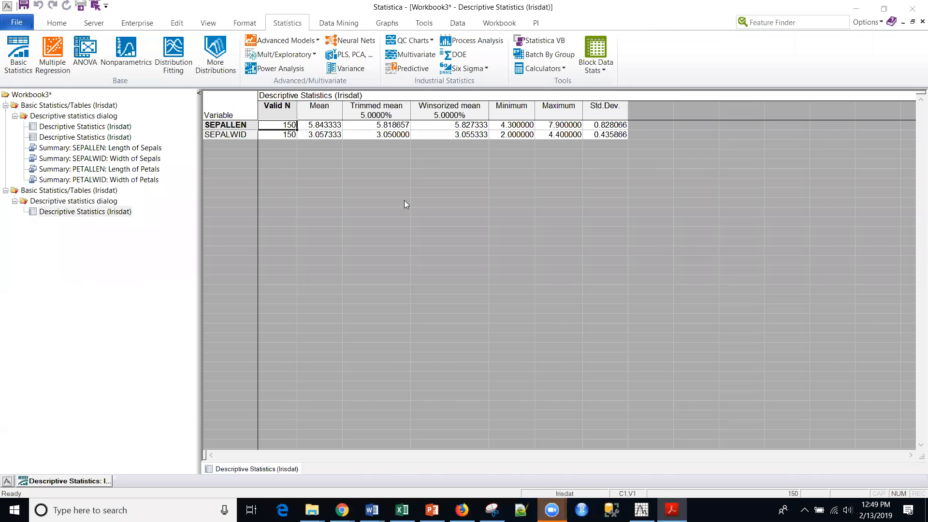
{"action": "mouse_move", "coordinate": [100, 147]}
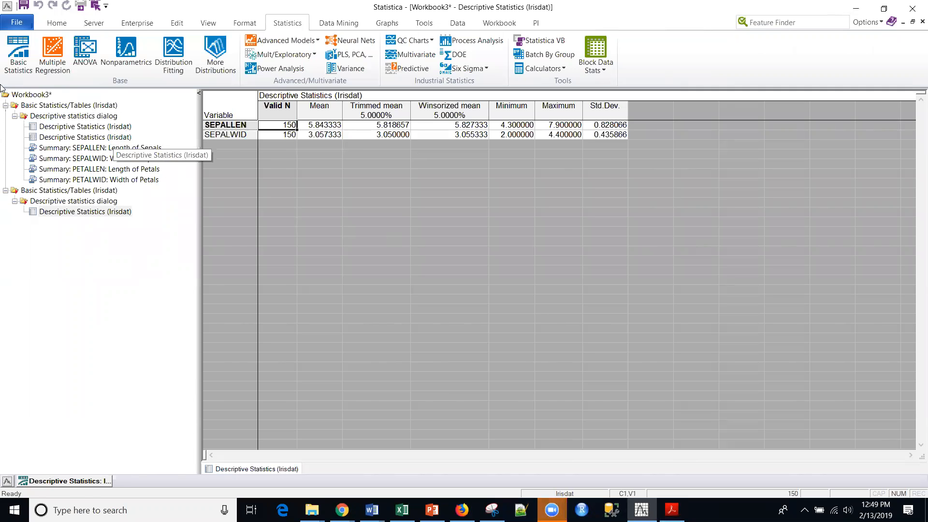
Start a new Basic Statistics analysis of type Correlation matrices
{"action": "left_click", "coordinate": [19, 55]}
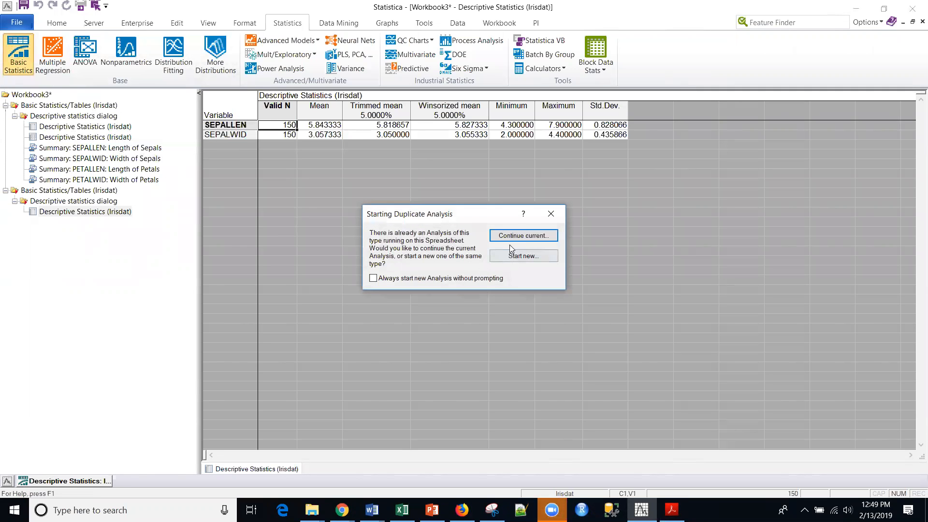
{"action": "left_click", "coordinate": [523, 256]}
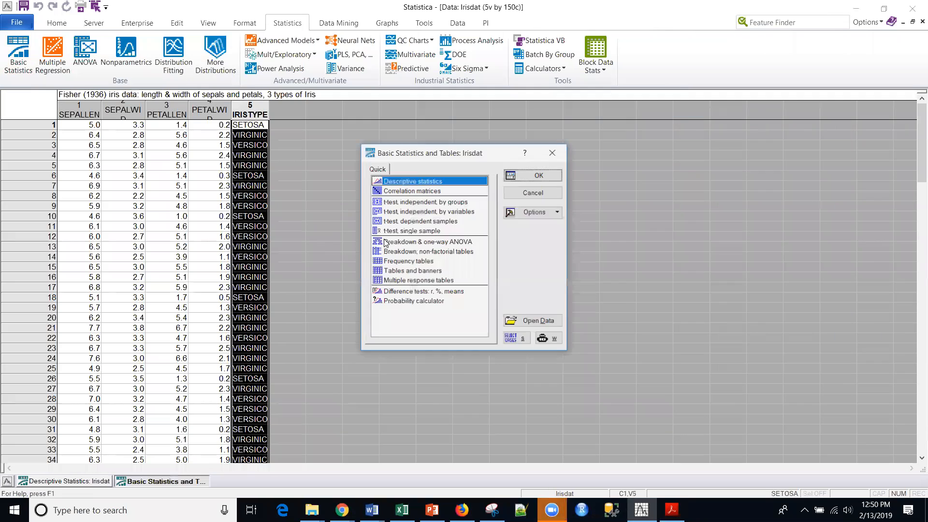
{"action": "left_click", "coordinate": [412, 190]}
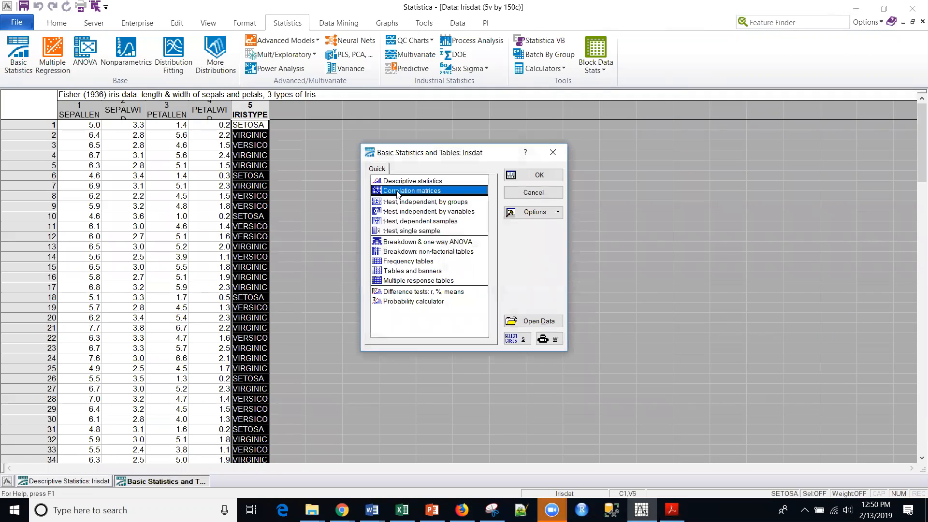
{"action": "left_click", "coordinate": [537, 175]}
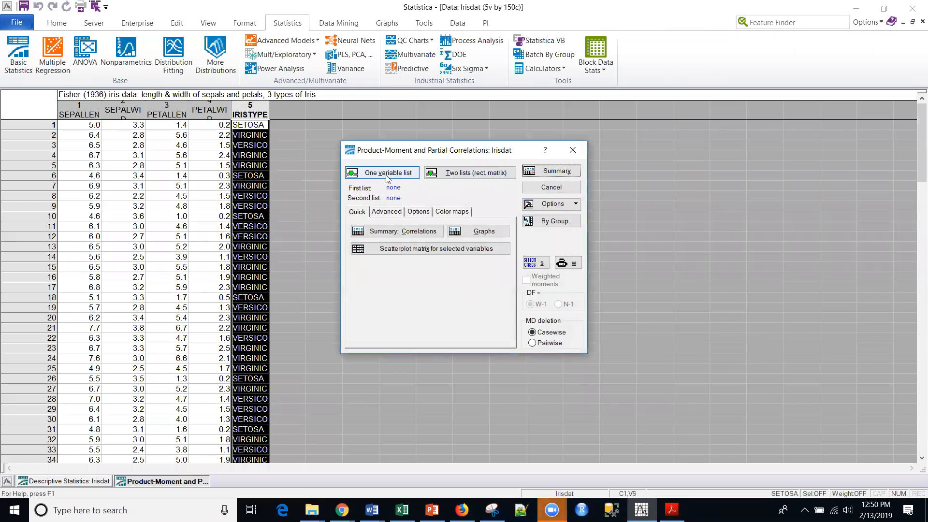
{"action": "mouse_move", "coordinate": [410, 180]}
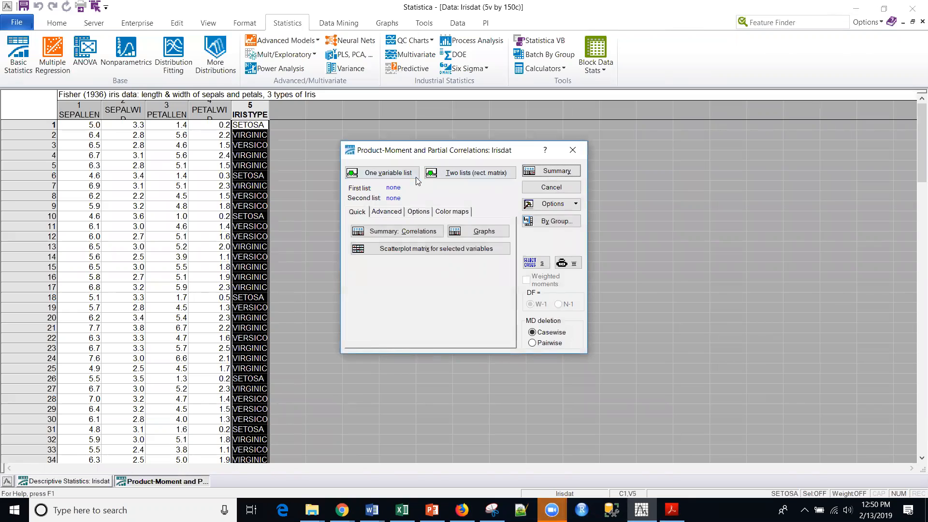
Correlate SEPALLEN, SEPALWID, PETALLEN and PETALWID (N=150) and highlight PETALLEN–PETALWID 0.962865
{"action": "left_click", "coordinate": [382, 172]}
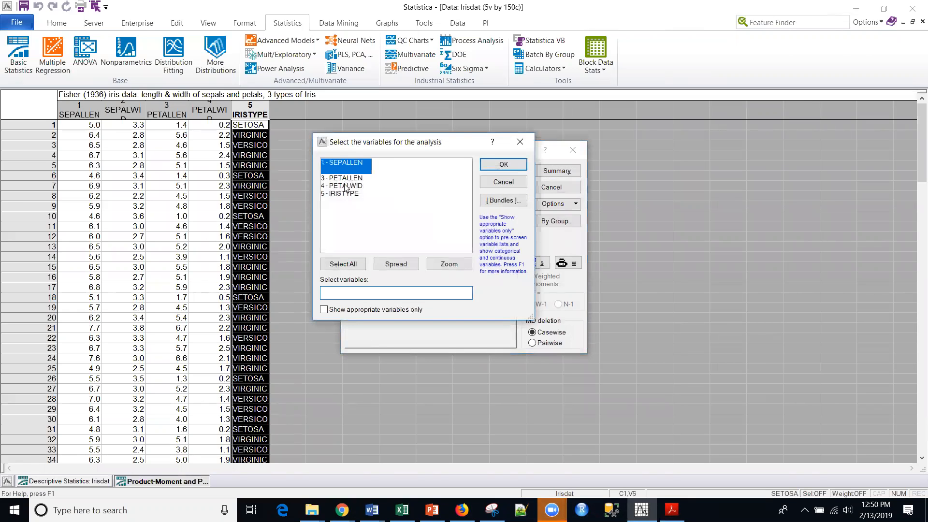
{"action": "left_click", "coordinate": [502, 164]}
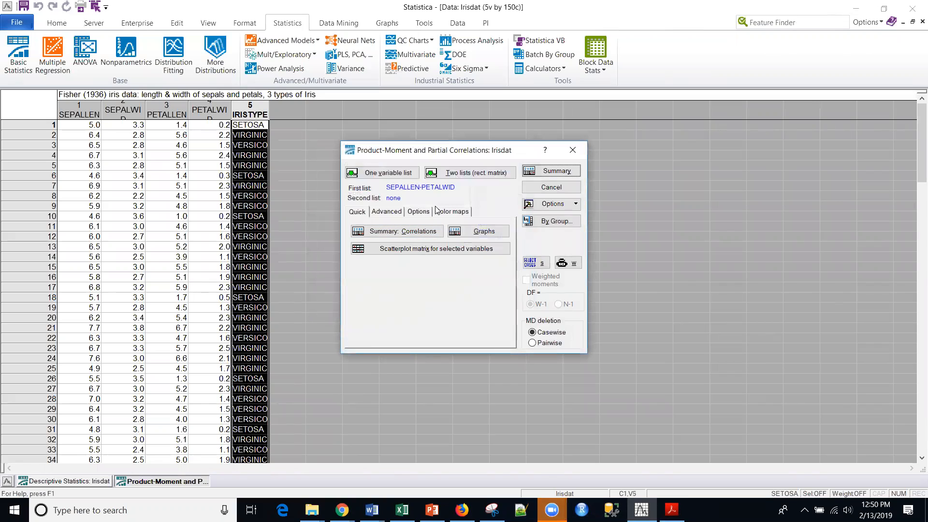
{"action": "mouse_move", "coordinate": [439, 205]}
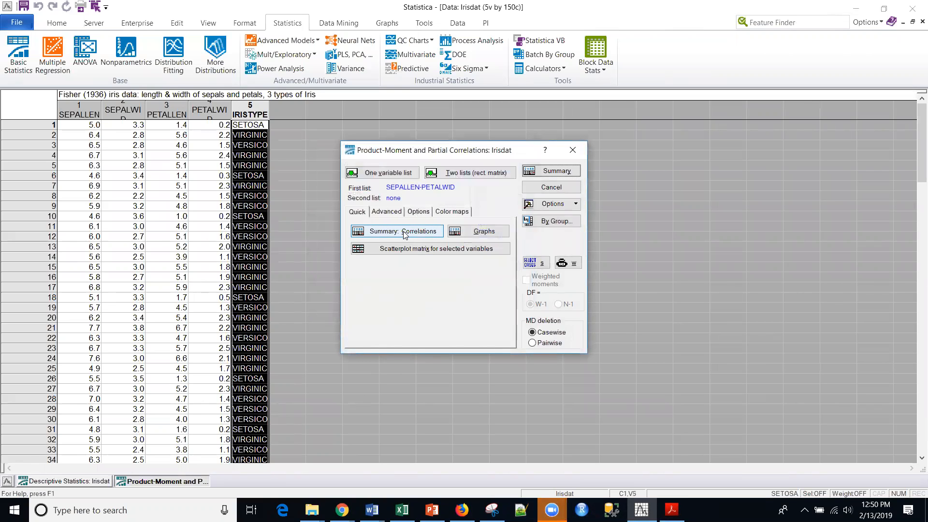
{"action": "left_click", "coordinate": [396, 231]}
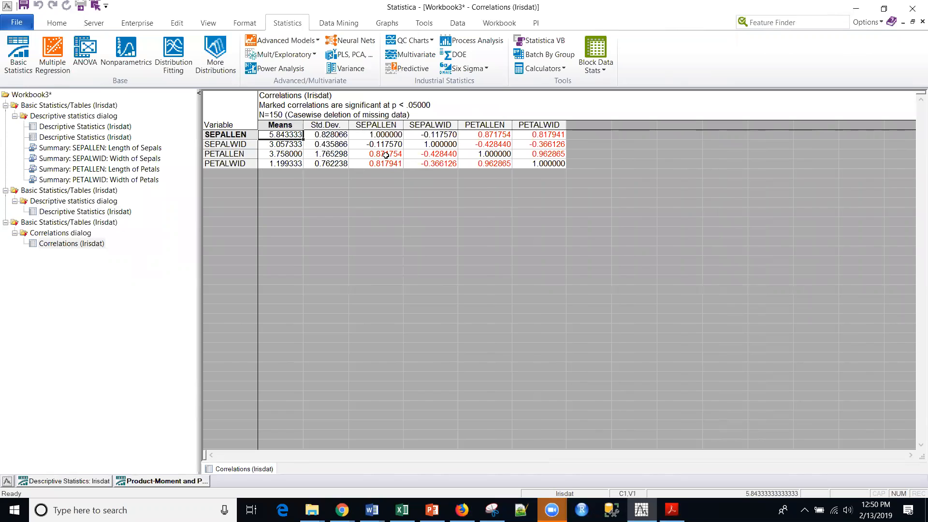
{"action": "mouse_move", "coordinate": [510, 144]}
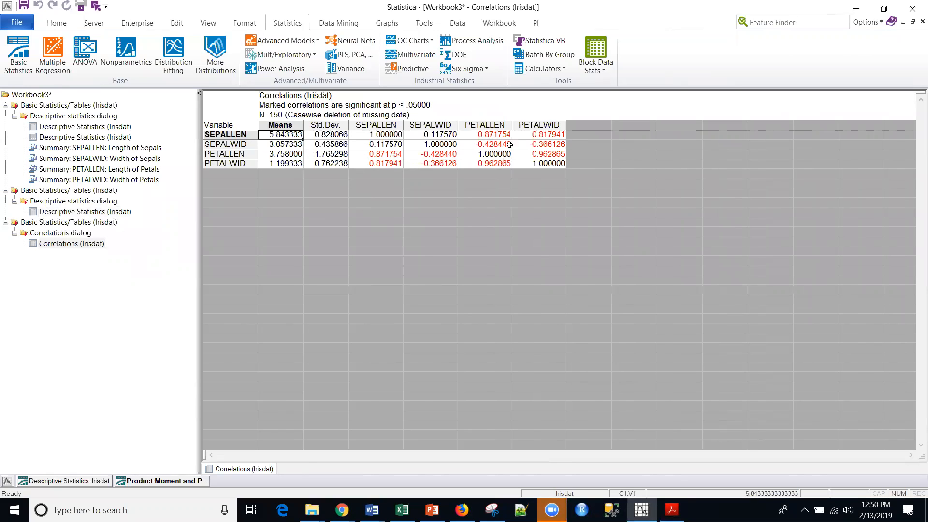
{"action": "mouse_move", "coordinate": [528, 143]}
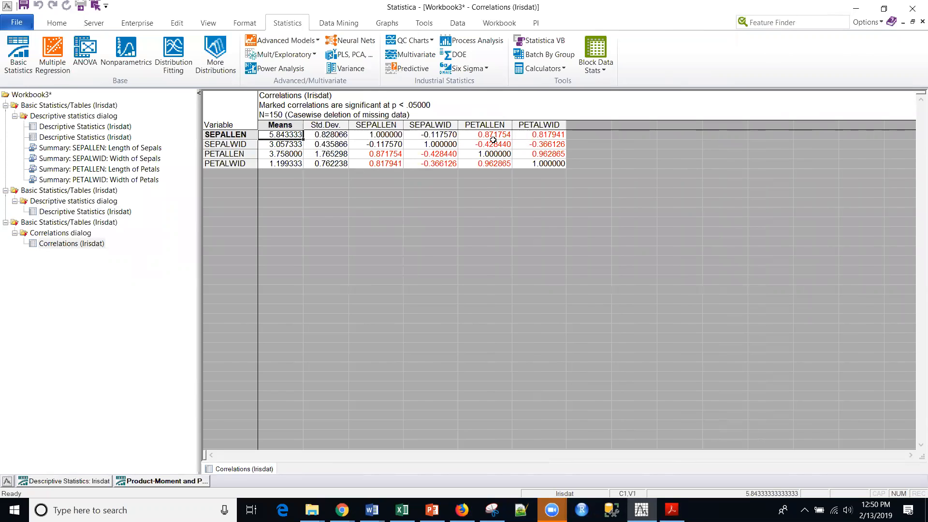
{"action": "mouse_move", "coordinate": [492, 139]}
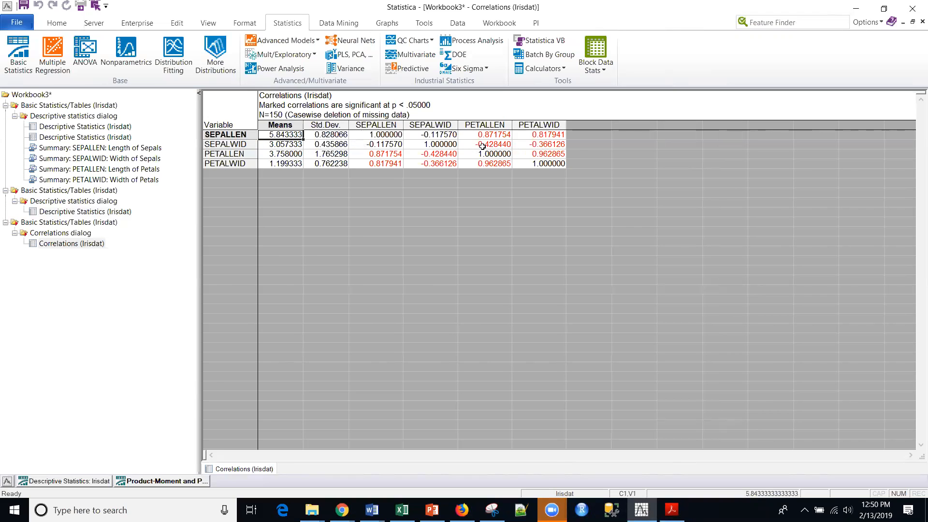
{"action": "mouse_move", "coordinate": [507, 145]}
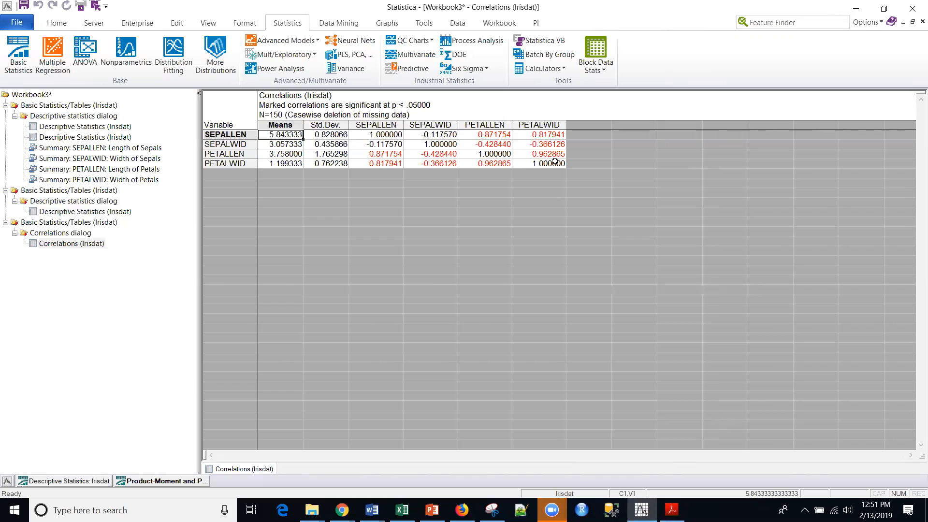
{"action": "mouse_move", "coordinate": [505, 163]}
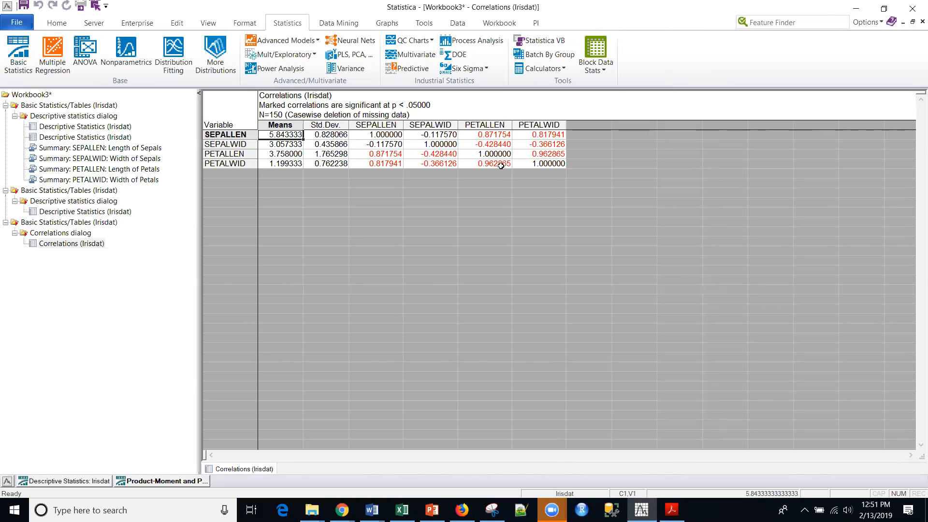
{"action": "left_click", "coordinate": [485, 164]}
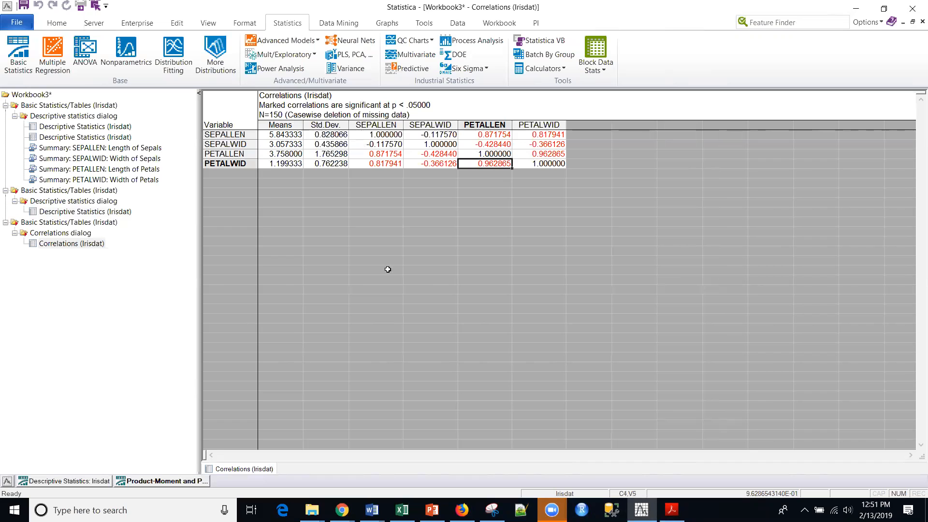
Browse the pairwise scatterplots, e.g. SEPALLEN vs SEPALWID, SEPALLEN vs PETALWID, SEPALWID vs PETALLEN
{"action": "left_click", "coordinate": [161, 481]}
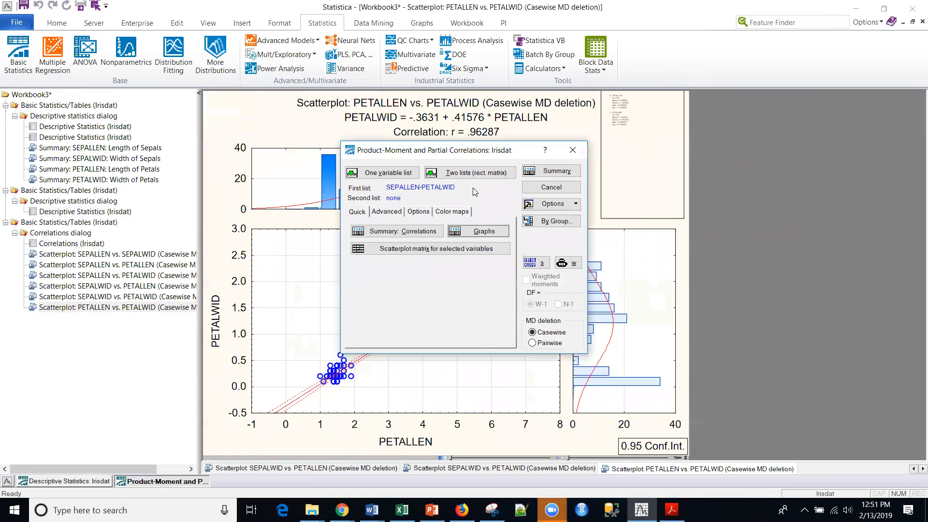
{"action": "mouse_move", "coordinate": [429, 248]}
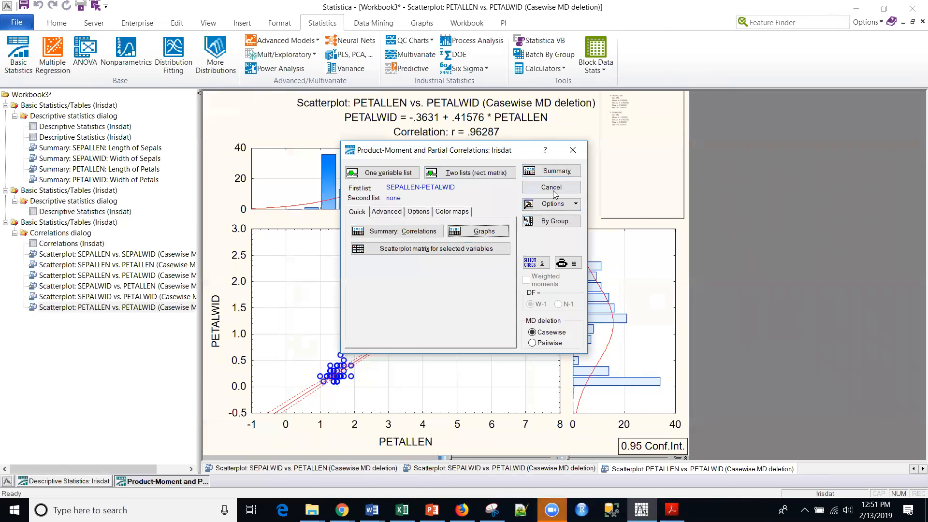
{"action": "left_click", "coordinate": [550, 187]}
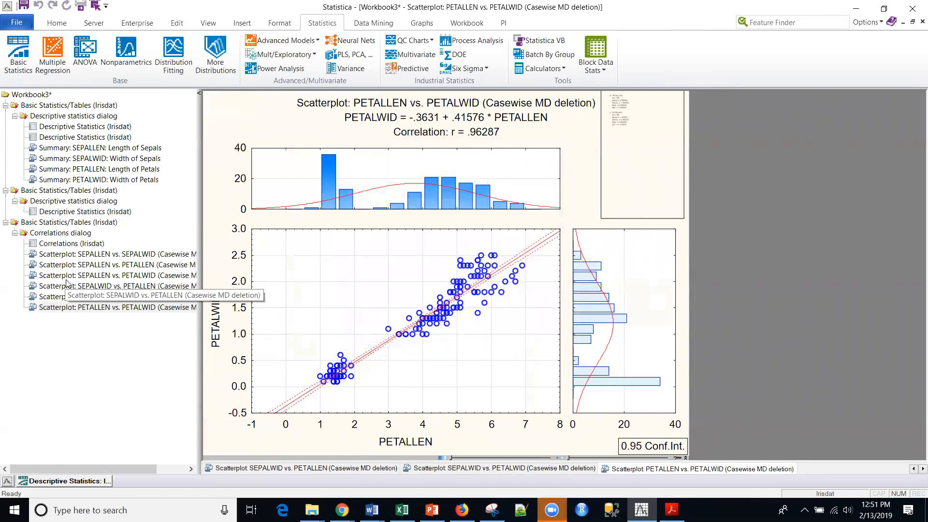
{"action": "left_click", "coordinate": [112, 254]}
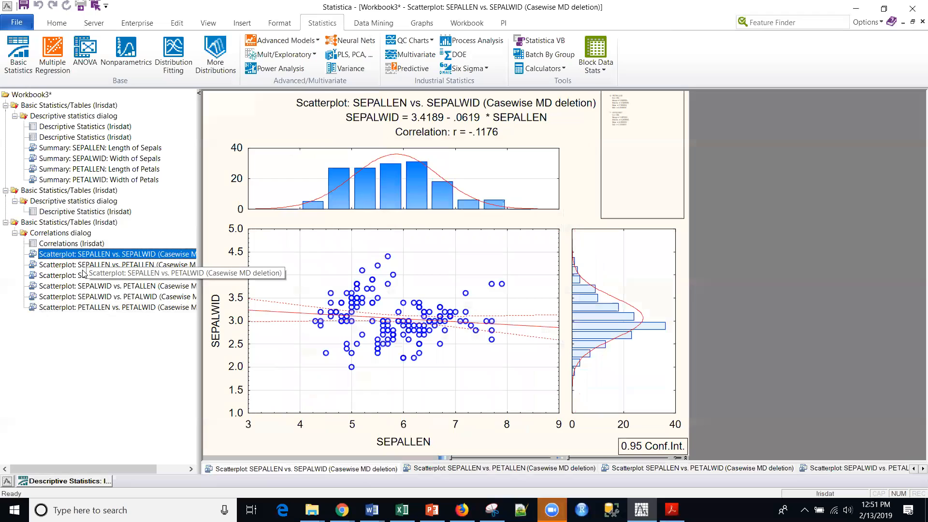
{"action": "left_click", "coordinate": [117, 275]}
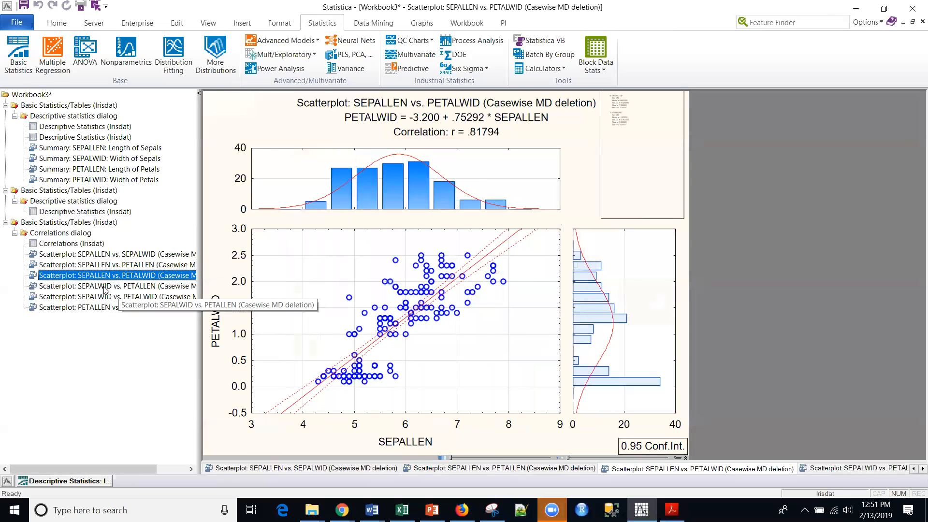
{"action": "mouse_move", "coordinate": [399, 348]}
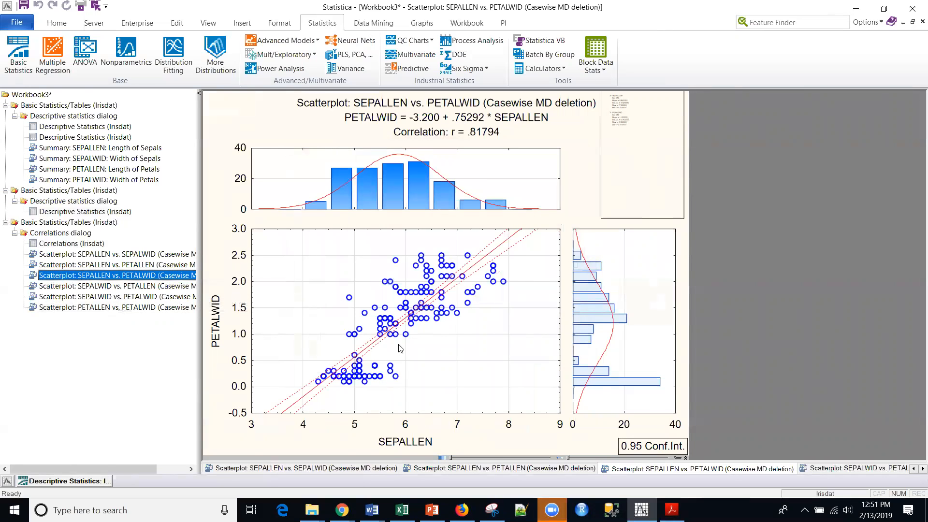
{"action": "mouse_move", "coordinate": [99, 295]}
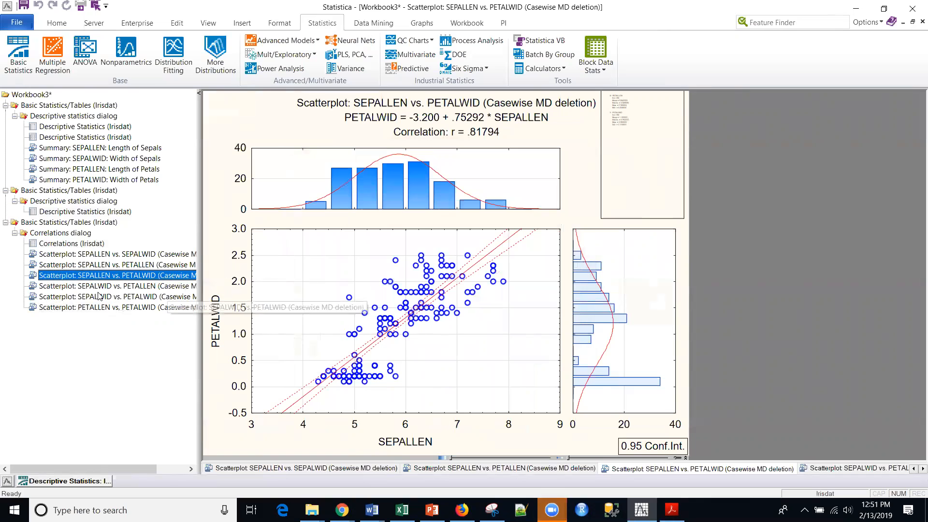
{"action": "left_click", "coordinate": [117, 286]}
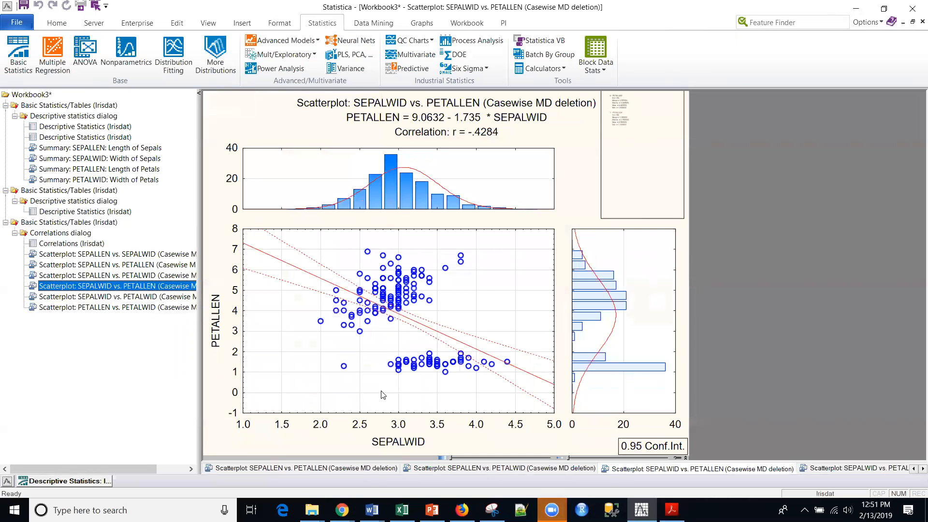
{"action": "mouse_move", "coordinate": [117, 299]}
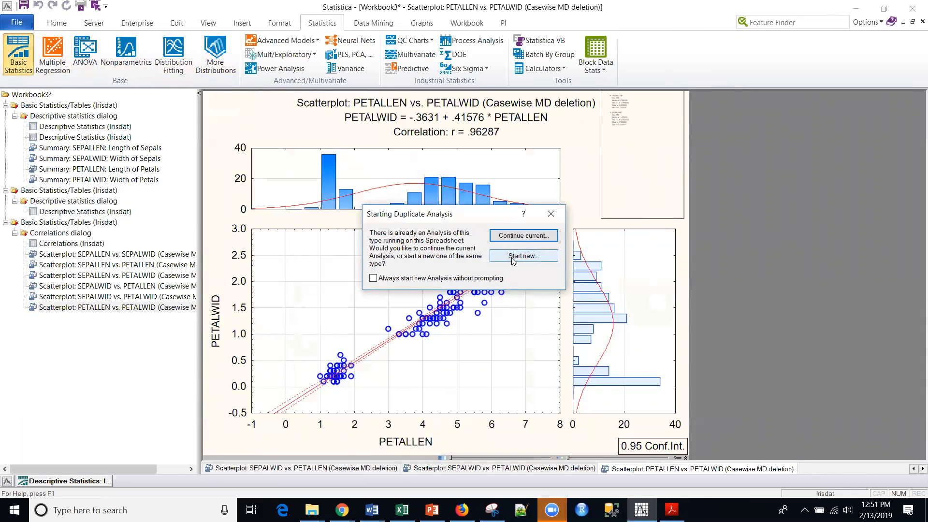
Plot a scatterplot matrix with X variables 1-4 against SEPALLEN as the Y variable
{"action": "left_click", "coordinate": [522, 255]}
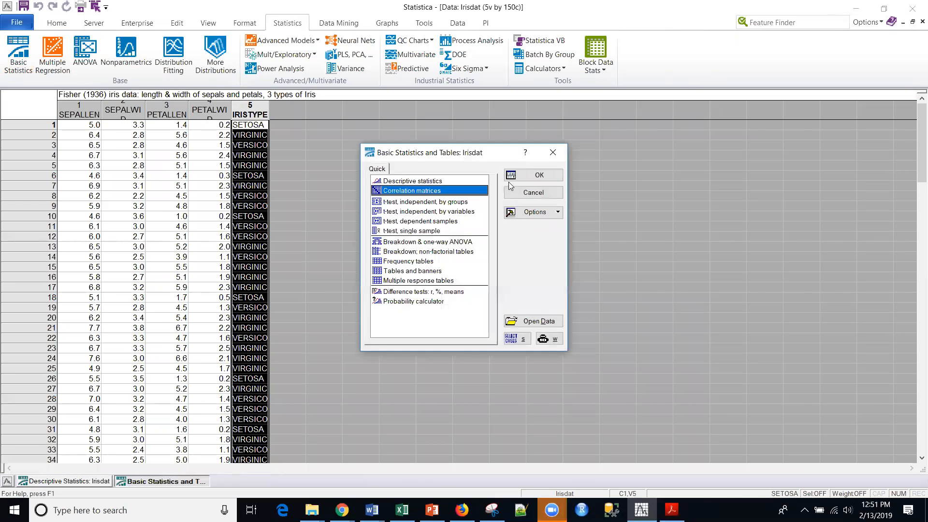
{"action": "left_click", "coordinate": [538, 175]}
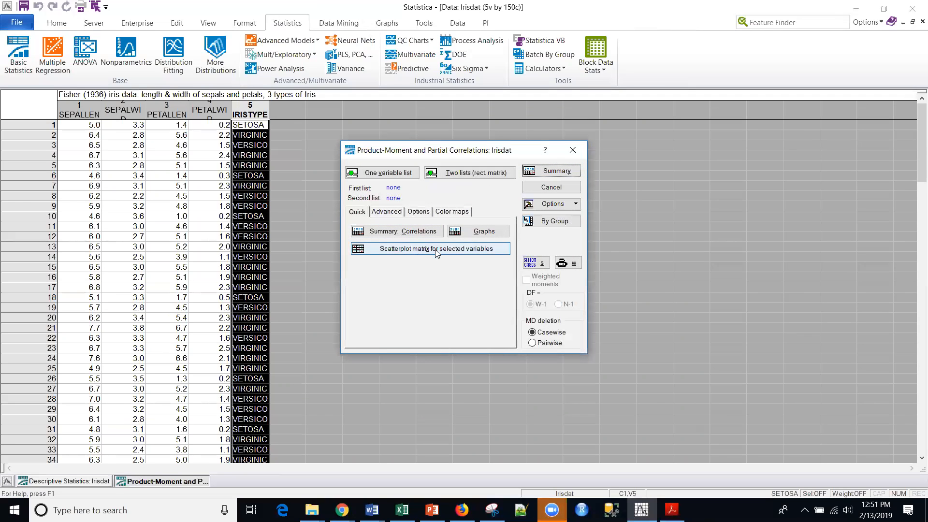
{"action": "left_click", "coordinate": [429, 248]}
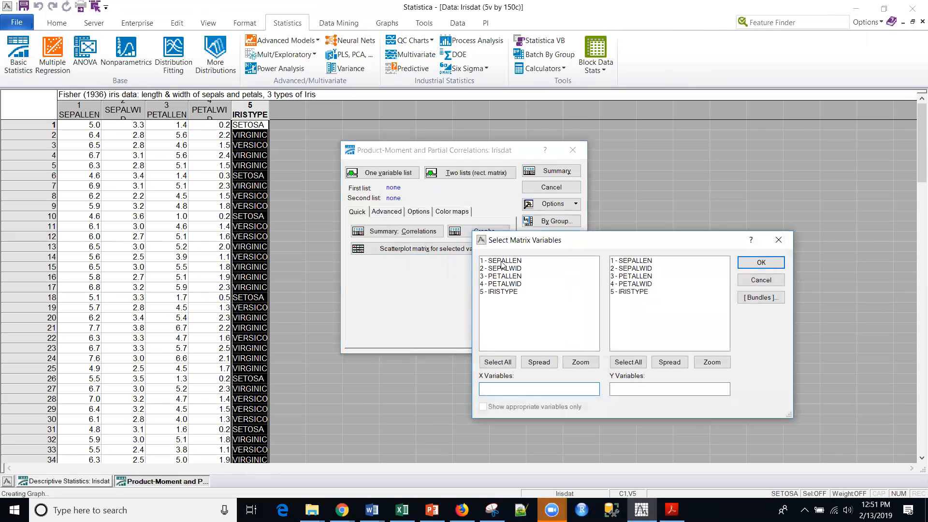
{"action": "left_click", "coordinate": [502, 276]}
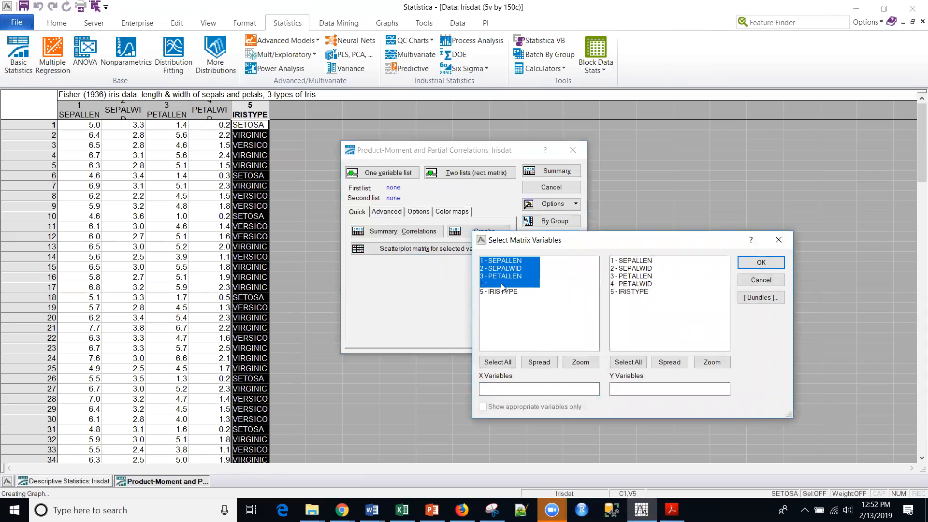
{"action": "left_click", "coordinate": [502, 284]}
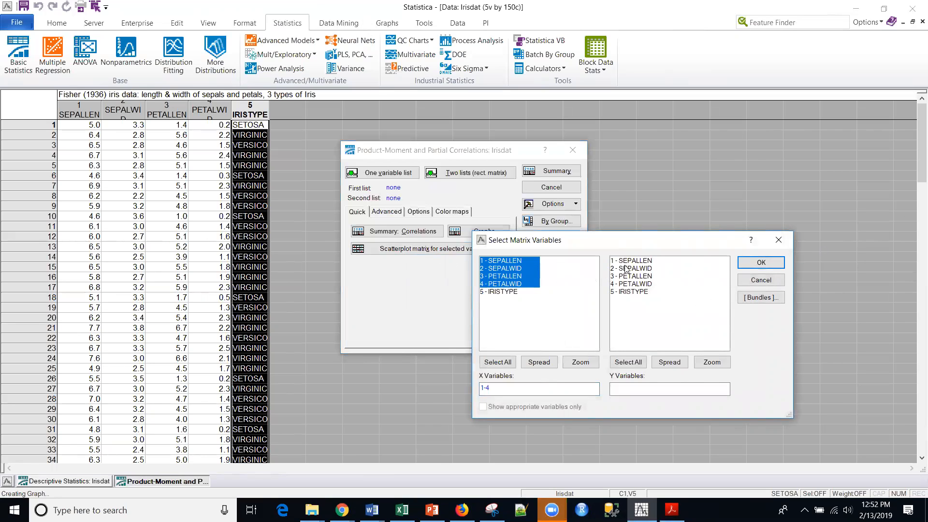
{"action": "left_click", "coordinate": [761, 262]}
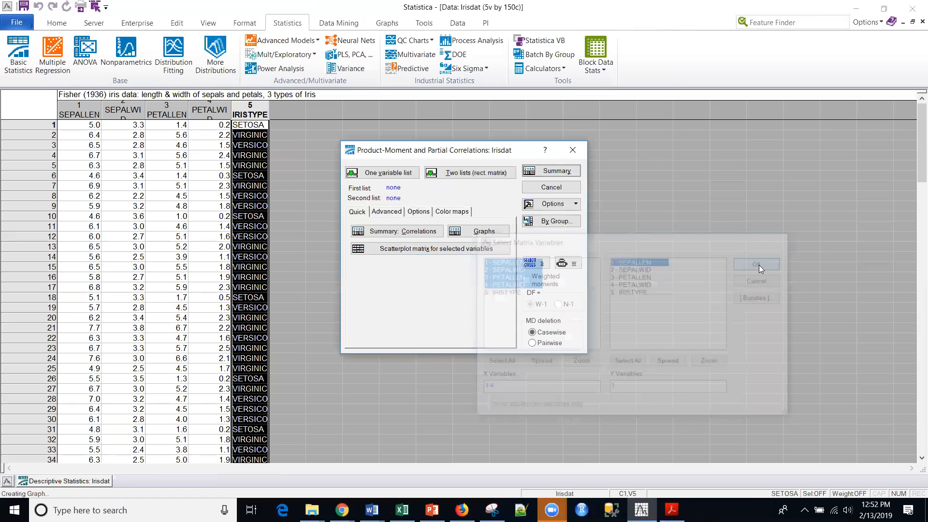
{"action": "left_click", "coordinate": [755, 264]}
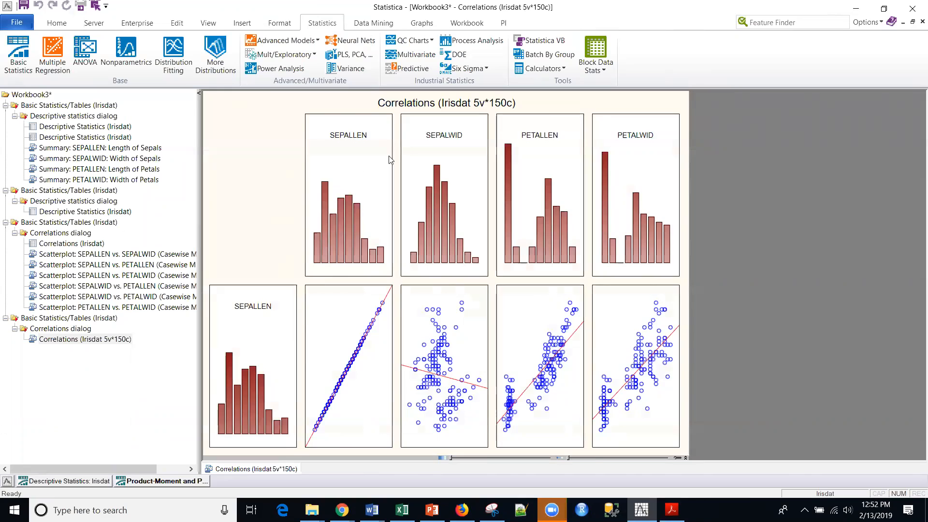
{"action": "mouse_move", "coordinate": [379, 320]}
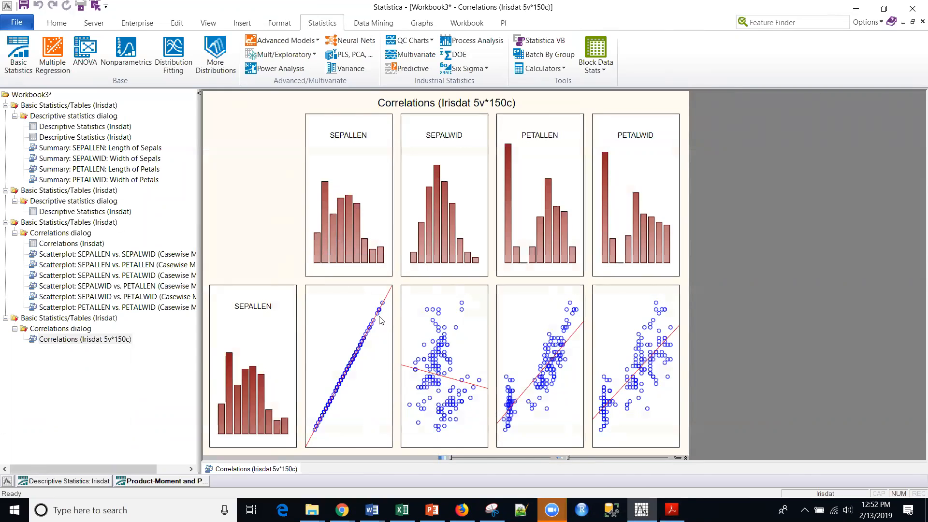
{"action": "mouse_move", "coordinate": [280, 301]}
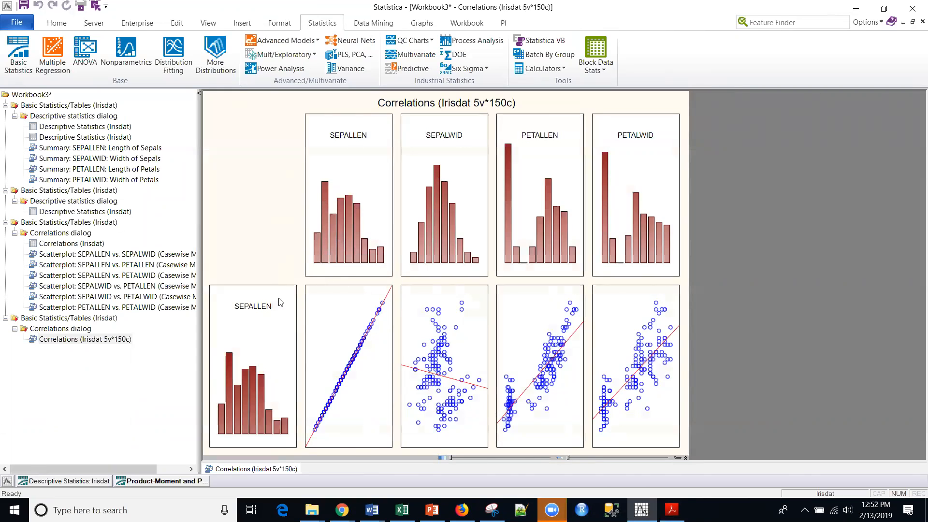
{"action": "mouse_move", "coordinate": [353, 383]}
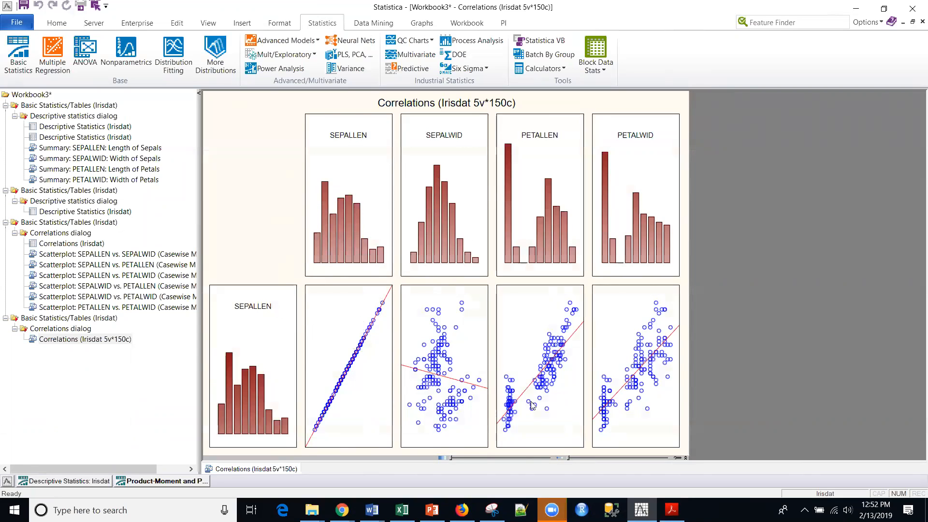
{"action": "mouse_move", "coordinate": [479, 131]}
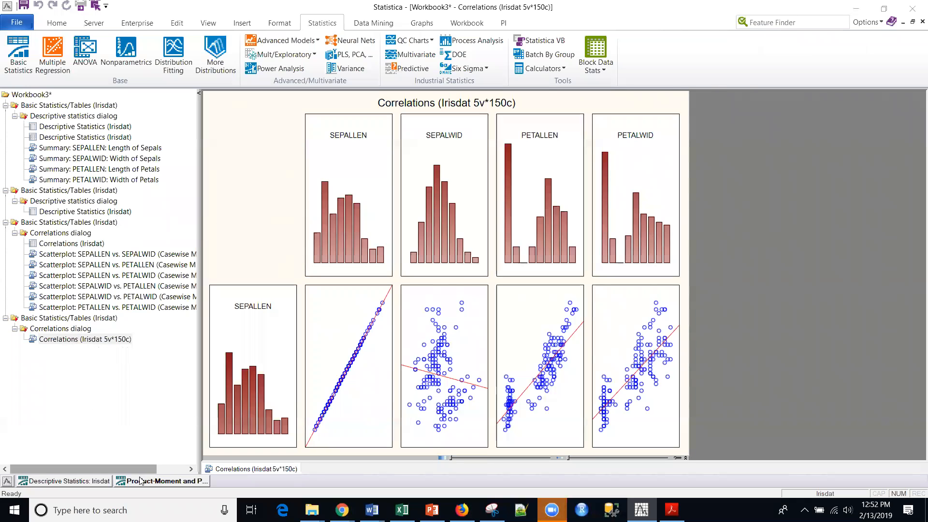
Plot the full 4×4 scatterplot matrix with variables 1-4 in both lists
{"action": "left_click", "coordinate": [161, 480]}
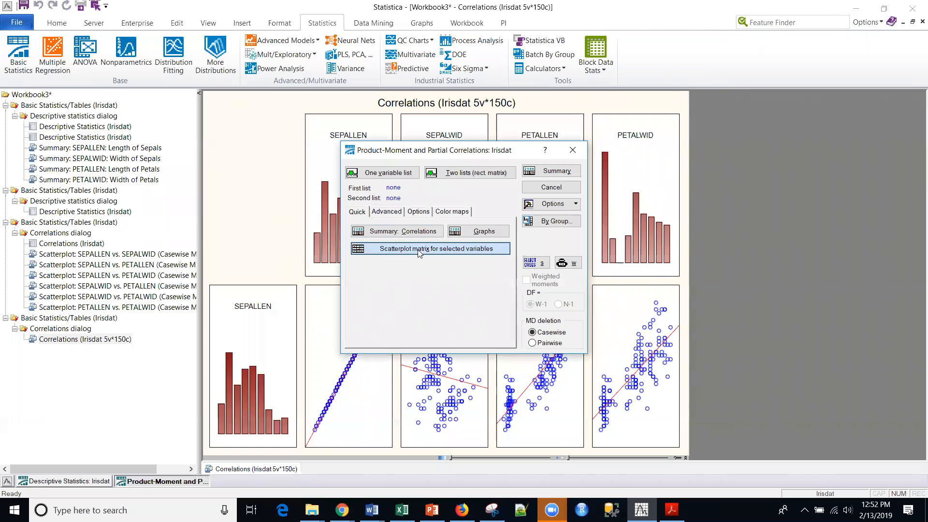
{"action": "left_click", "coordinate": [429, 249]}
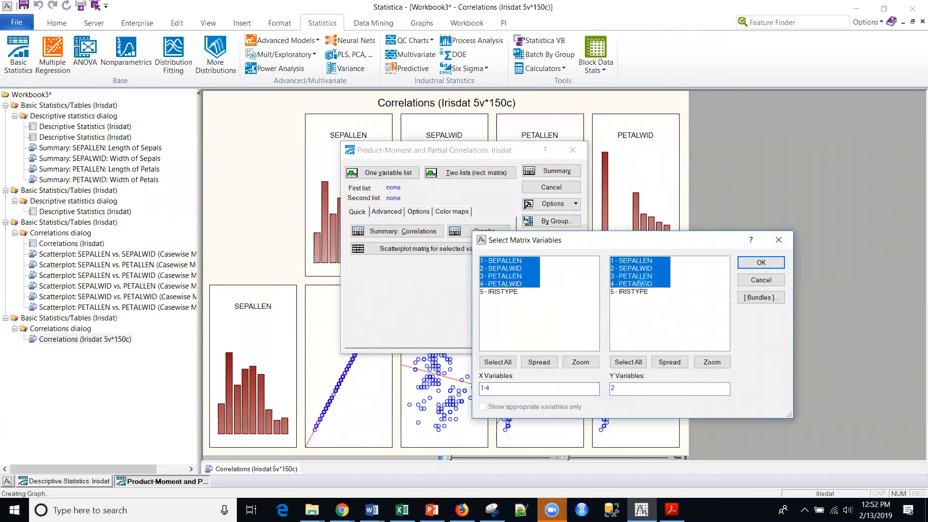
{"action": "left_click", "coordinate": [761, 262]}
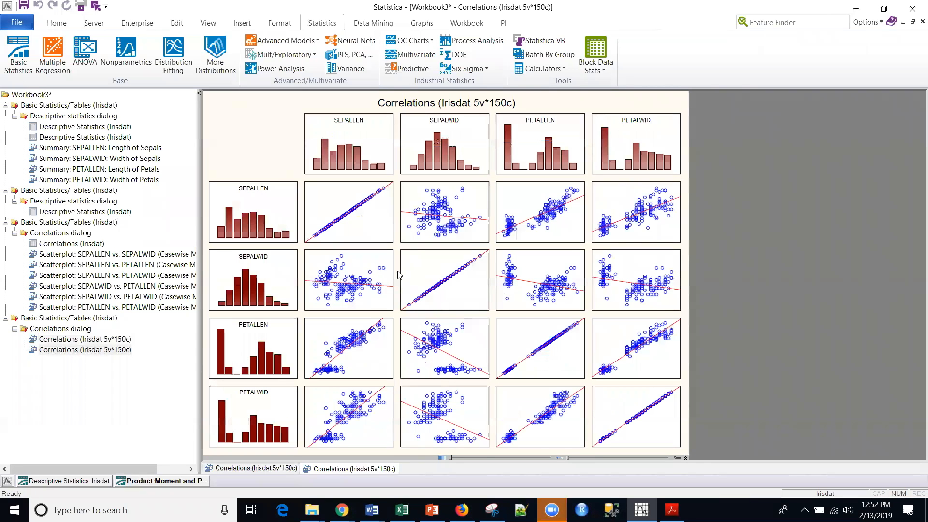
{"action": "mouse_move", "coordinate": [496, 273]}
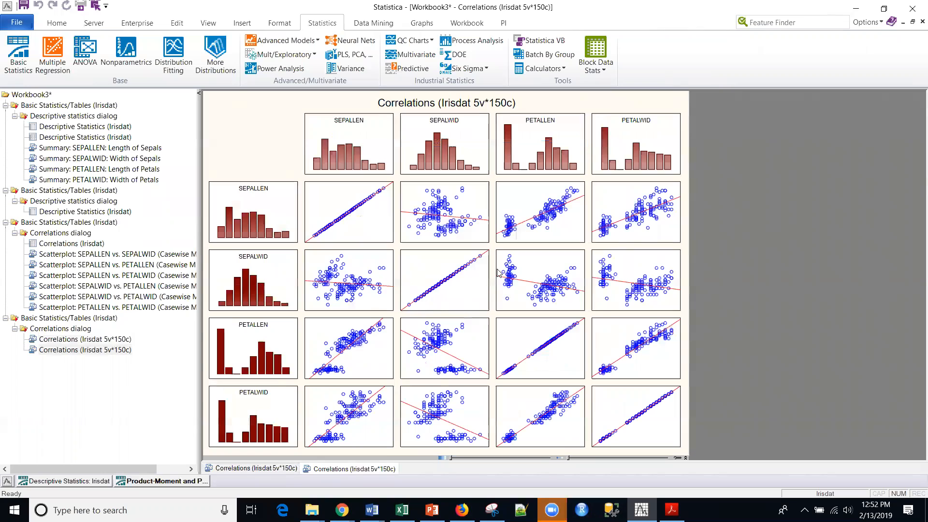
{"action": "mouse_move", "coordinate": [462, 356]}
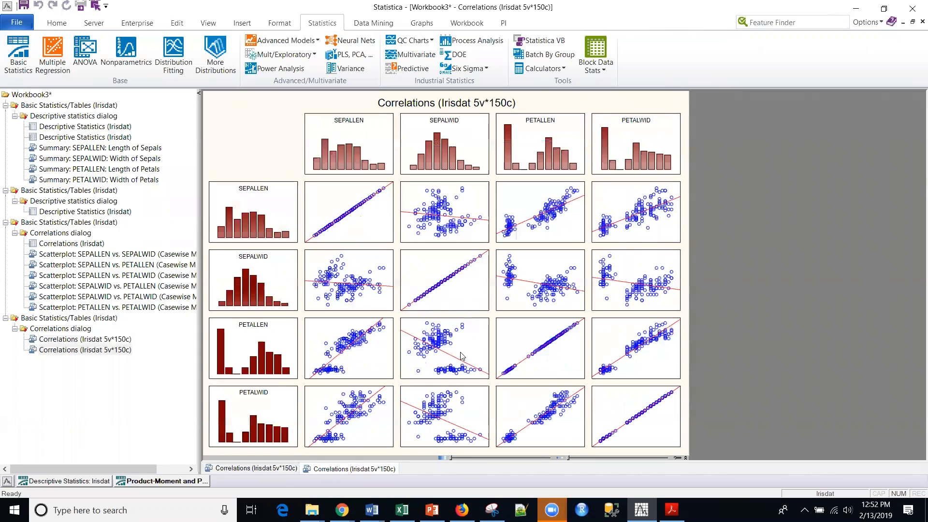
{"action": "mouse_move", "coordinate": [423, 380]}
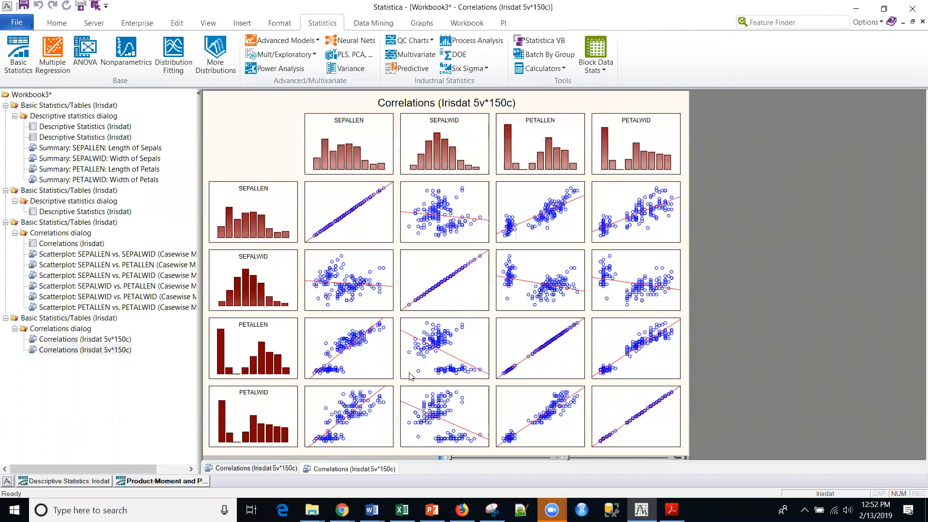
{"action": "mouse_move", "coordinate": [423, 333]}
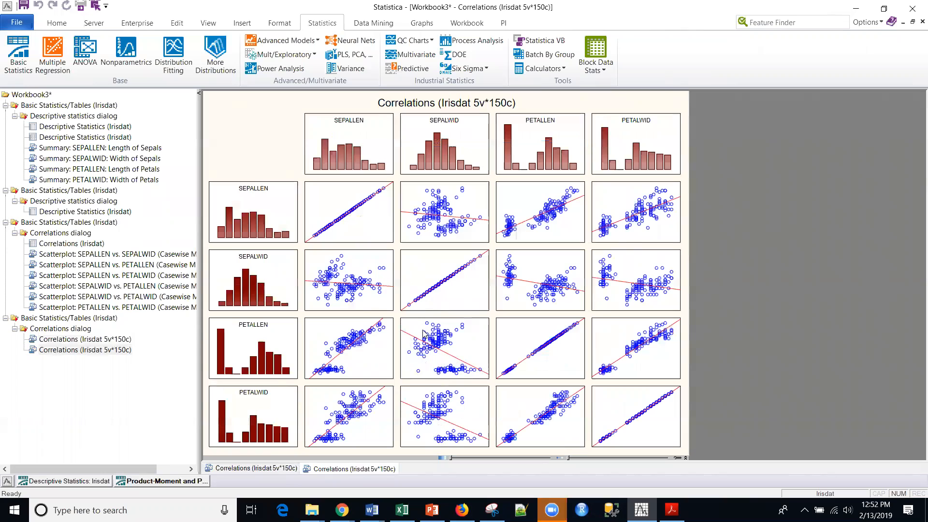
{"action": "mouse_move", "coordinate": [379, 309]}
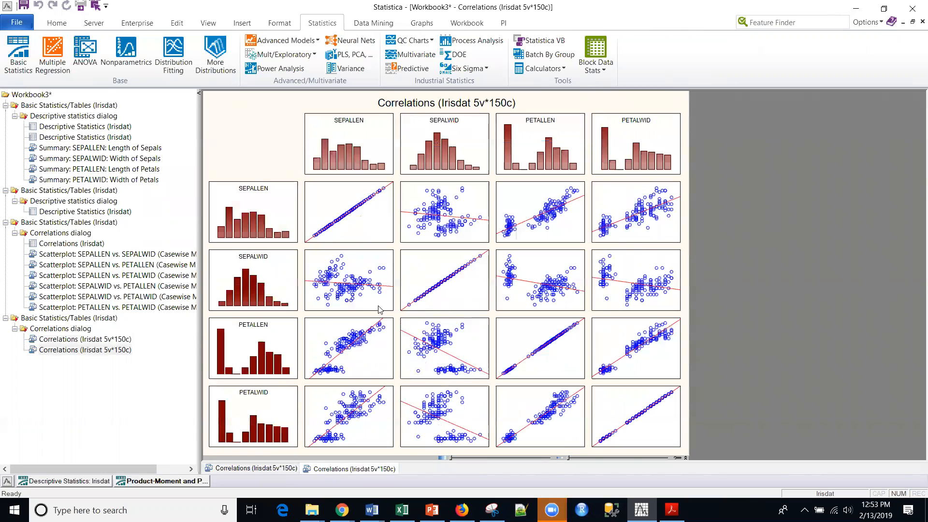
{"action": "mouse_move", "coordinate": [435, 340]}
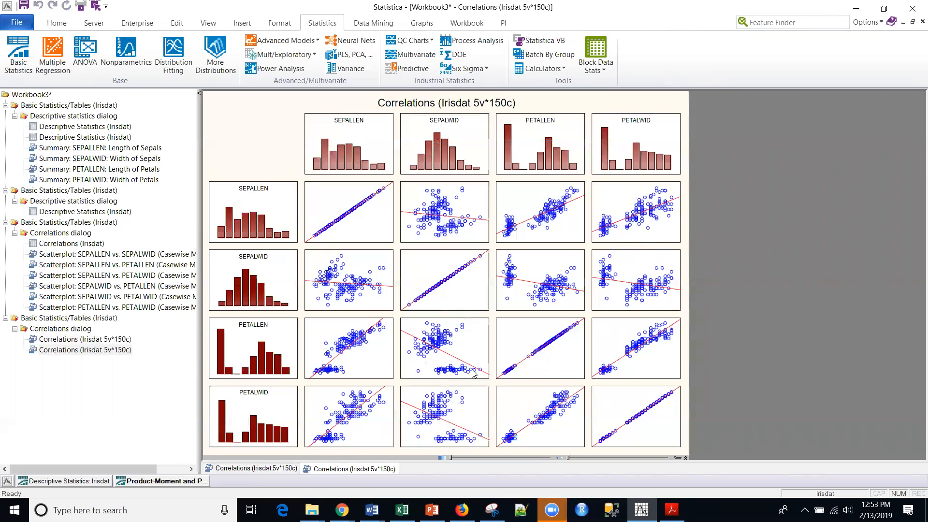
{"action": "mouse_move", "coordinate": [418, 373]}
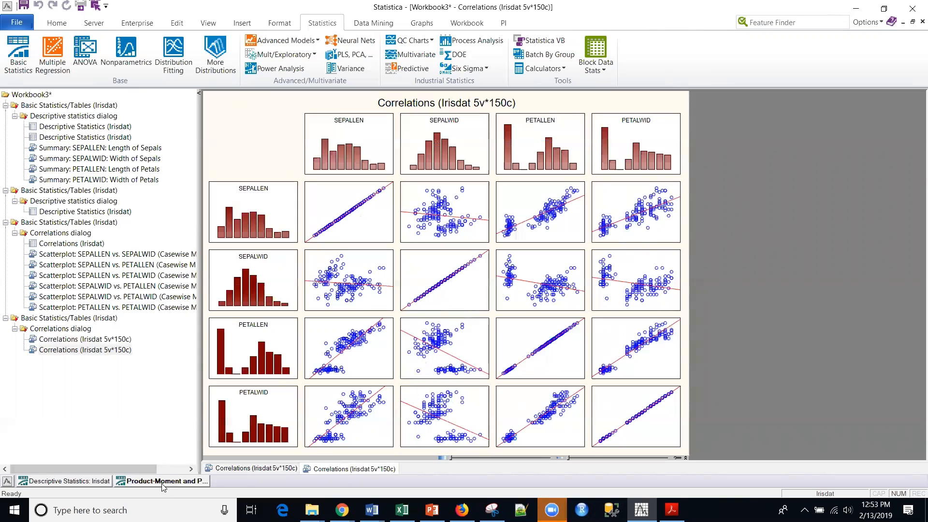
Produce a colour map of correlations for variables 1-4 via the Color maps settings
{"action": "left_click", "coordinate": [162, 480]}
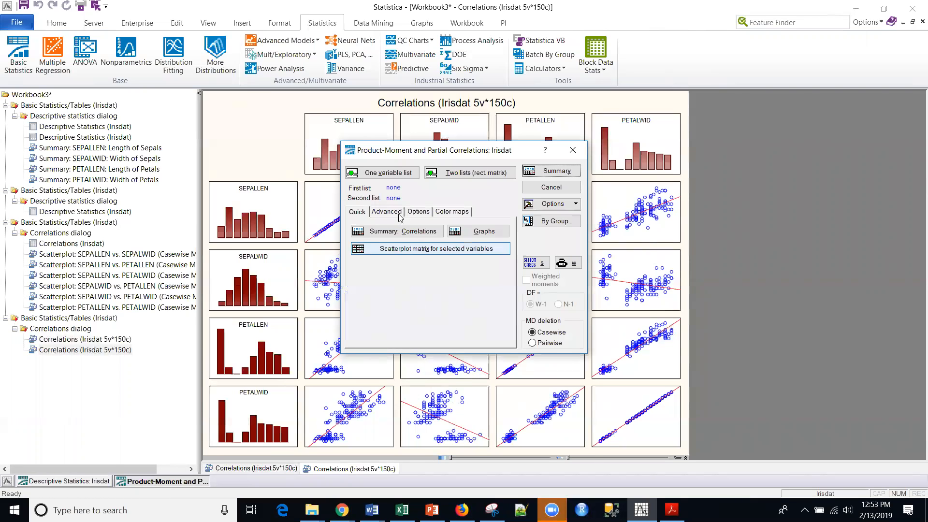
{"action": "left_click", "coordinate": [386, 212]}
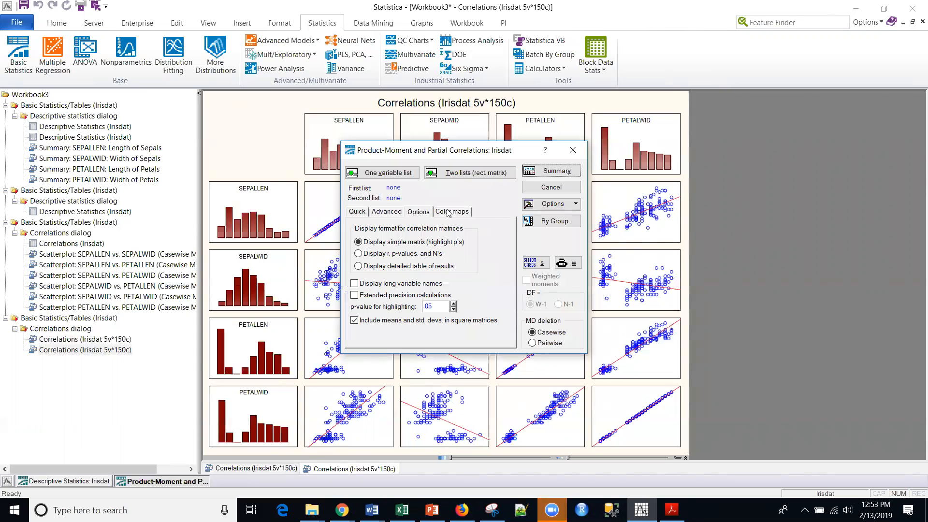
{"action": "left_click", "coordinate": [451, 211]}
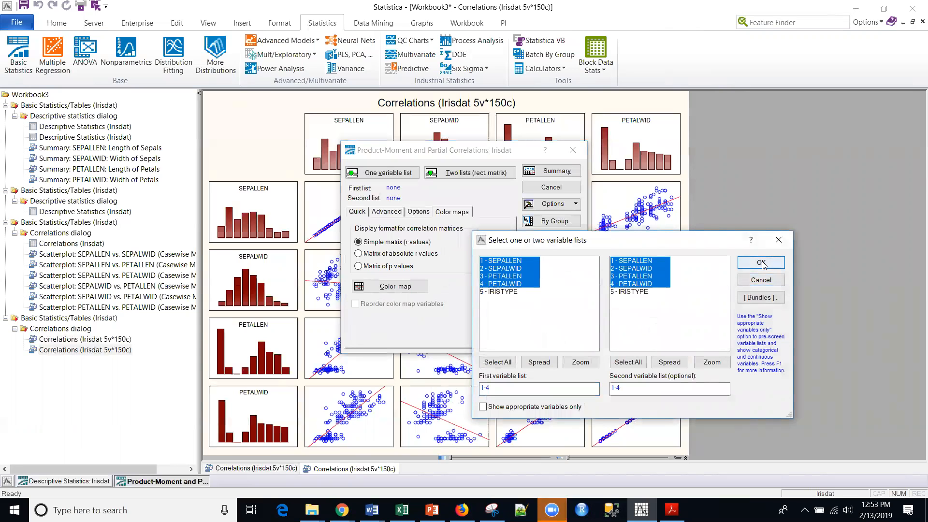
{"action": "left_click", "coordinate": [761, 262]}
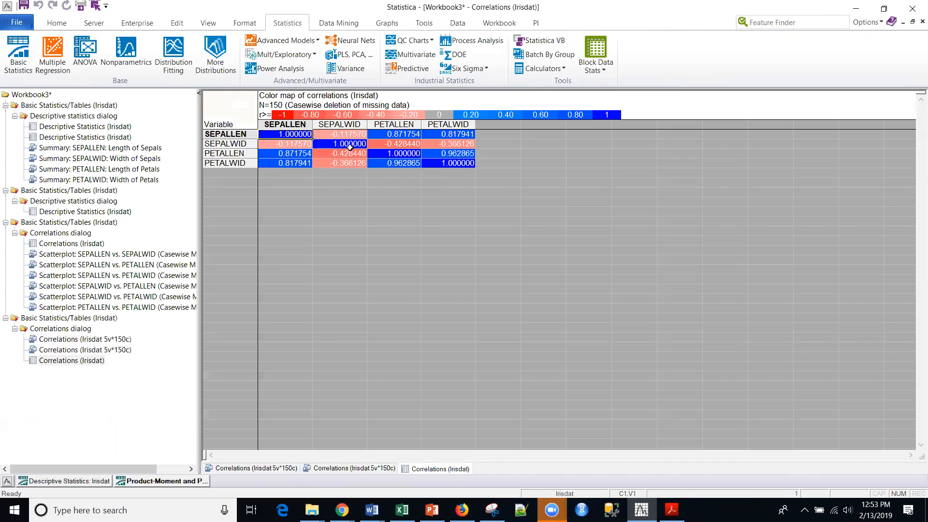
{"action": "mouse_move", "coordinate": [328, 141]}
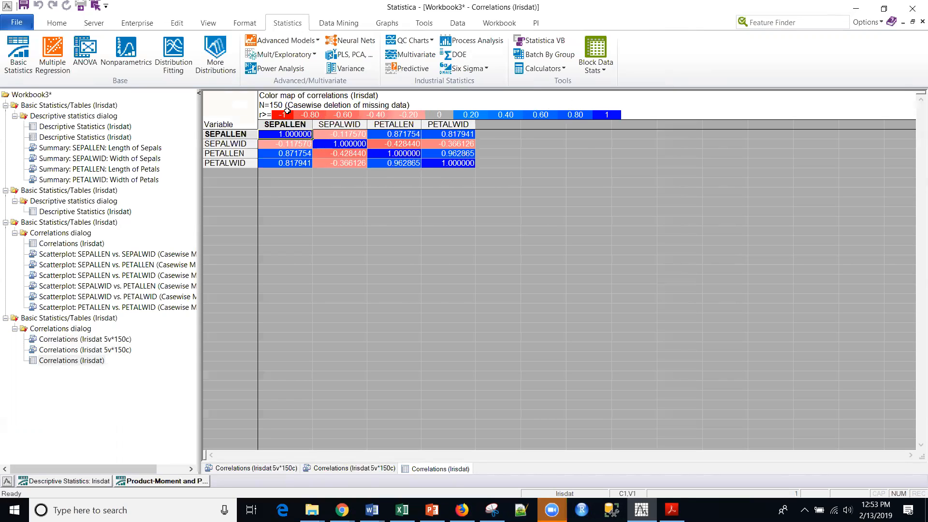
{"action": "mouse_move", "coordinate": [573, 115]}
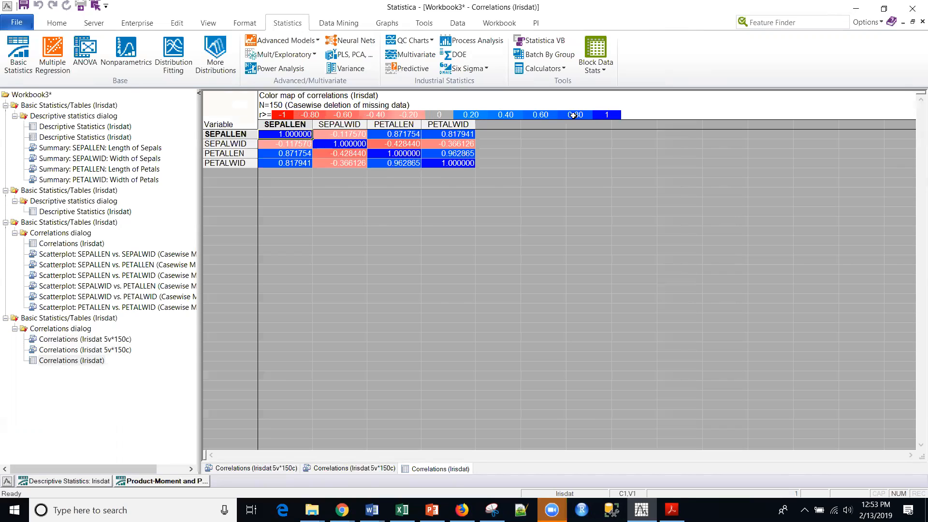
{"action": "mouse_move", "coordinate": [449, 110]}
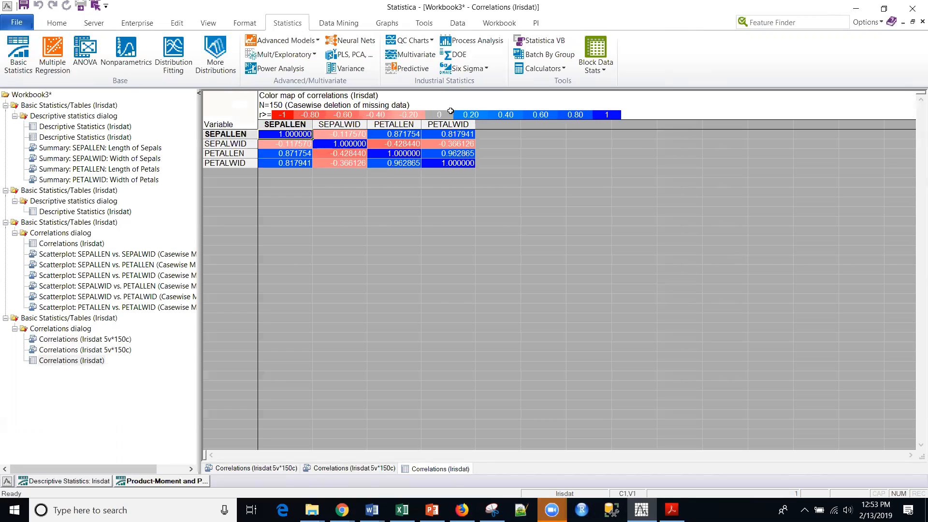
{"action": "mouse_move", "coordinate": [337, 122]}
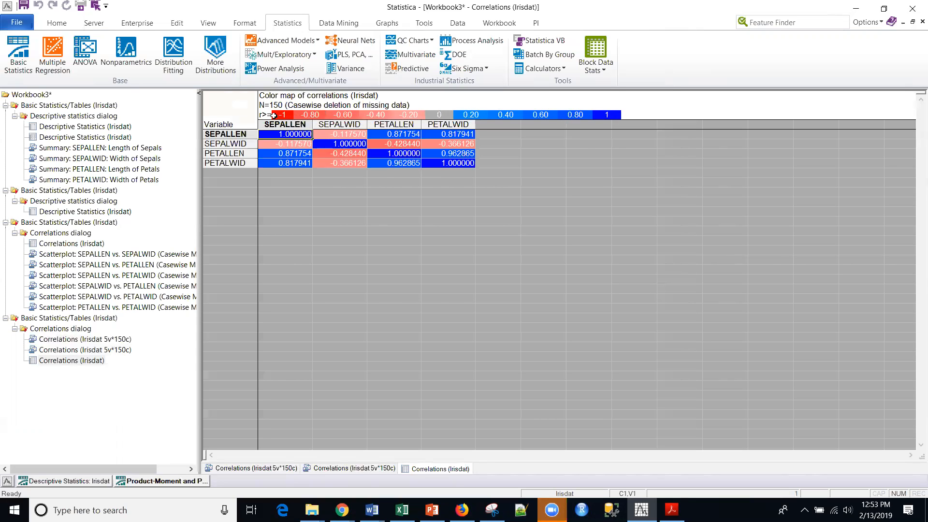
{"action": "mouse_move", "coordinate": [268, 122]}
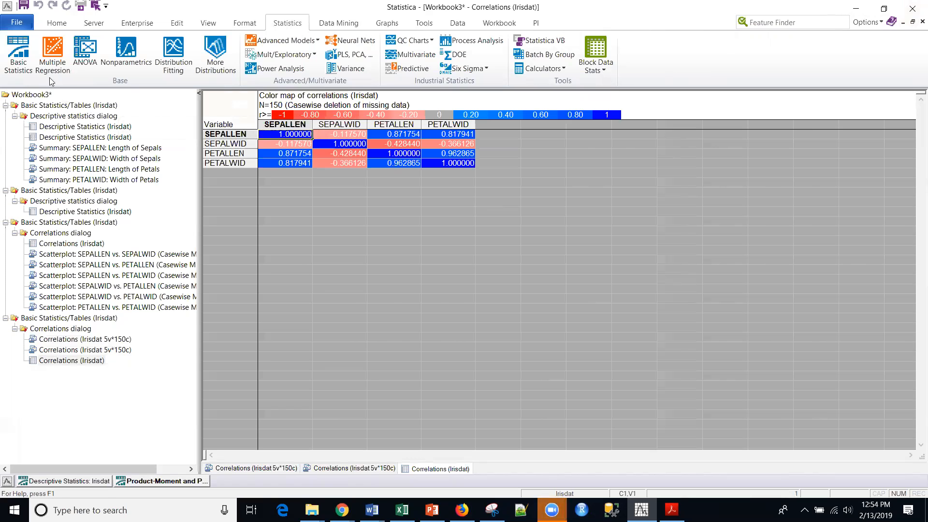
Launch Basic Statistics again, reaching the continue-or-new analysis prompt
{"action": "left_click", "coordinate": [18, 53]}
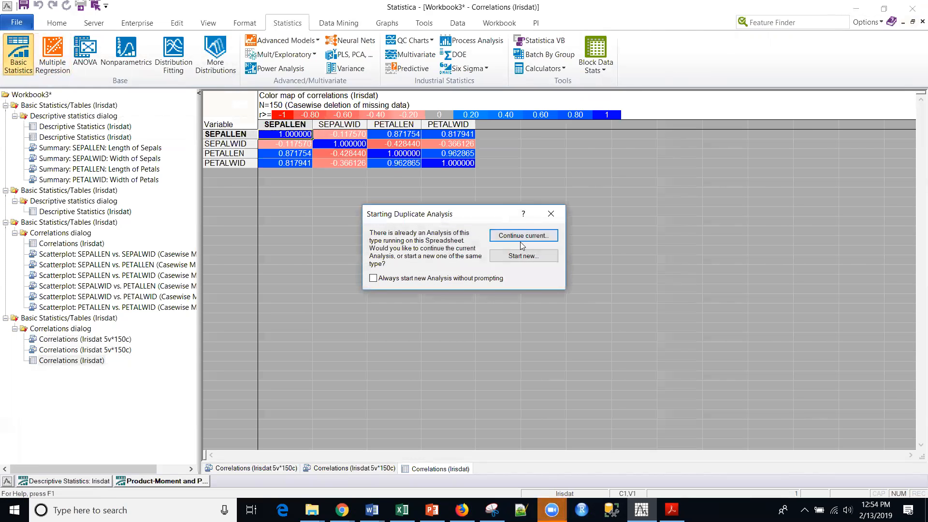